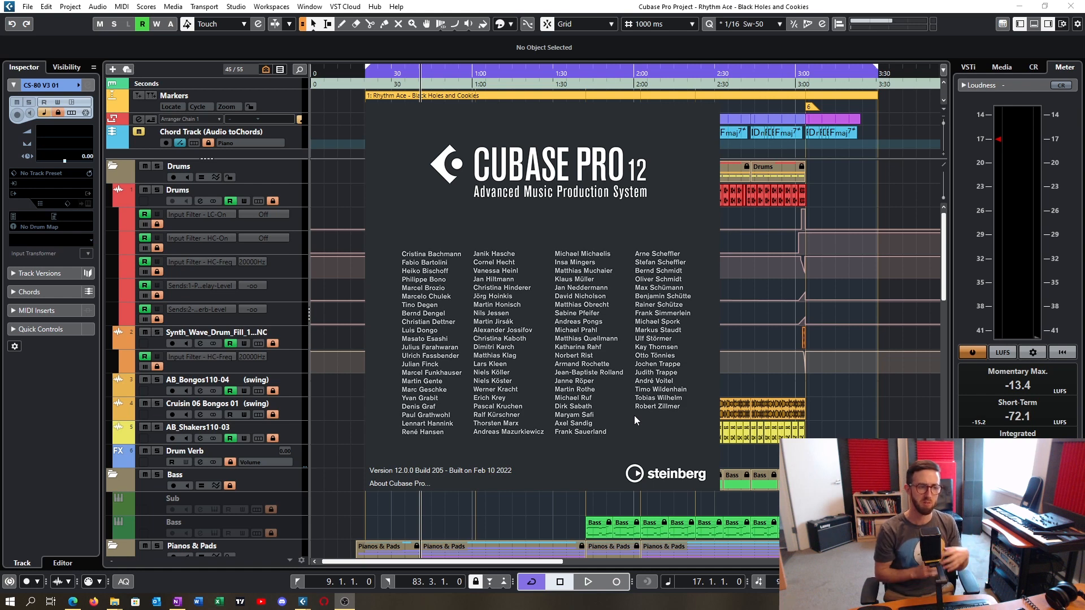
pyautogui.moveTo(612, 460)
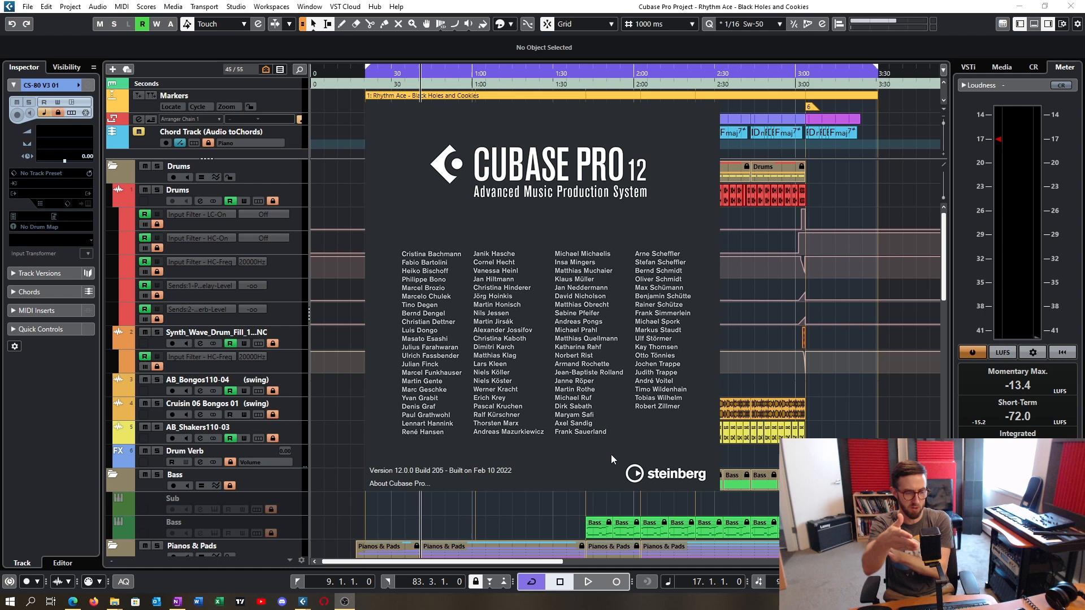
pyautogui.moveTo(618, 442)
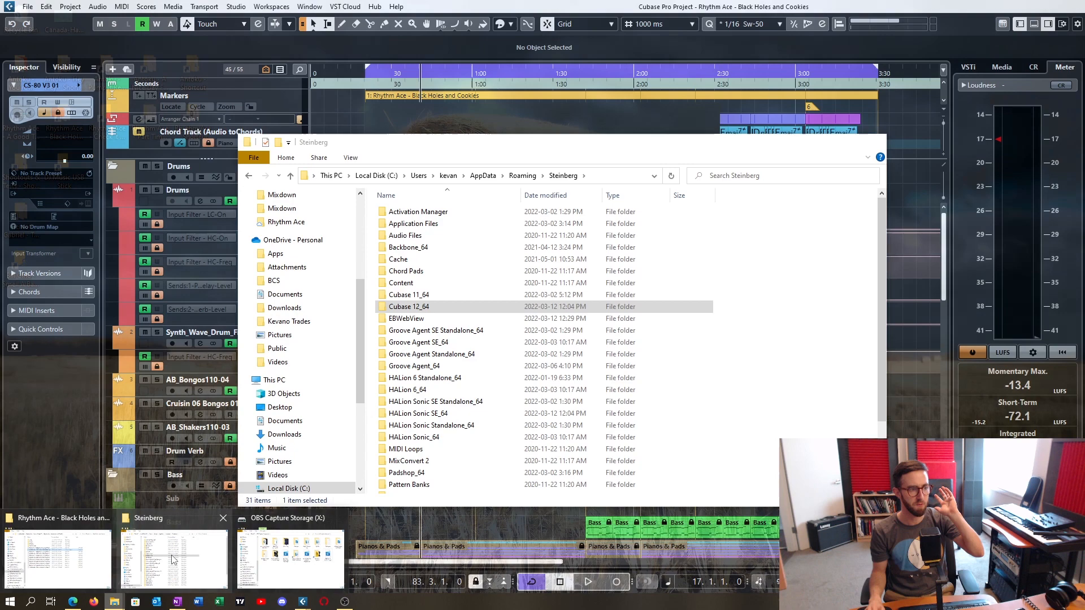
# - Browse the Cubase 11_64 settings folder contents and single out the Project Templates folder
pyautogui.click(443, 306)
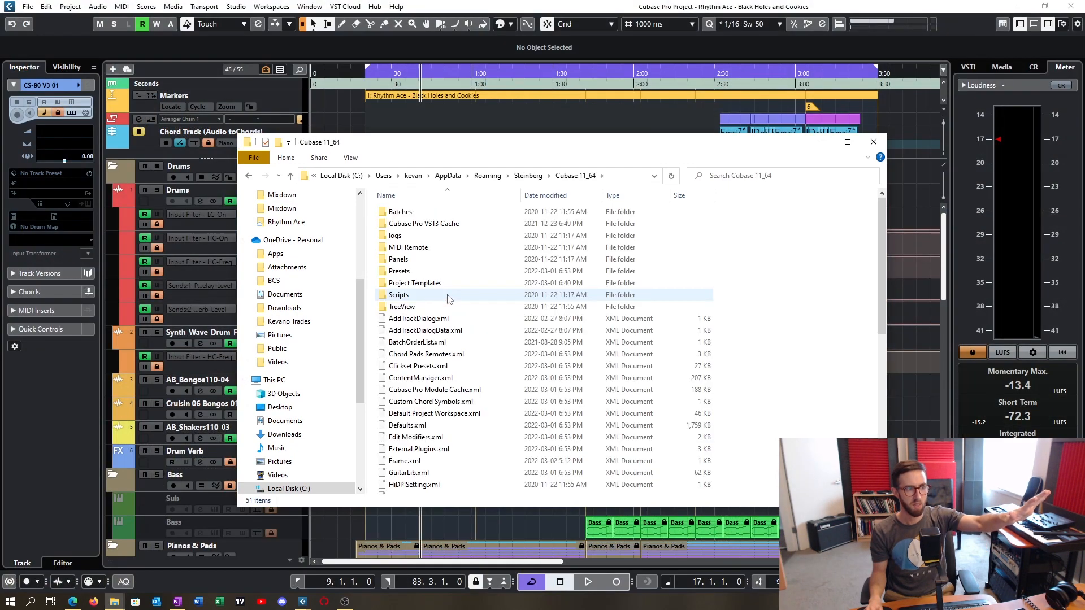
pyautogui.scroll(-3)
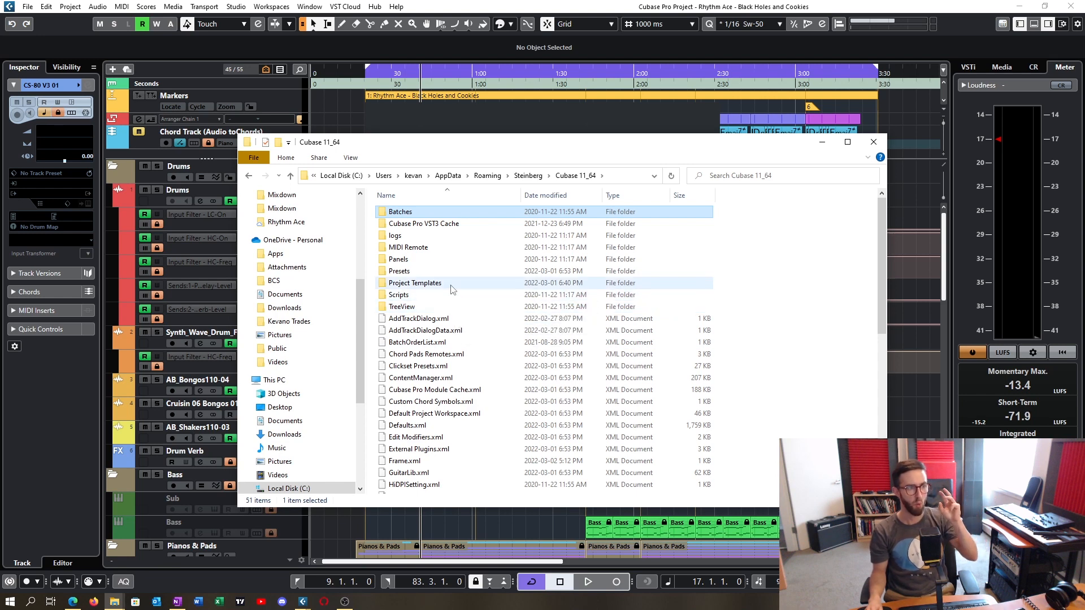
pyautogui.click(414, 284)
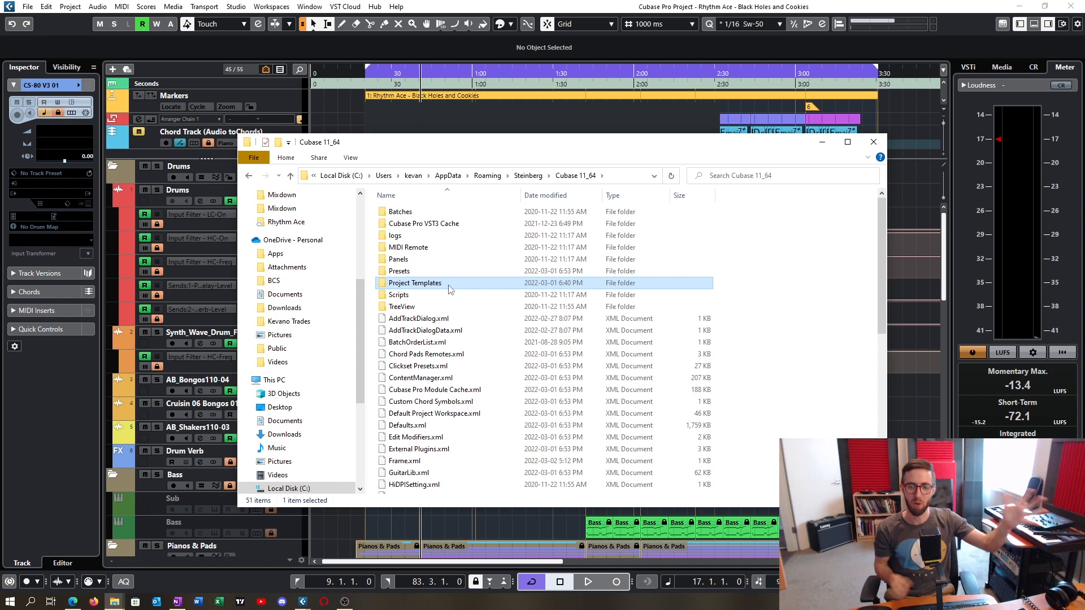
pyautogui.moveTo(443, 287)
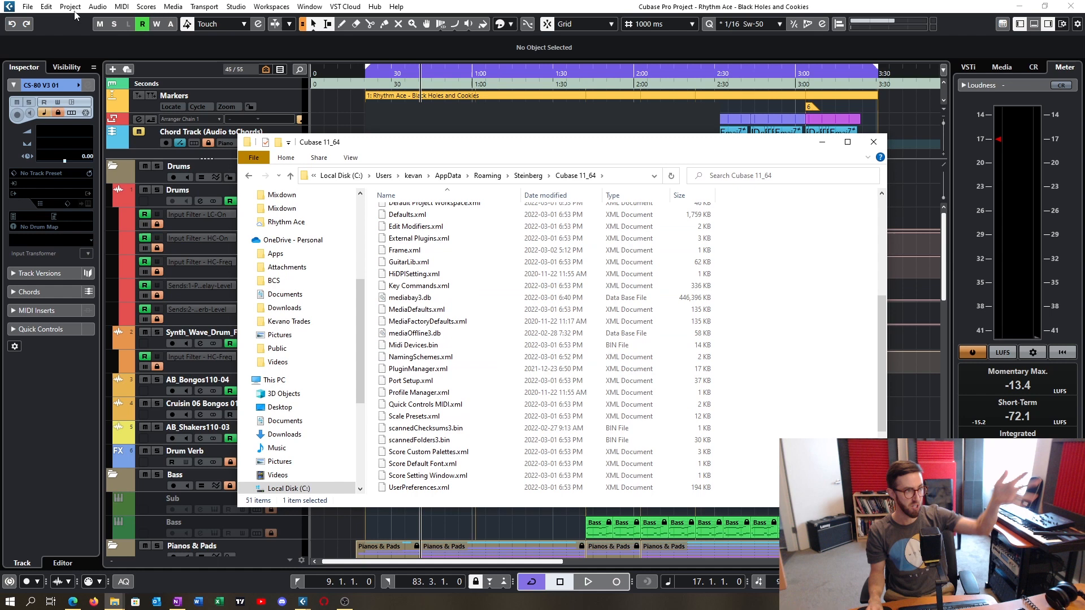
pyautogui.moveTo(404, 170)
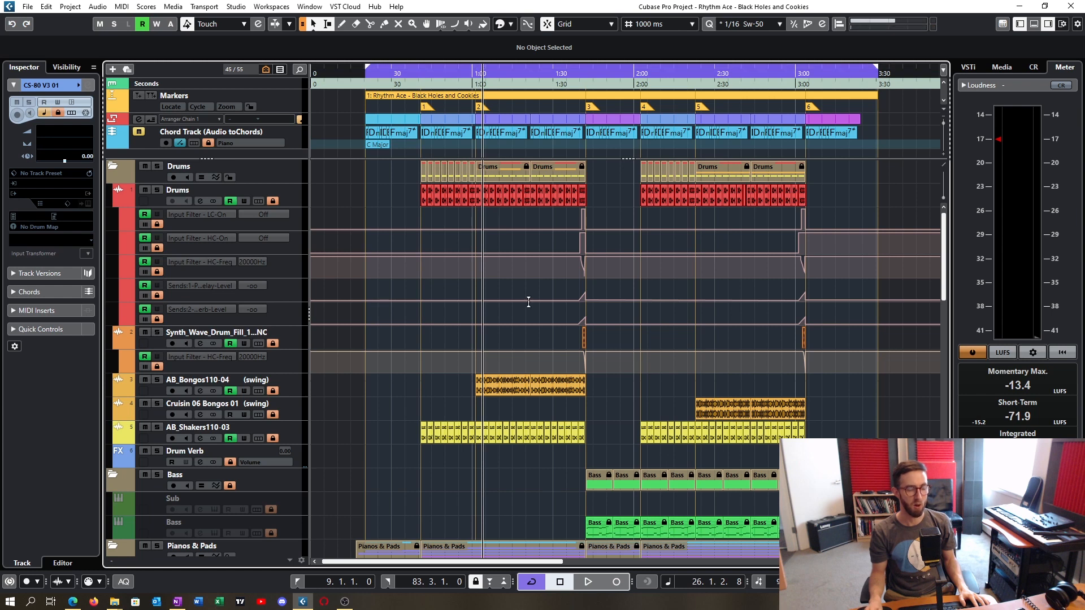
# - Show Cubase 12's track colour palette via Colorize, then move to the Steinberg preferences article
pyautogui.click(586, 582)
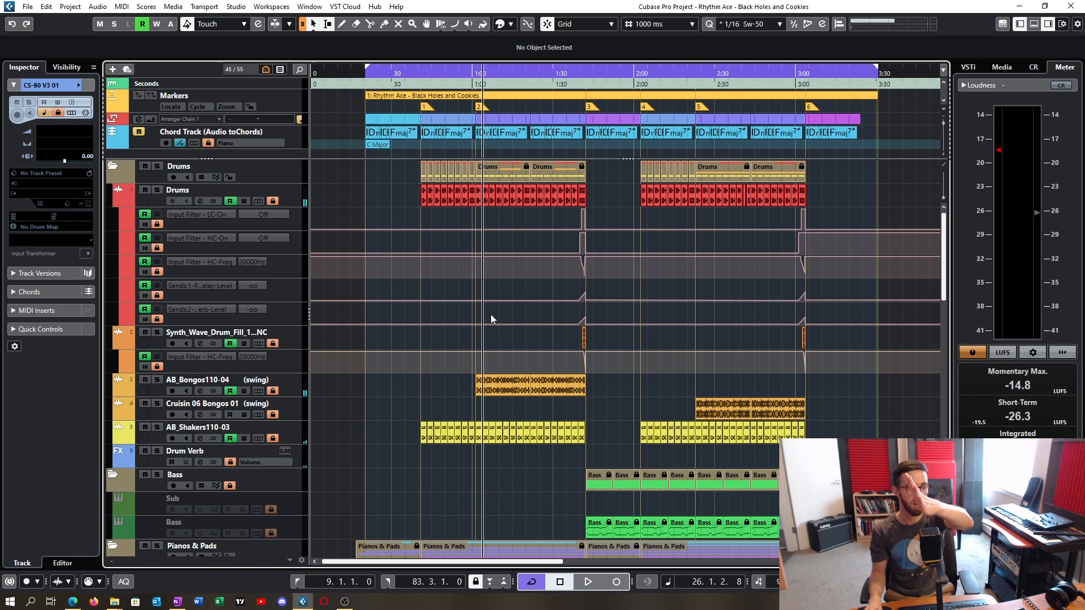
pyautogui.moveTo(485, 324)
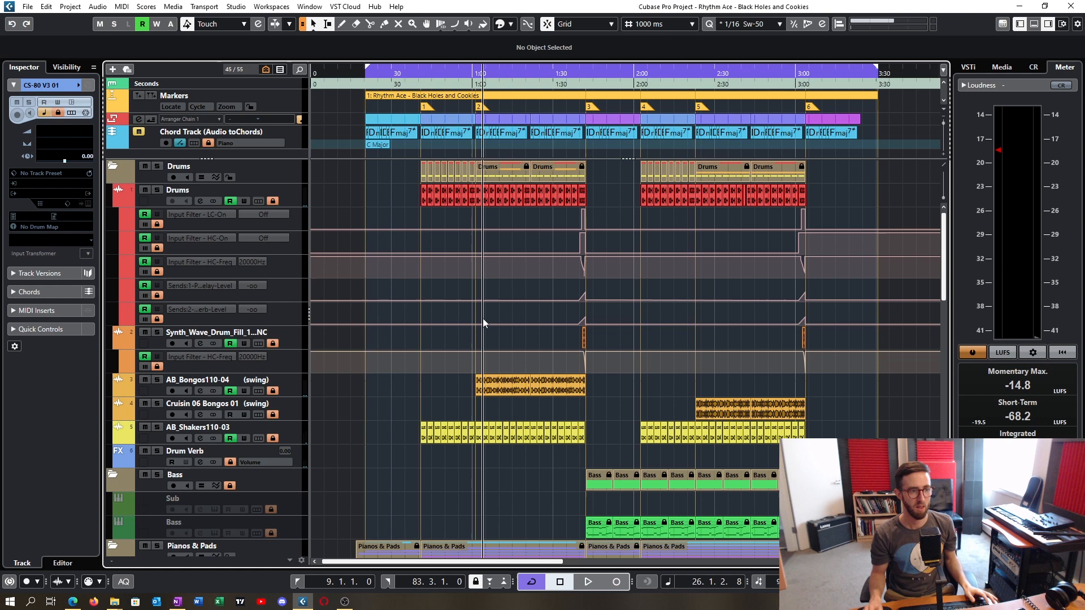
pyautogui.click(506, 24)
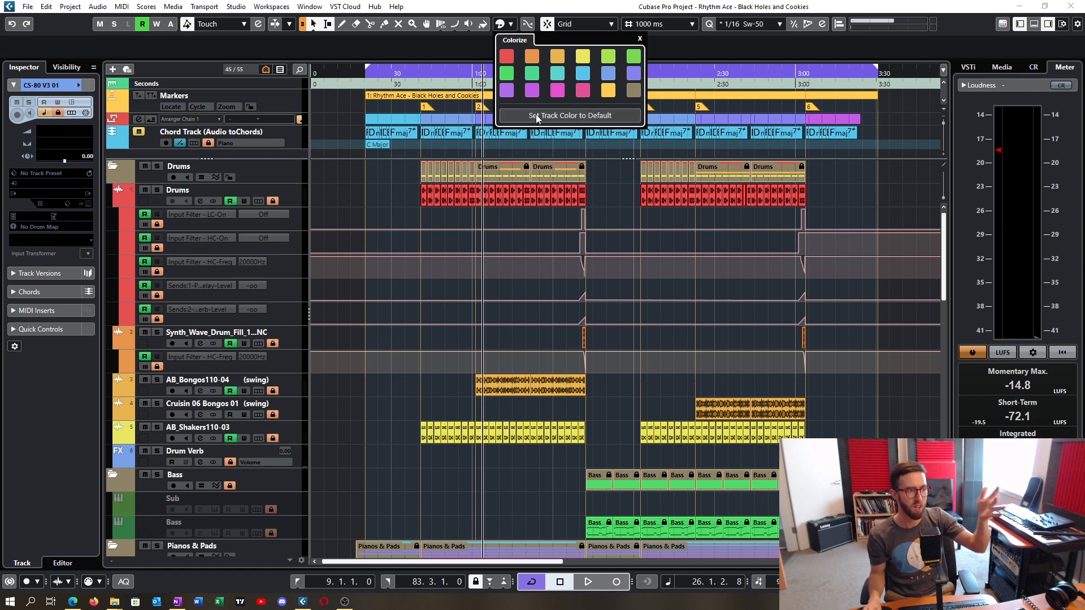
pyautogui.moveTo(301, 197)
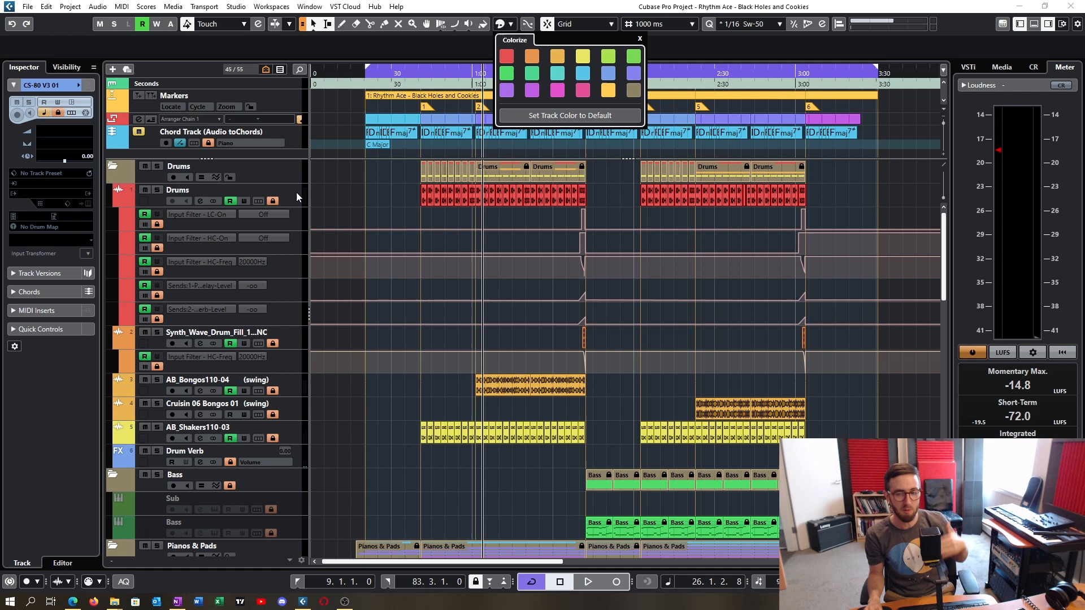
pyautogui.moveTo(310, 467)
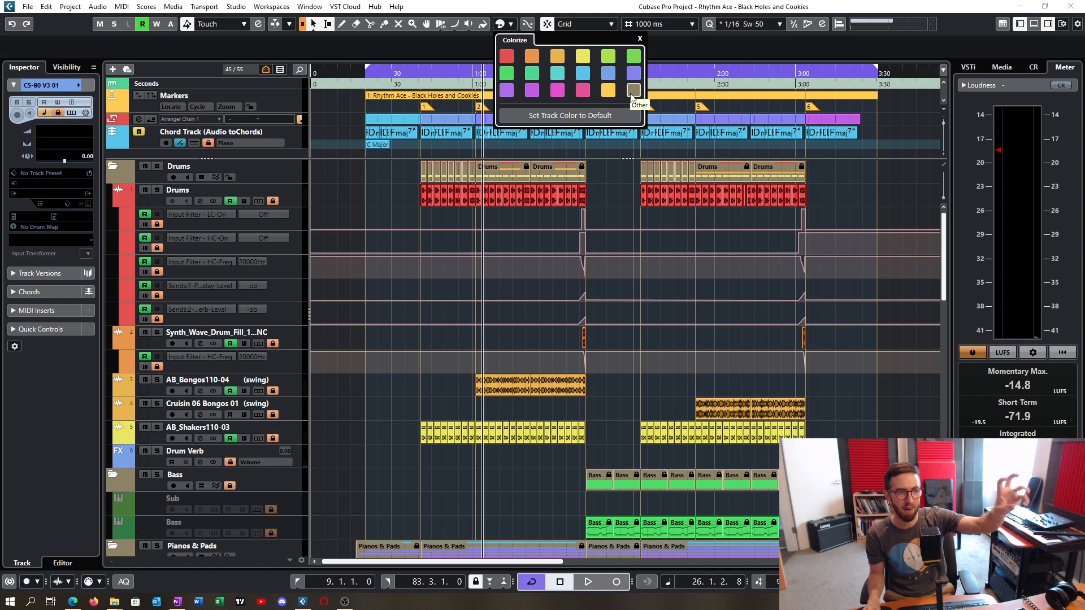
pyautogui.moveTo(332, 477)
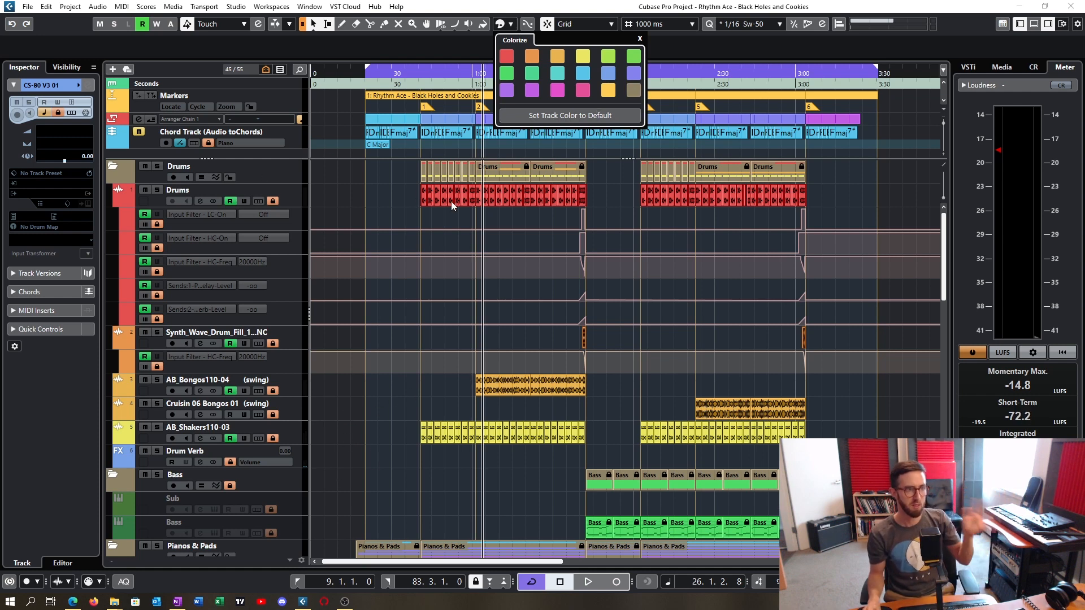
pyautogui.click(638, 38)
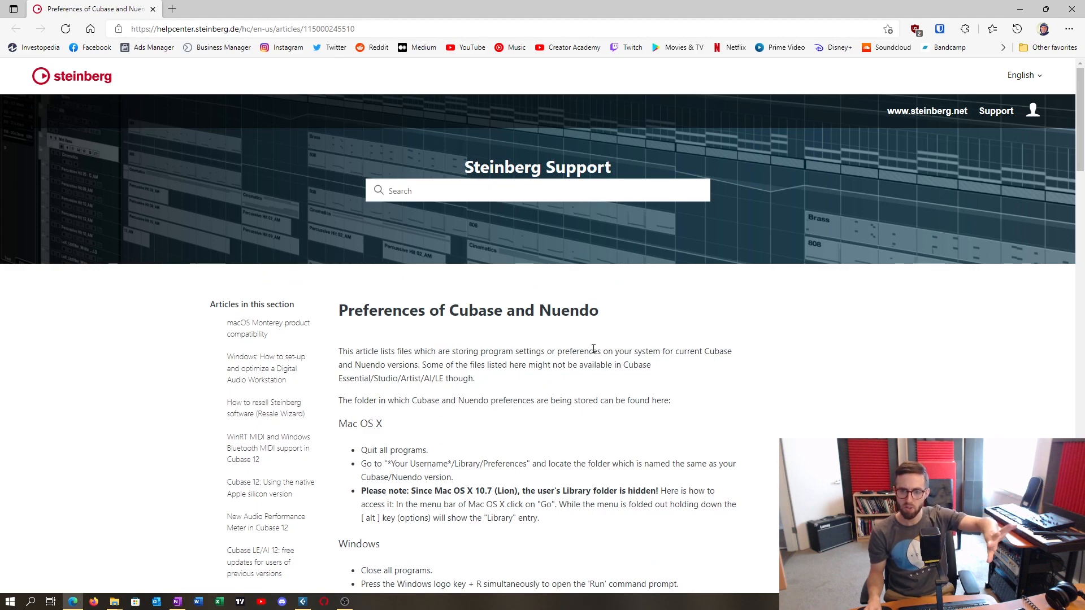
# - Scroll to the Windows section of the article and select the %appdata%/Steinberg path
pyautogui.scroll(-3)
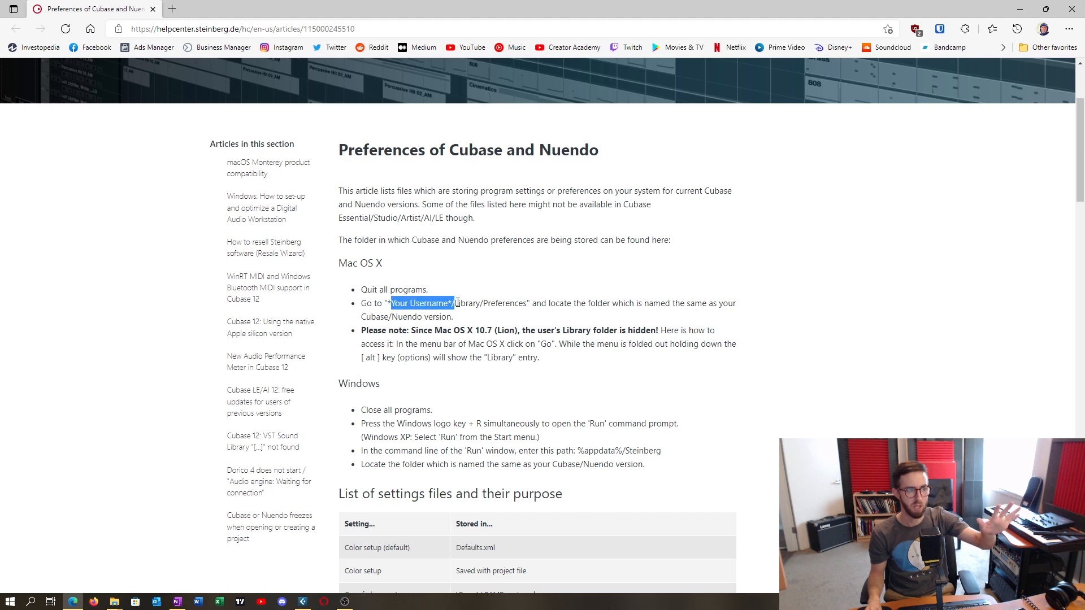
pyautogui.scroll(-3)
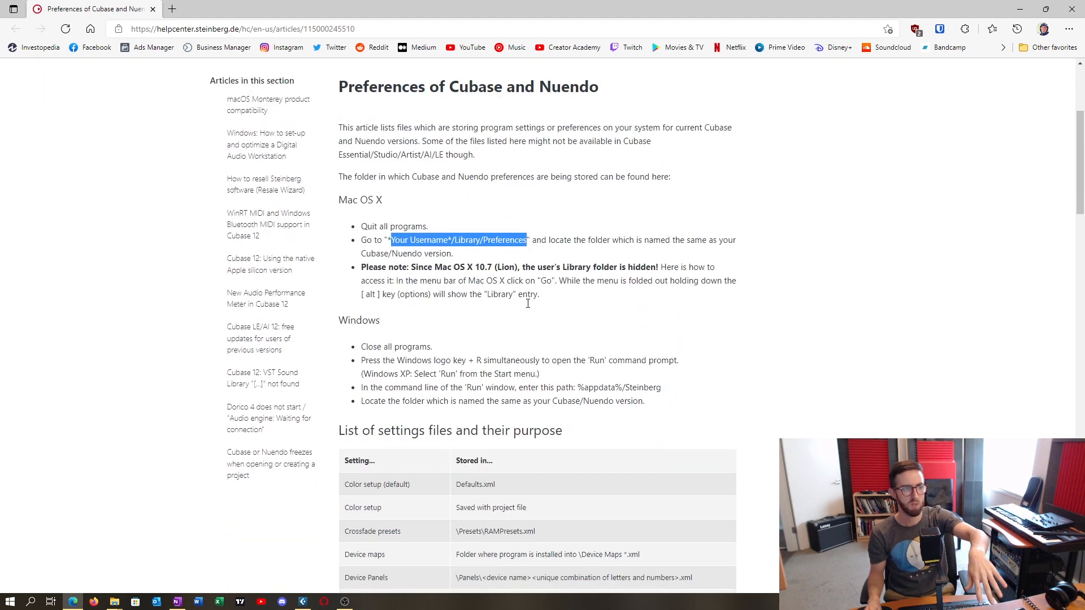
pyautogui.scroll(-3)
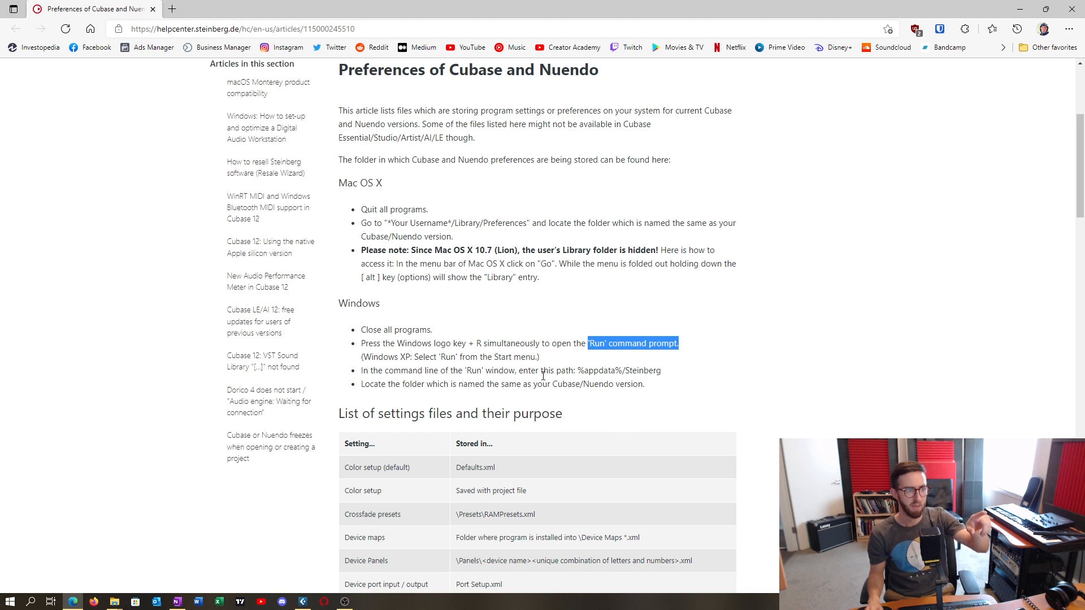
pyautogui.doubleClick(619, 370)
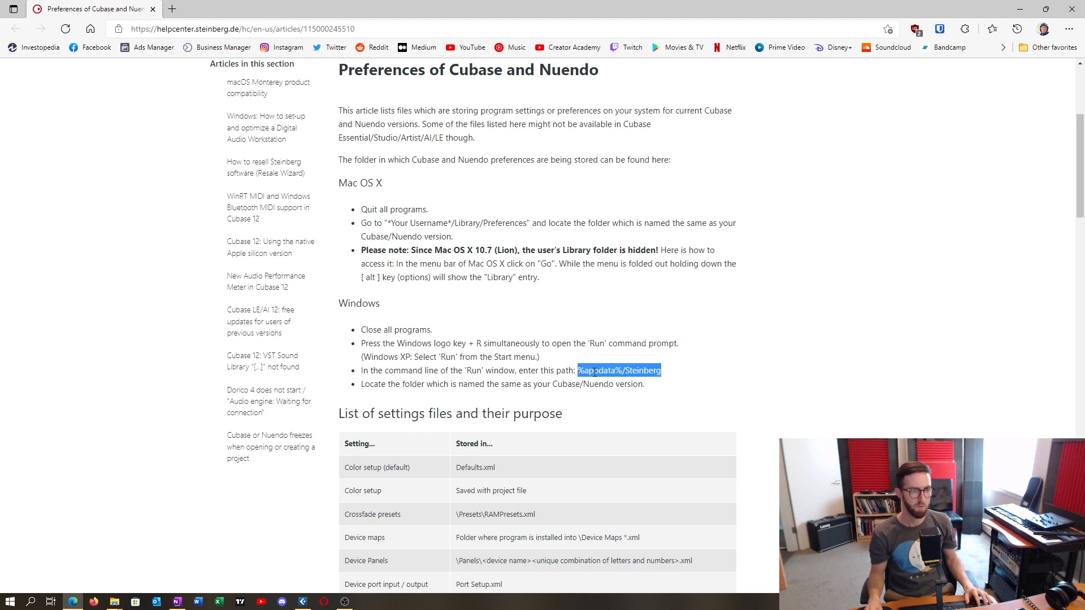
pyautogui.moveTo(114, 601)
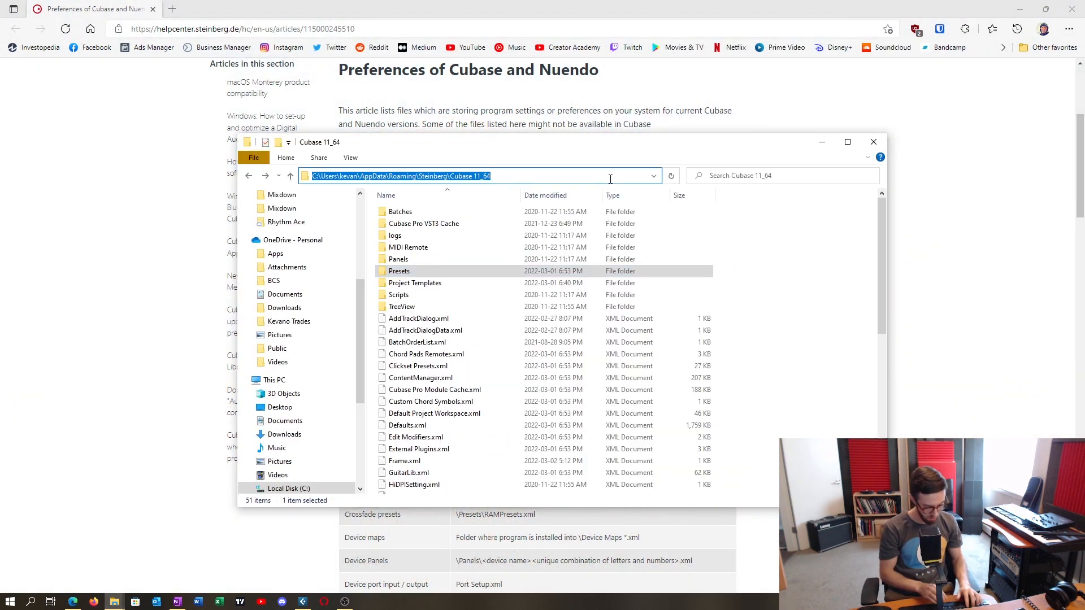
# - Navigate Explorer to %appdata% and enter the Steinberg folder holding Cubase 11_64 and 12_64
pyautogui.write('%')
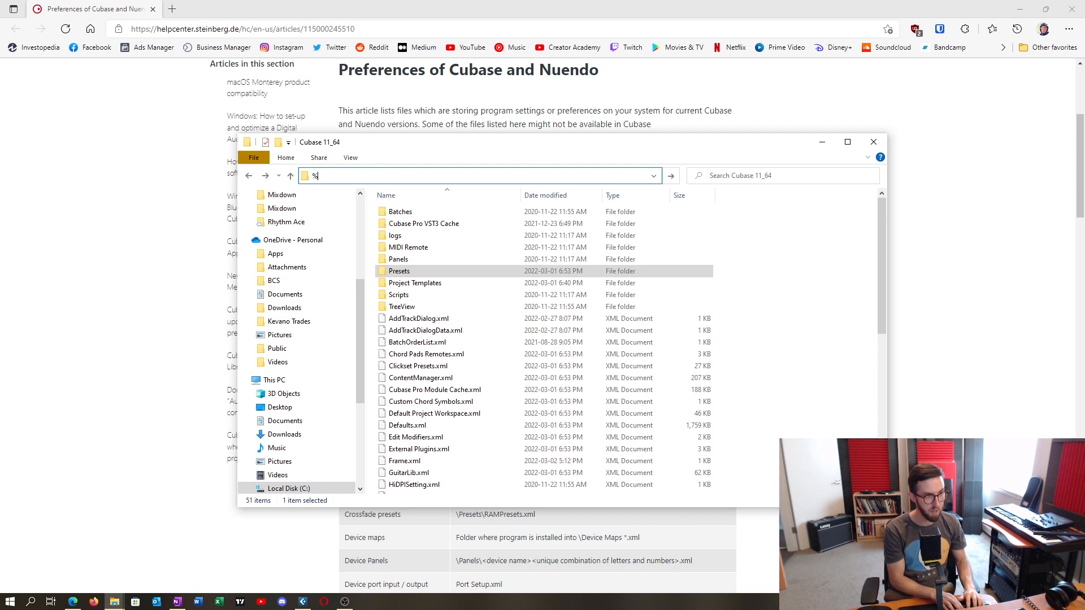
pyautogui.write('app')
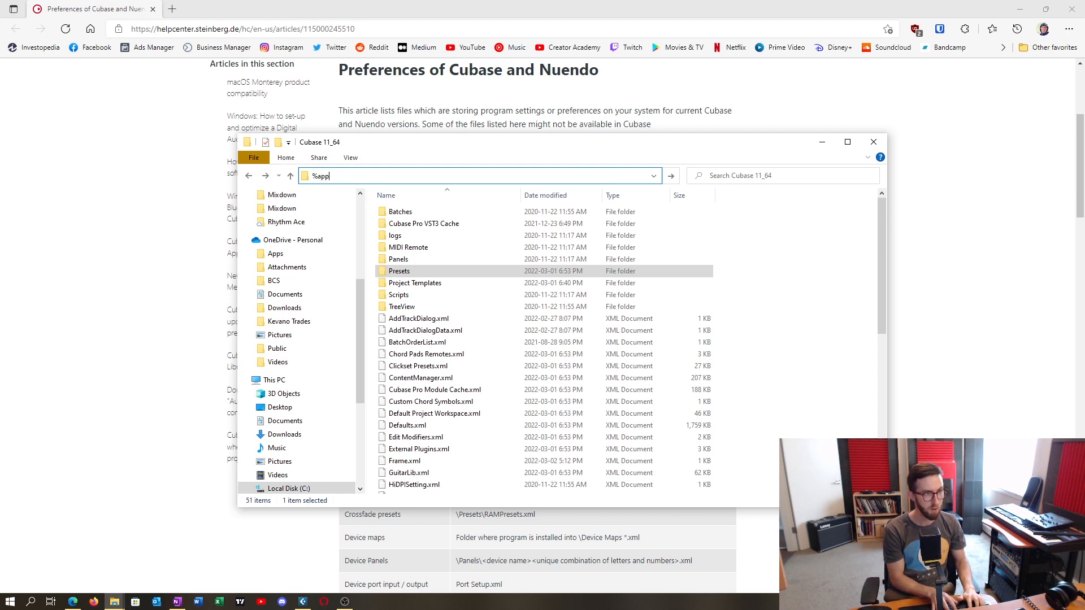
pyautogui.write('data')
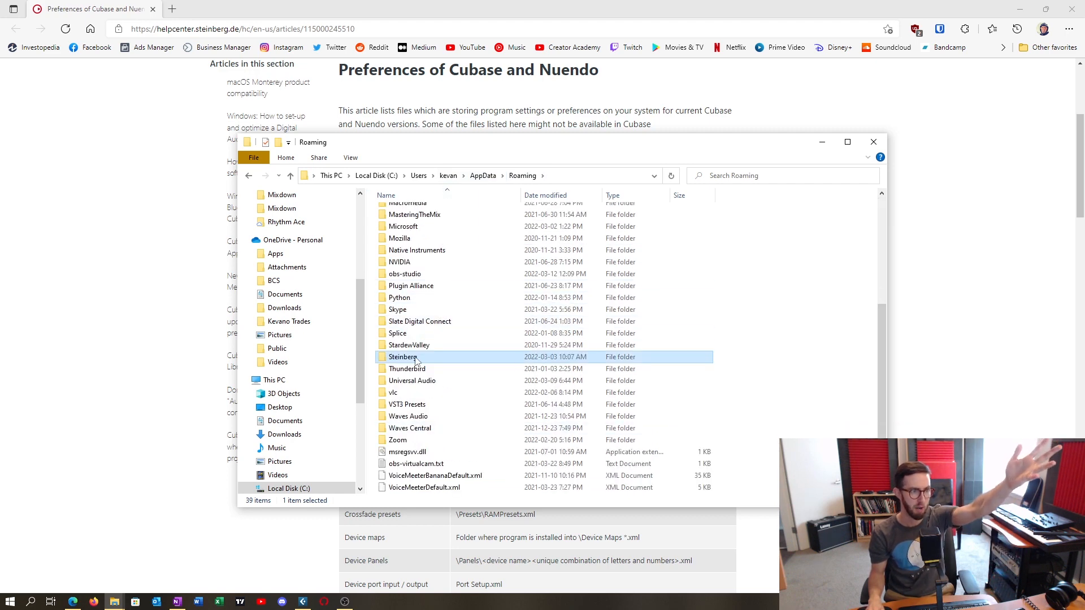
pyautogui.doubleClick(403, 357)
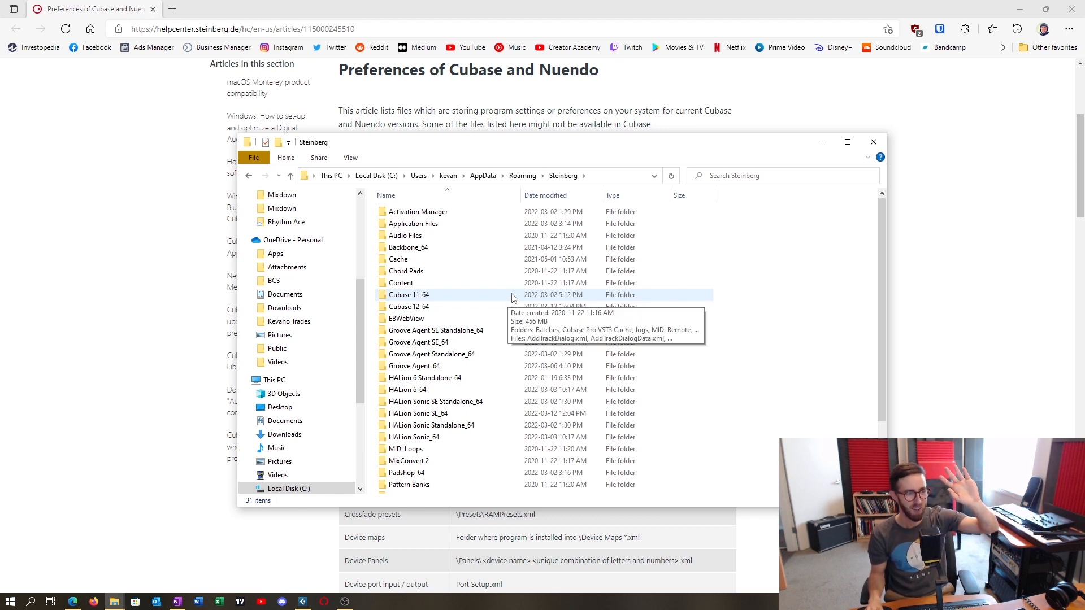
pyautogui.moveTo(508, 299)
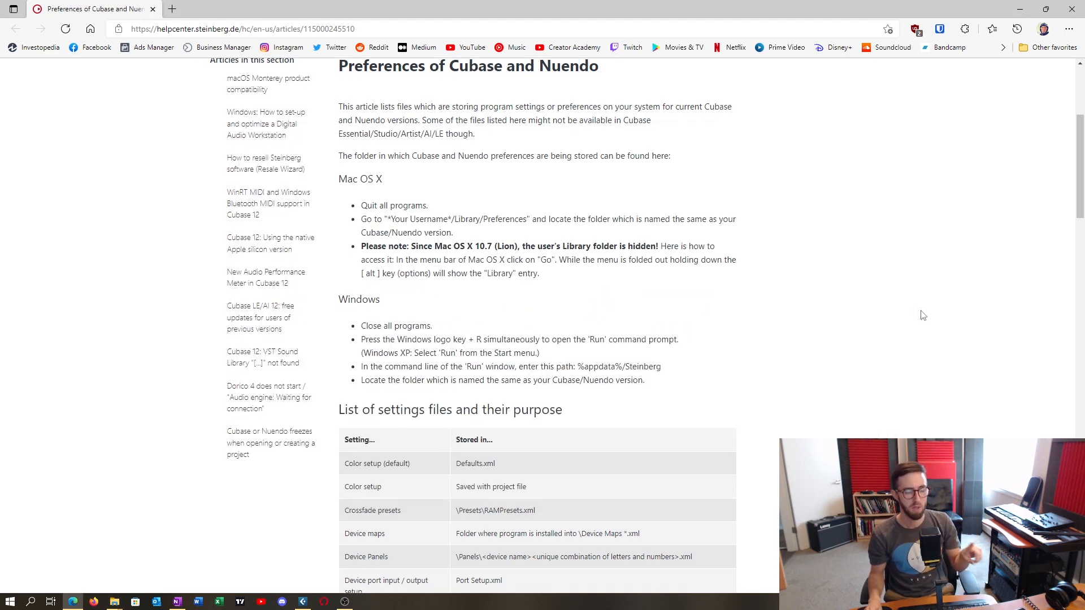
# - Highlight the Color setup (default) row, then scroll the settings table to Preferences (current) / Defaults.xml
pyautogui.scroll(-3)
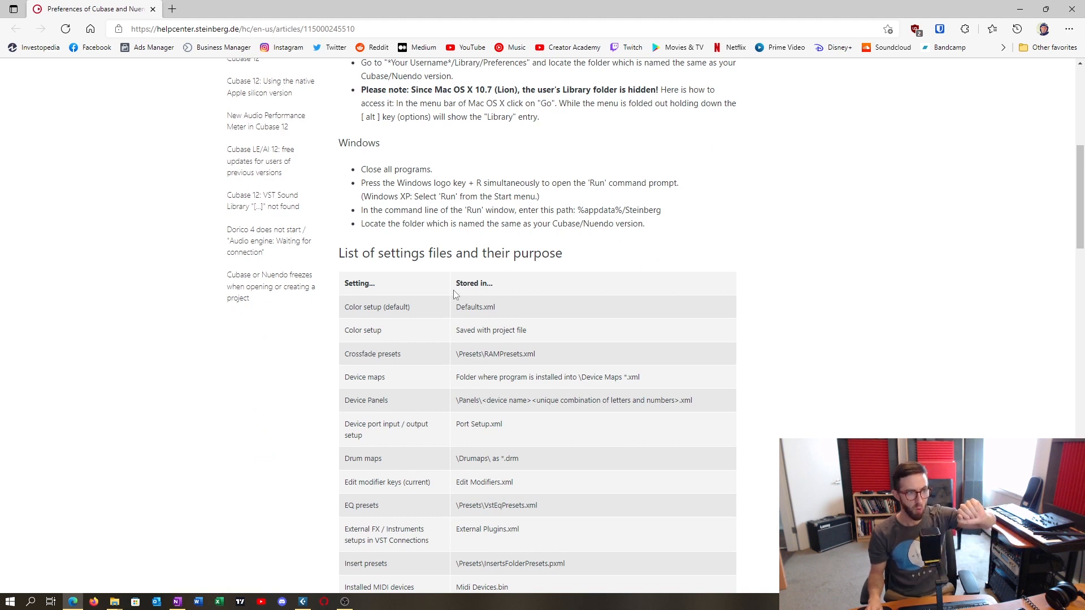
pyautogui.scroll(-3)
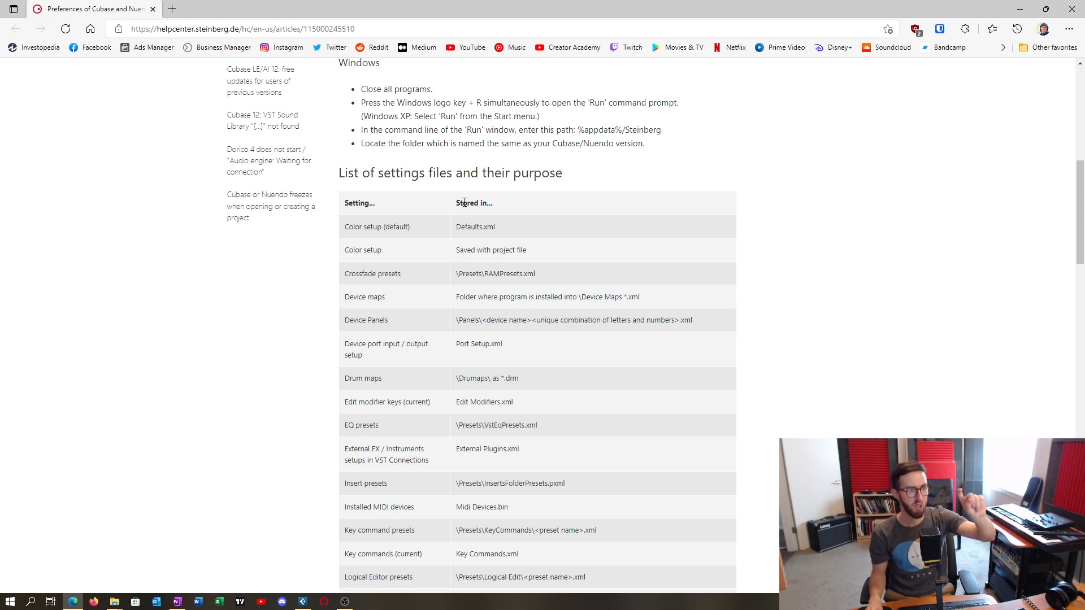
pyautogui.doubleClick(352, 226)
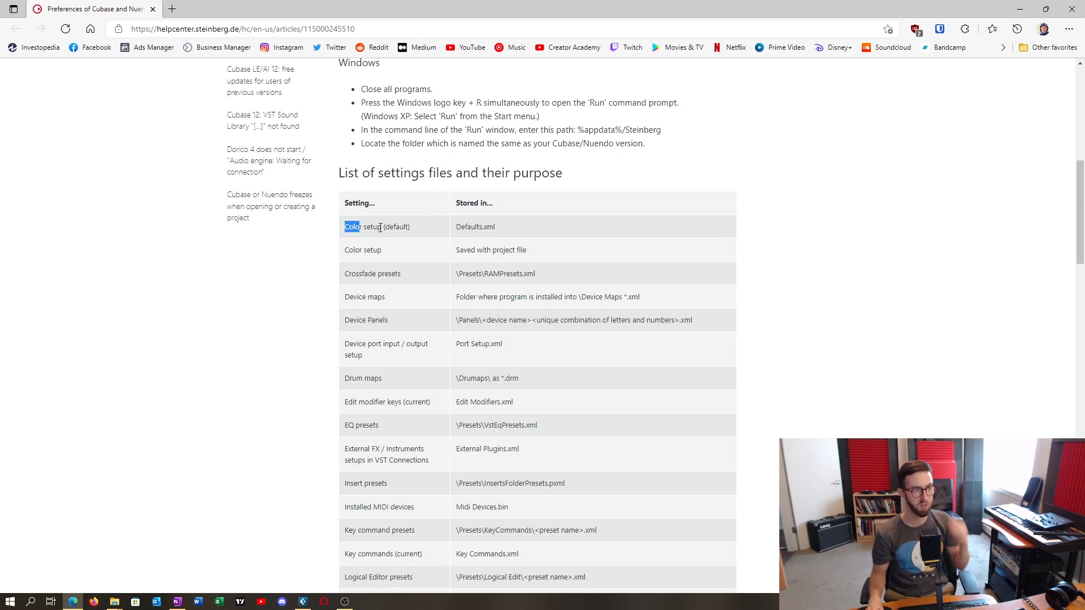
pyautogui.doubleClick(352, 226)
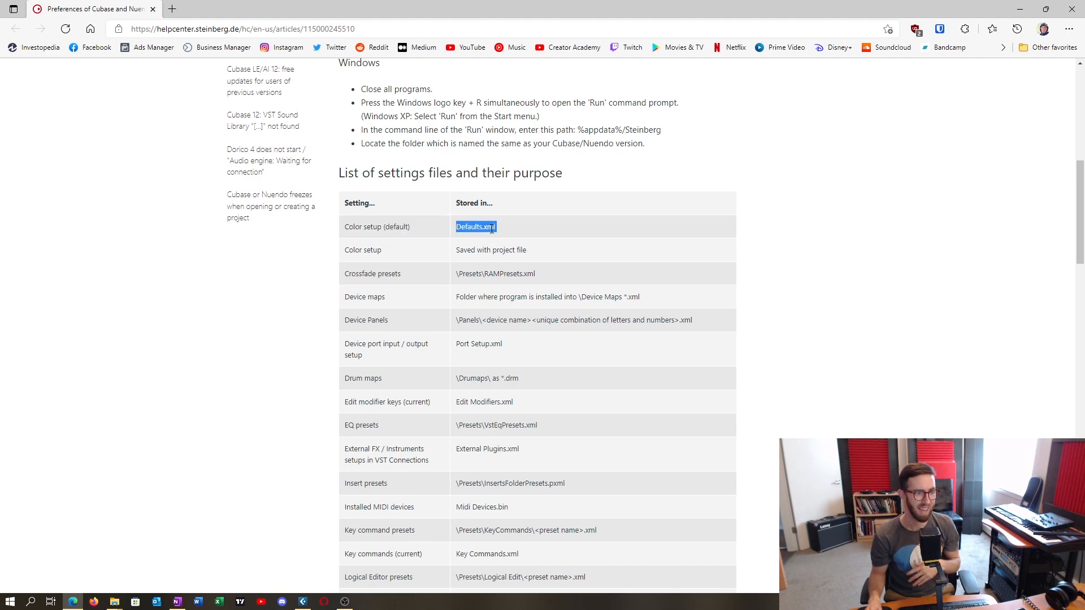
pyautogui.scroll(-3)
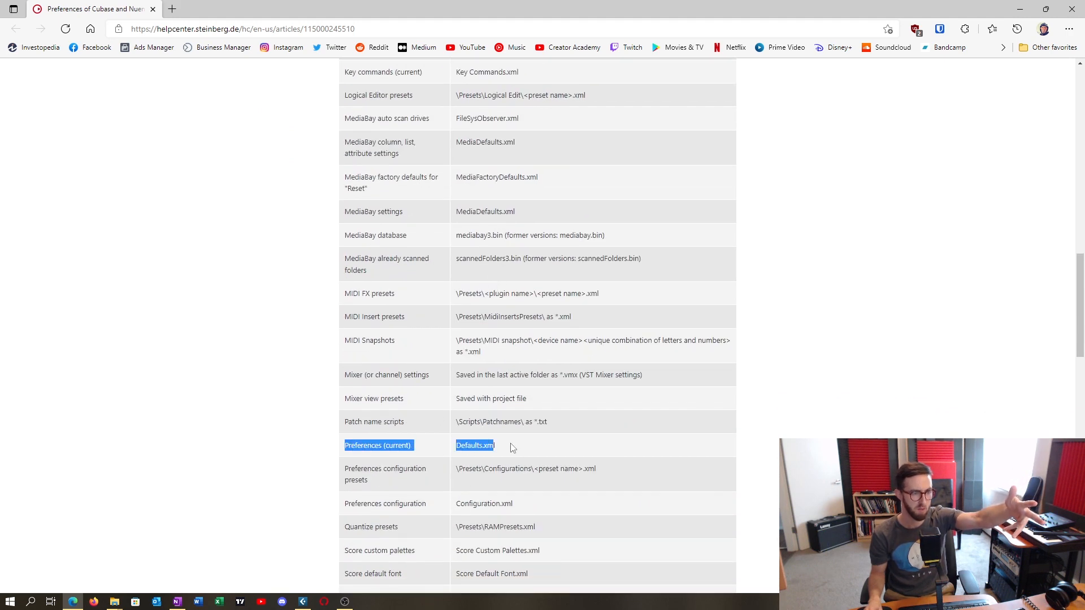
pyautogui.scroll(-3)
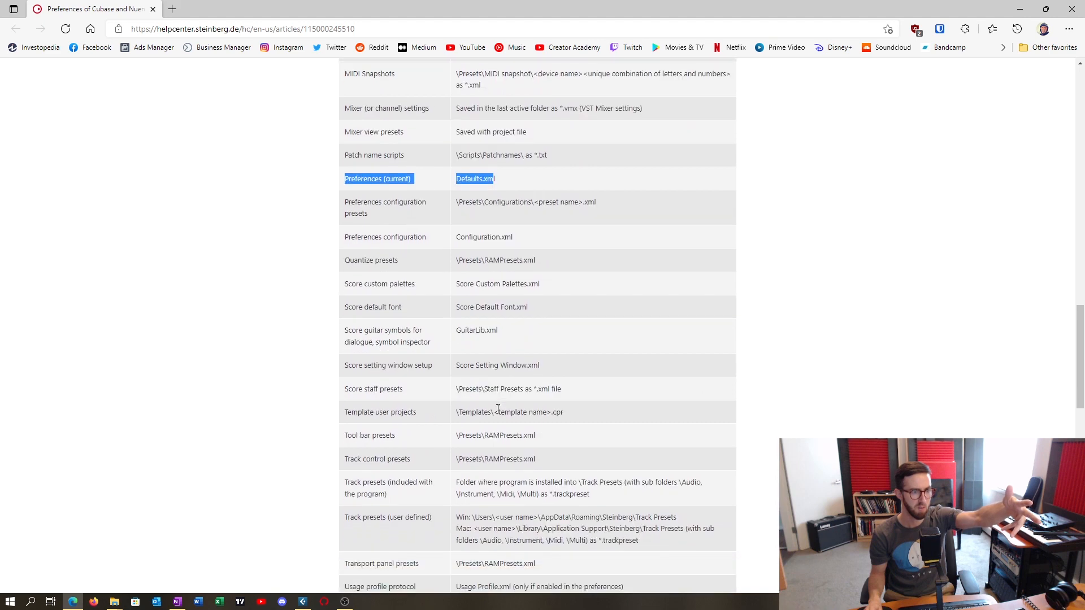
pyautogui.scroll(-3)
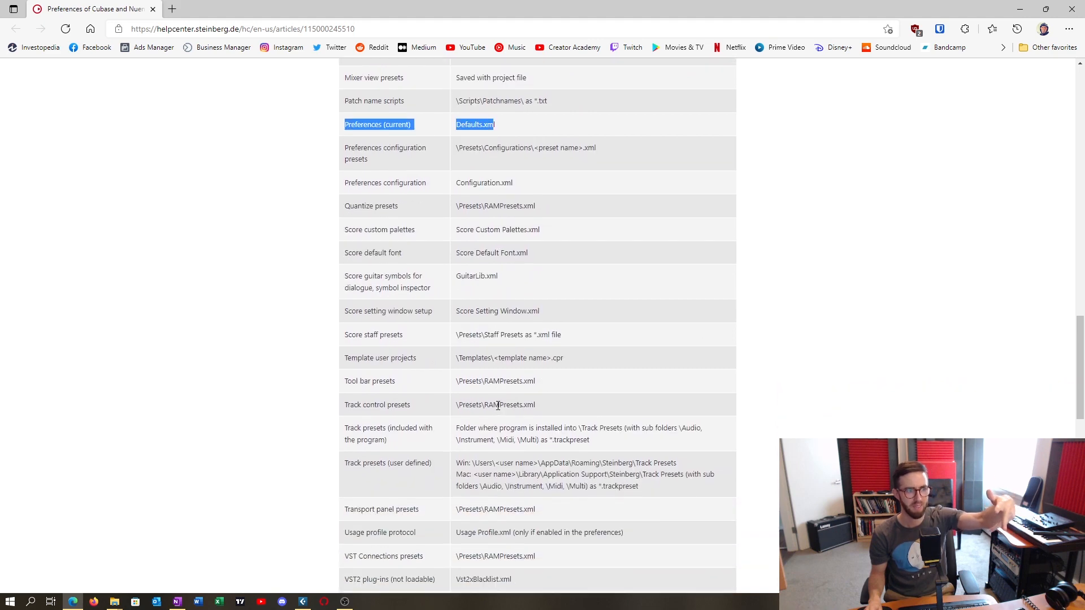
pyautogui.scroll(-3)
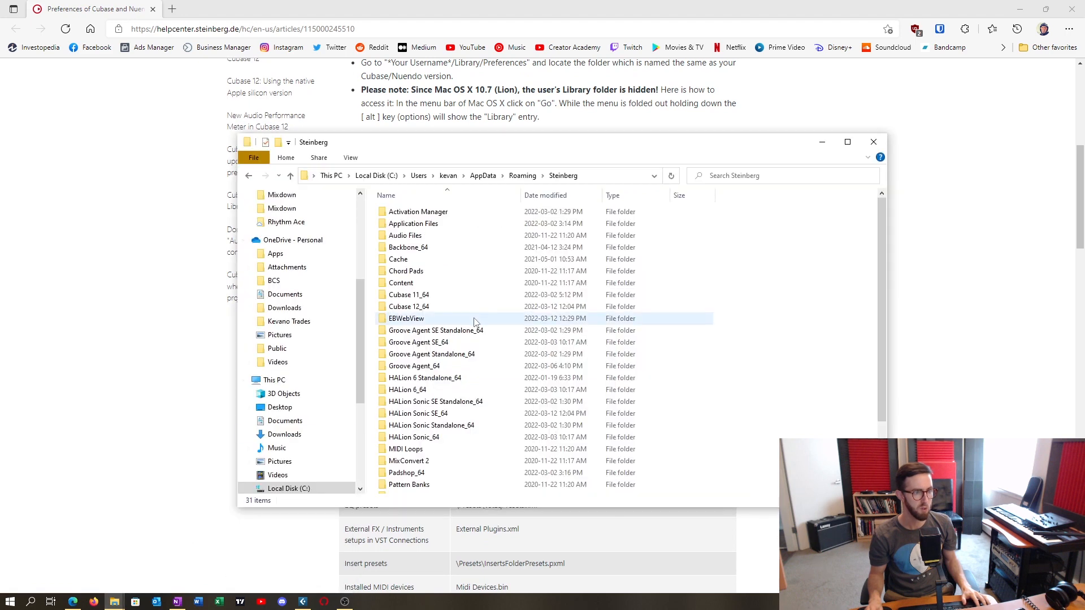
# - Put Cubase 12_64 in a new Explorer window and enter Cubase 11_64 in the original one
pyautogui.rightClick(408, 307)
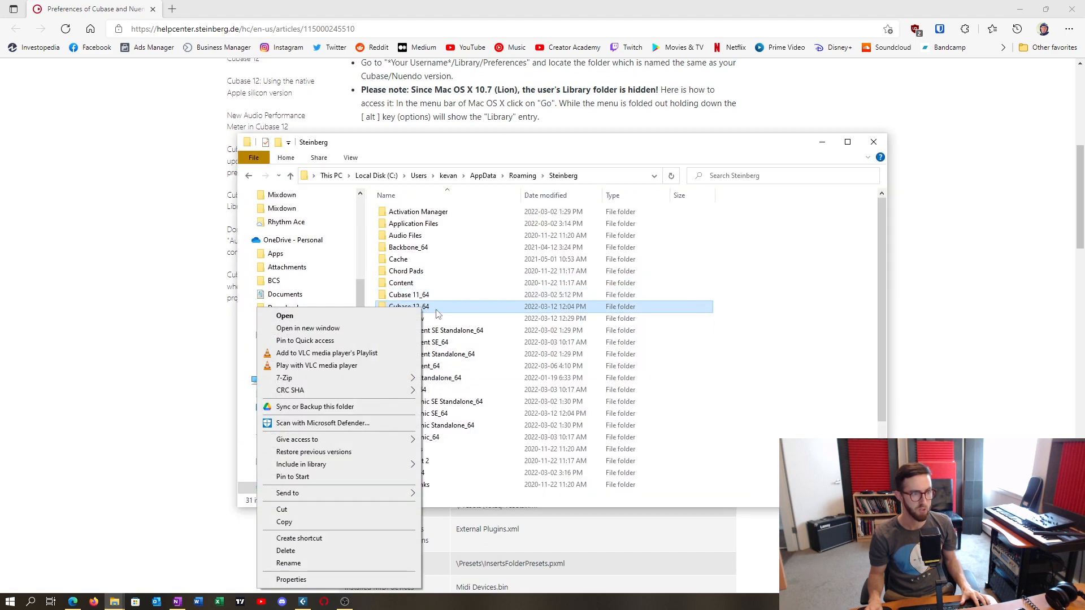
pyautogui.click(308, 327)
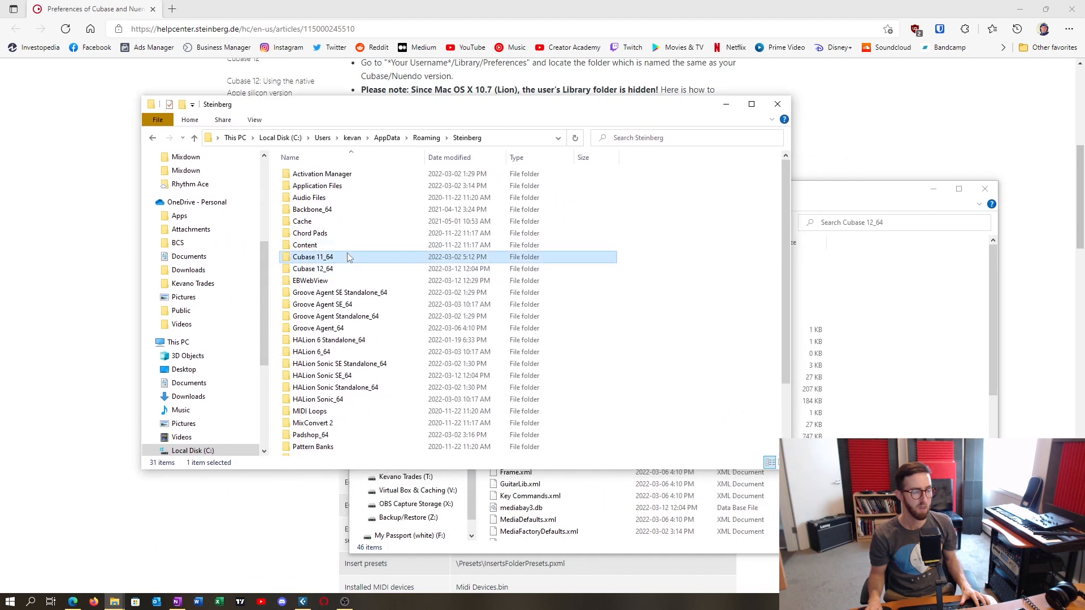
pyautogui.doubleClick(313, 256)
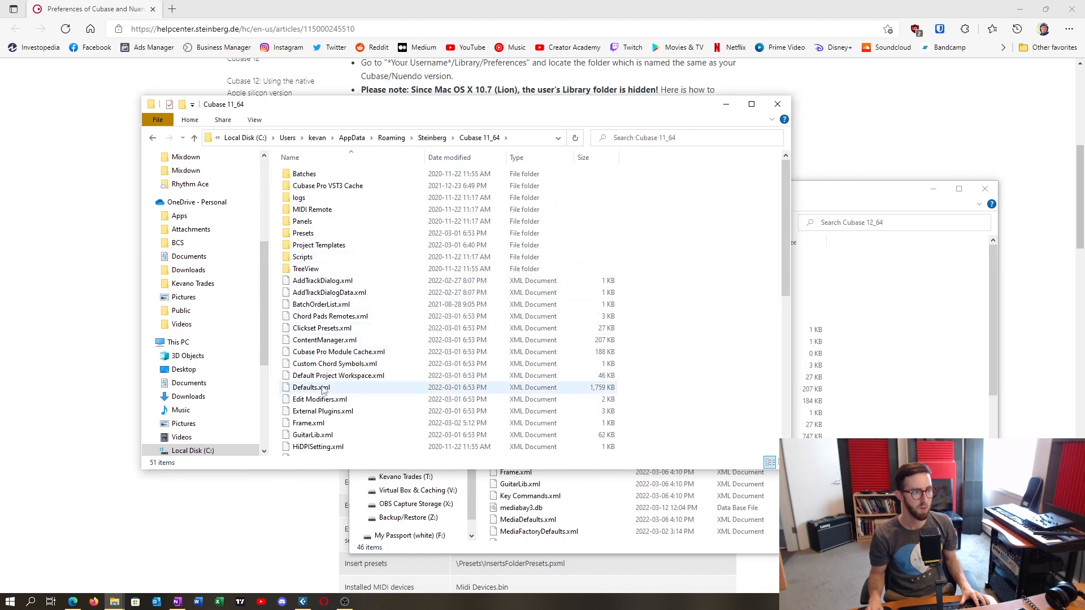
# - Locate Defaults.xml in both the Cubase 11_64 and Cubase 12_64 windows
pyautogui.click(310, 387)
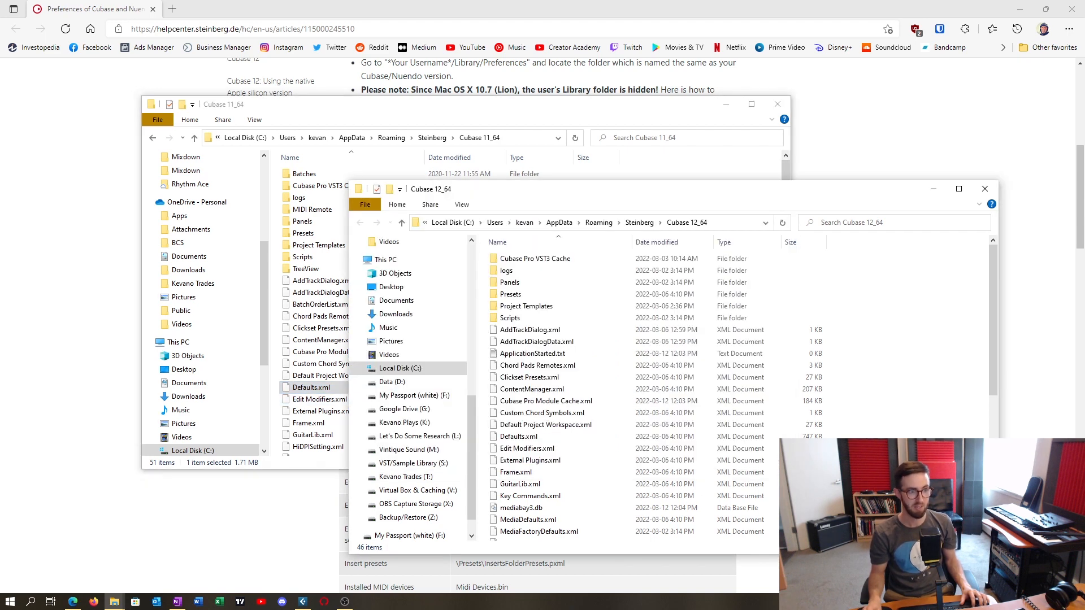
pyautogui.click(527, 448)
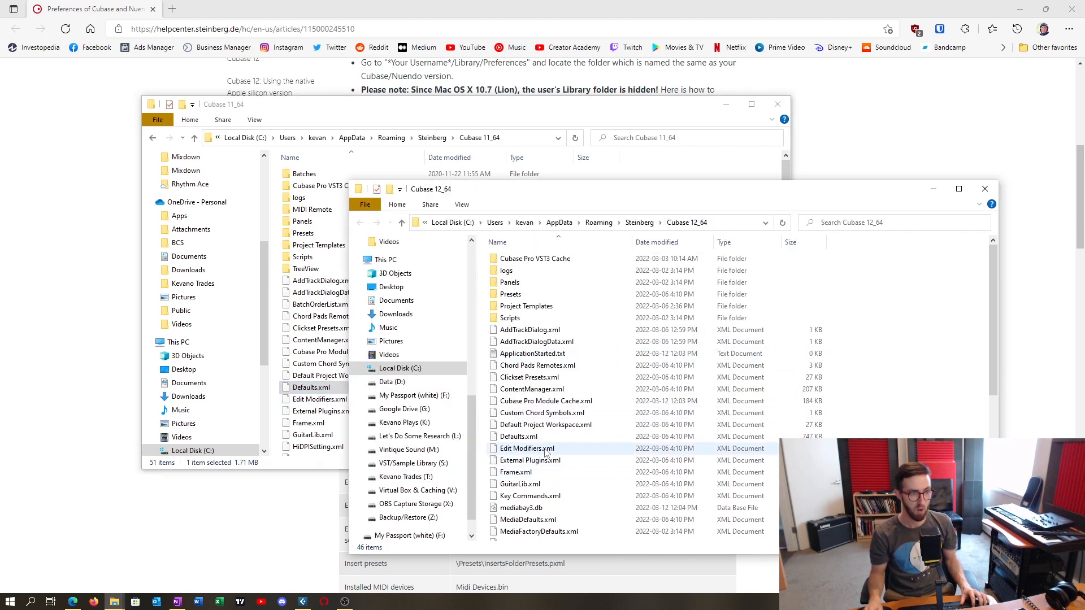
pyautogui.click(517, 436)
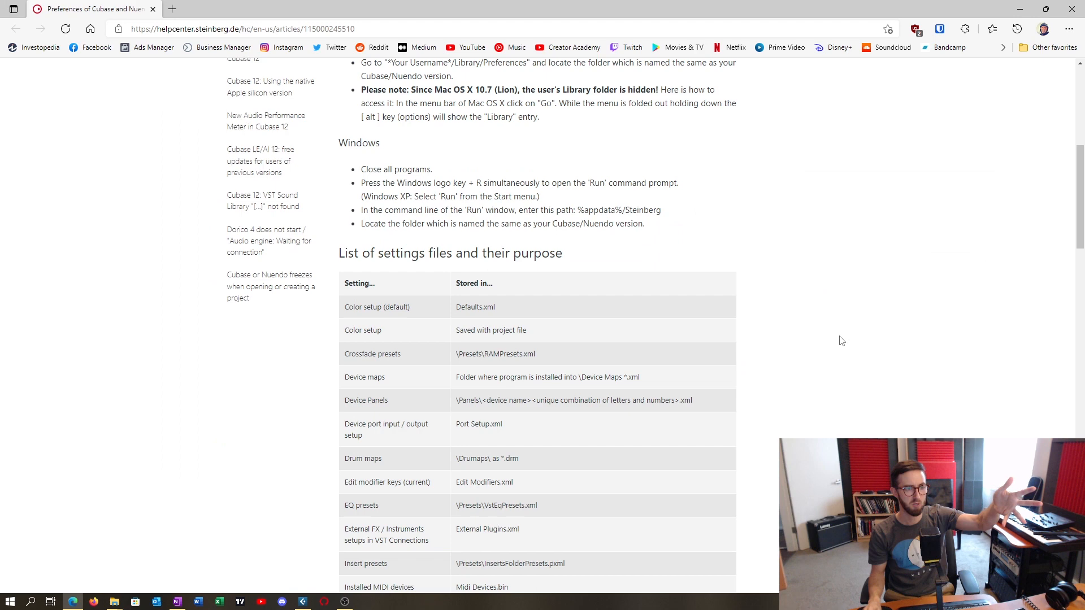
pyautogui.scroll(-3)
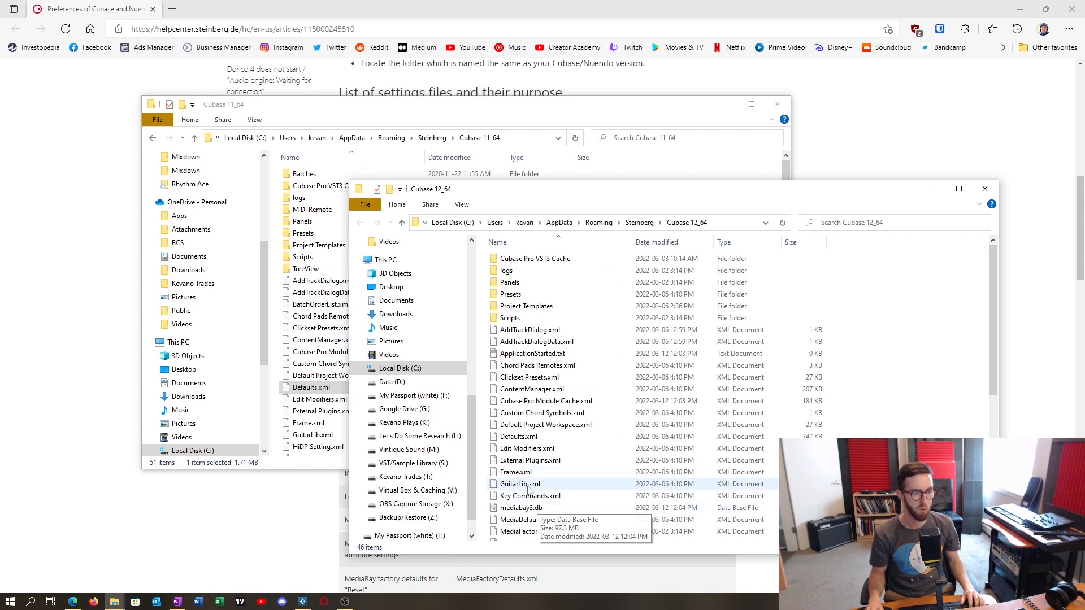
# - Rename Cubase 12_64's Defaults.xml to Defaults12.xml
pyautogui.click(518, 437)
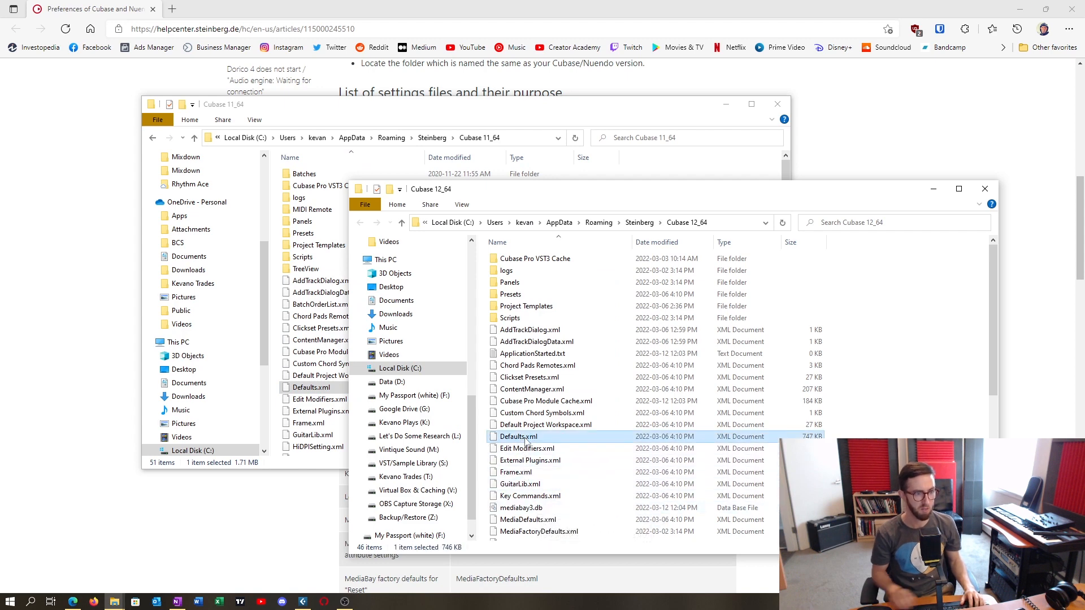
pyautogui.doubleClick(518, 437)
pyautogui.write('12')
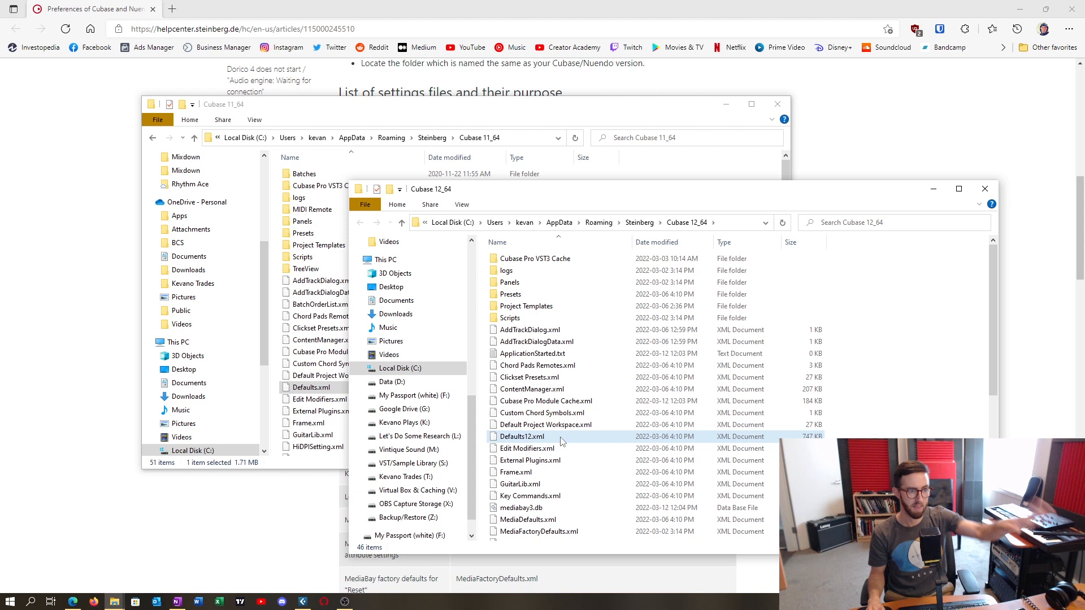
pyautogui.moveTo(559, 437)
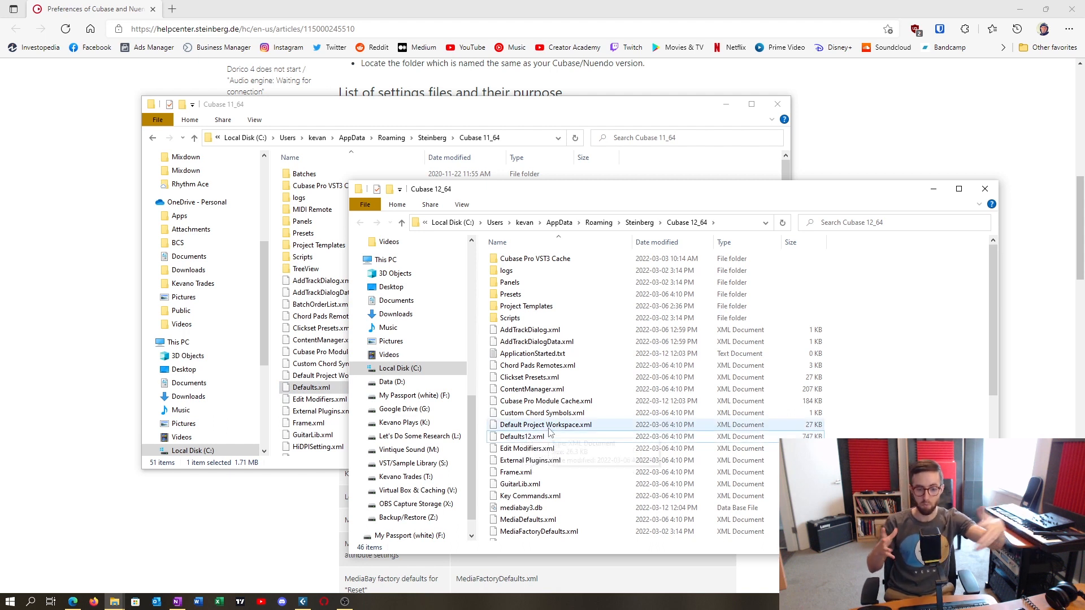
pyautogui.moveTo(519, 437)
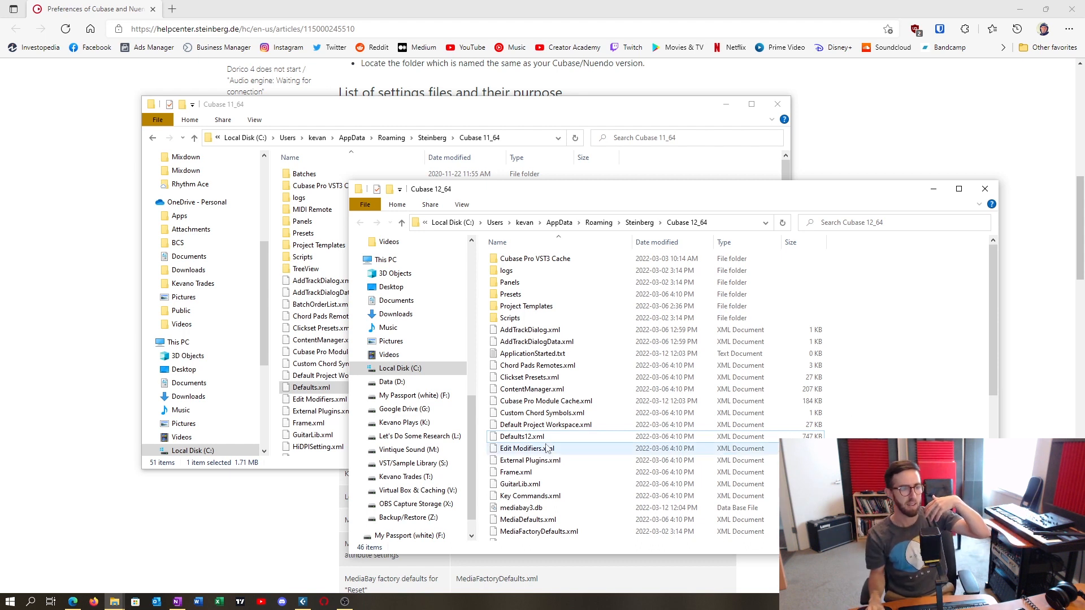
# - Review the current Cubase 12 settings in Edit > Preferences and close the dialog
pyautogui.click(521, 437)
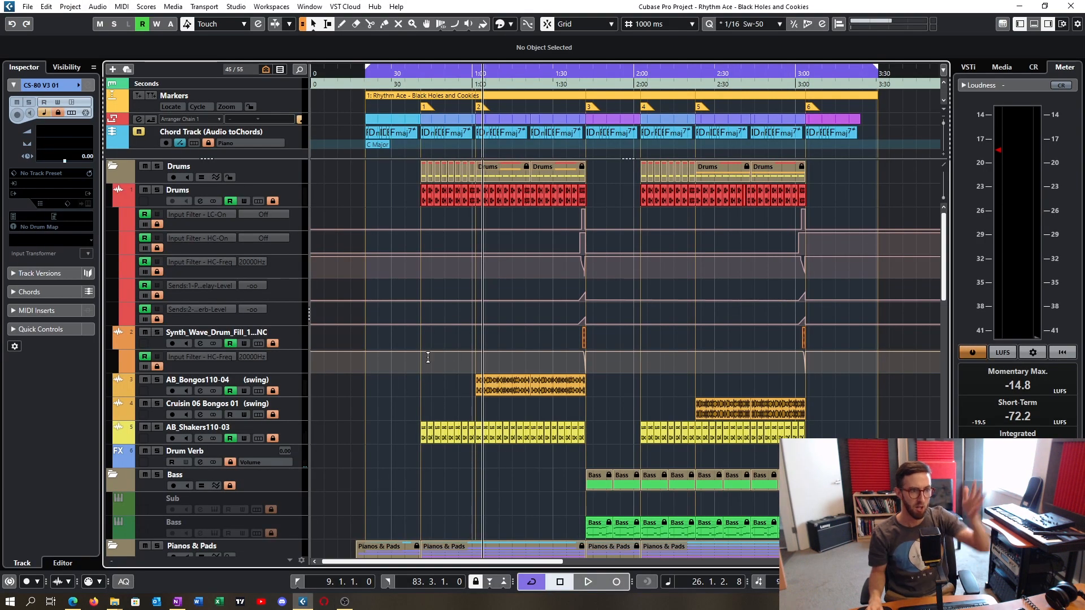
pyautogui.click(46, 6)
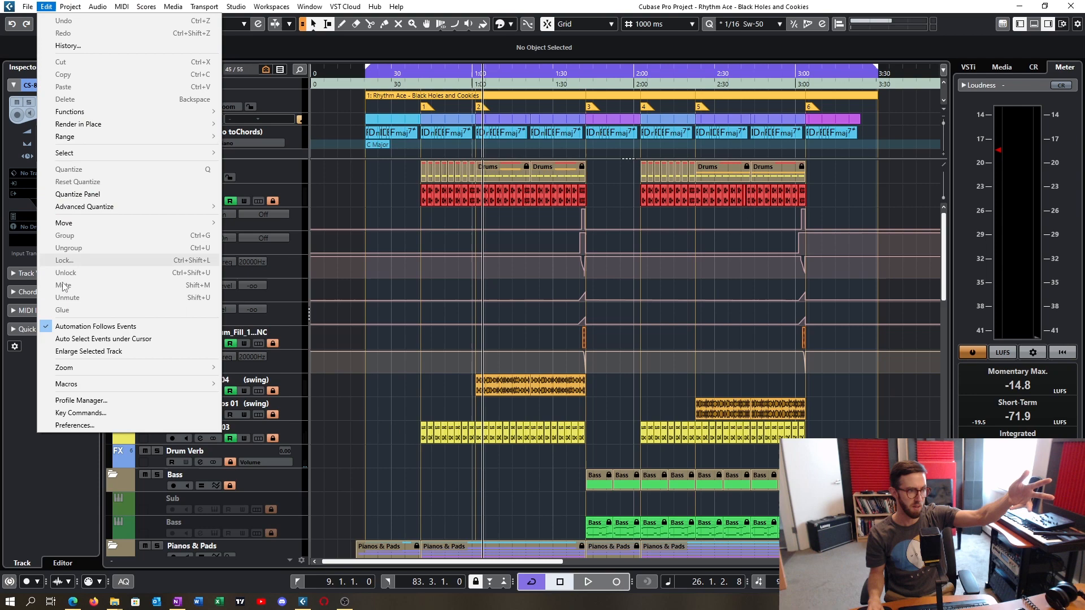
pyautogui.click(74, 425)
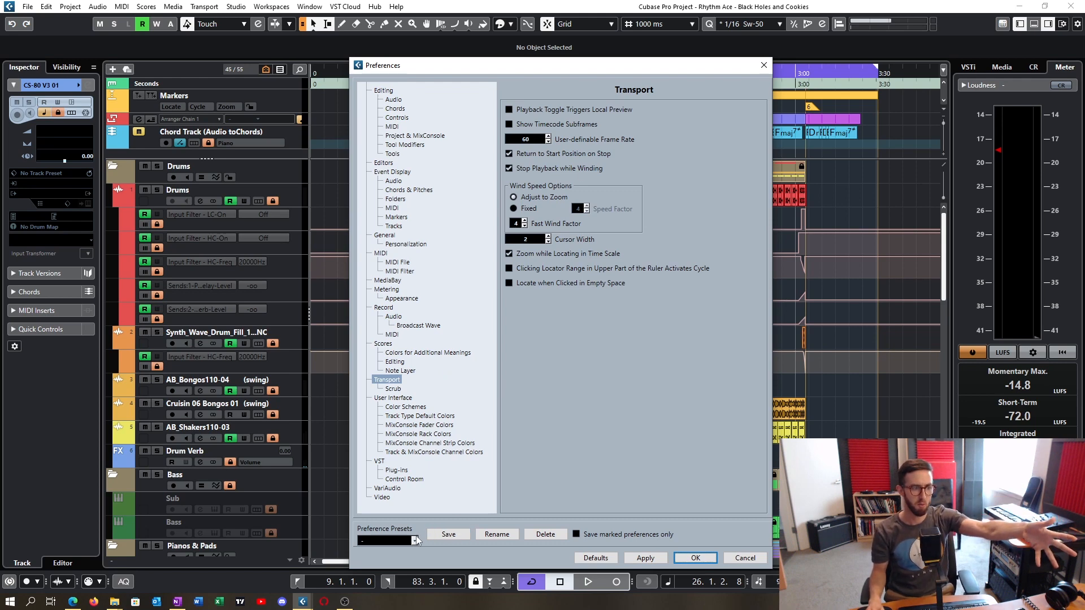
pyautogui.click(694, 558)
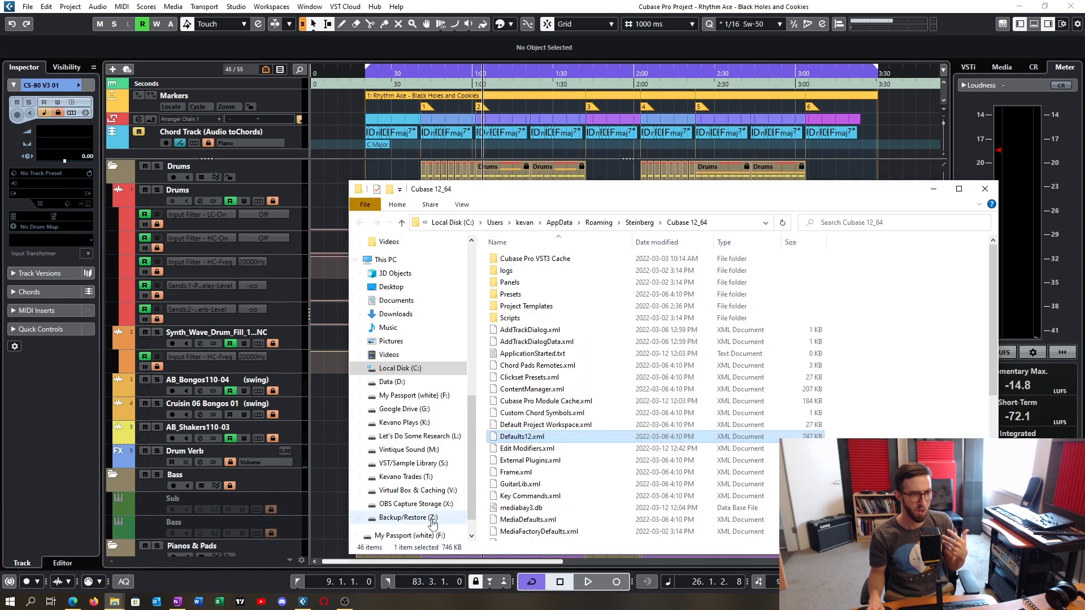
pyautogui.moveTo(521, 436)
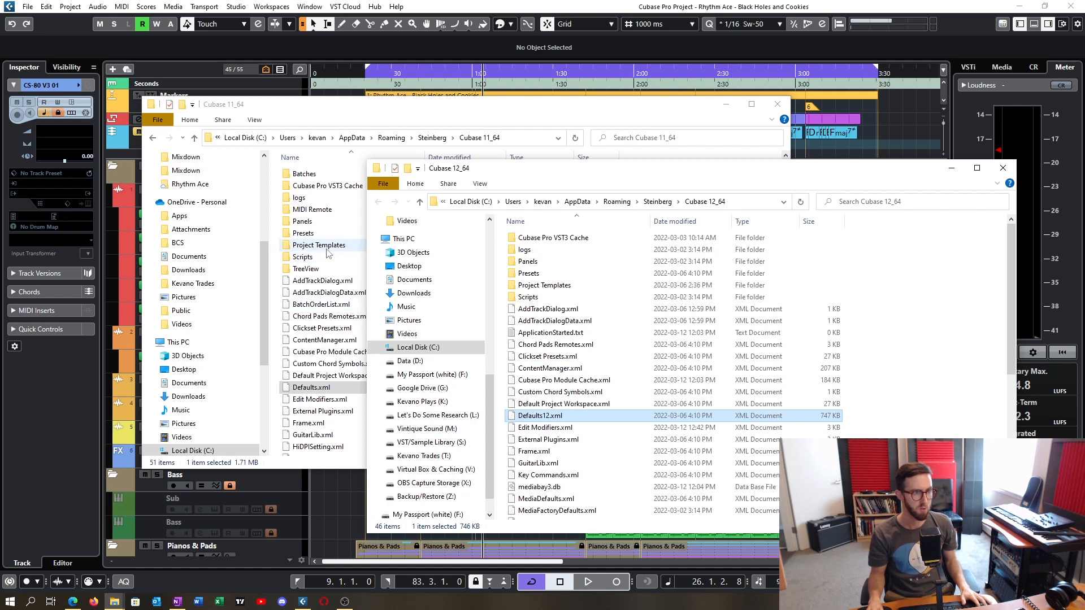
# - Enter Project Templates in both windows, comparing Cubase 11's four templates with Cubase 12's three
pyautogui.doubleClick(319, 245)
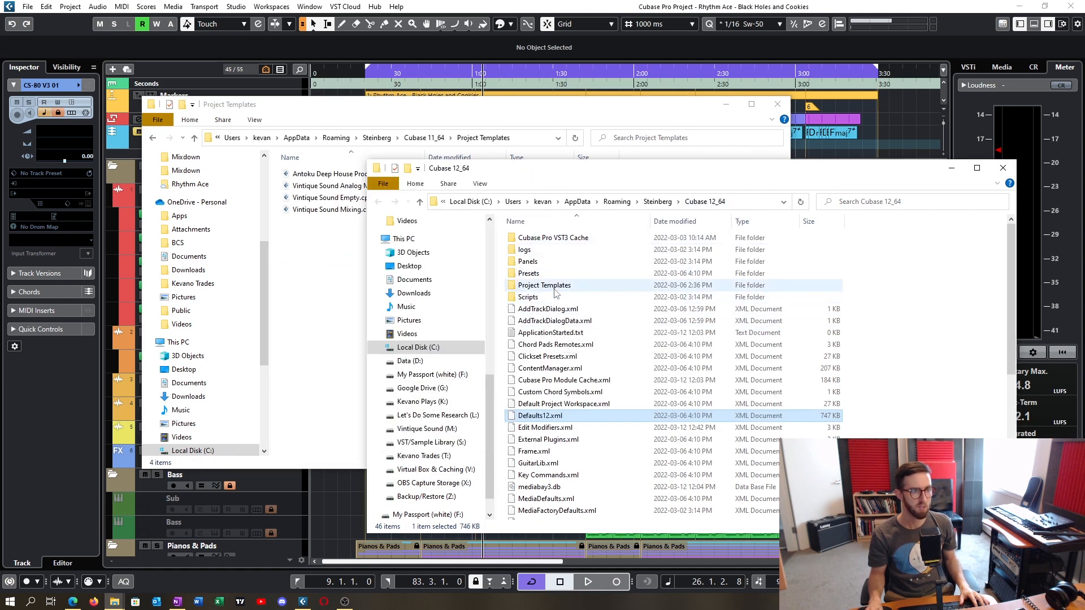
pyautogui.doubleClick(544, 285)
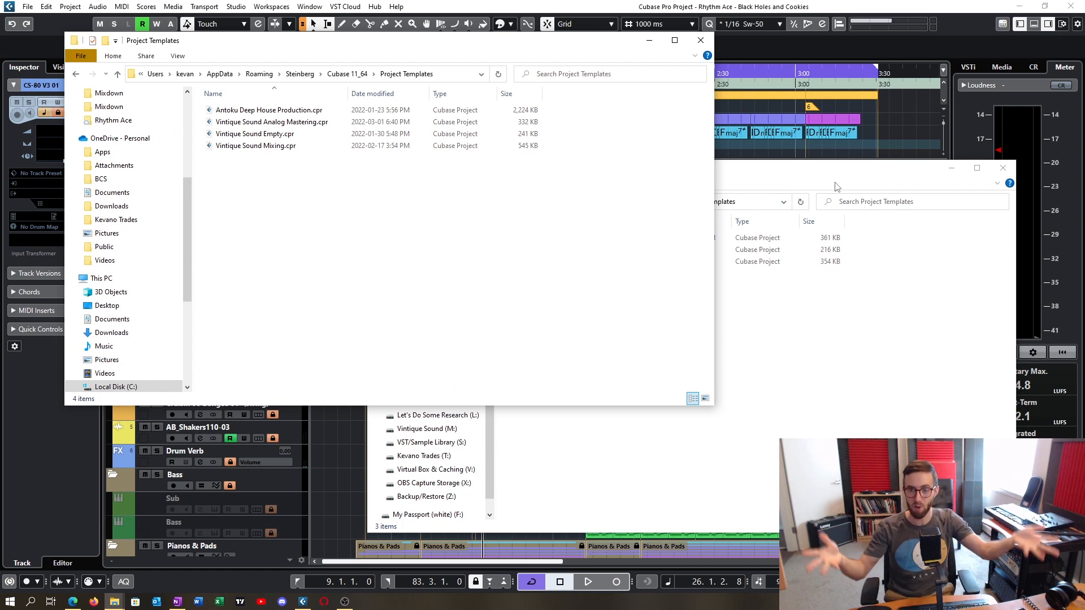
pyautogui.click(762, 238)
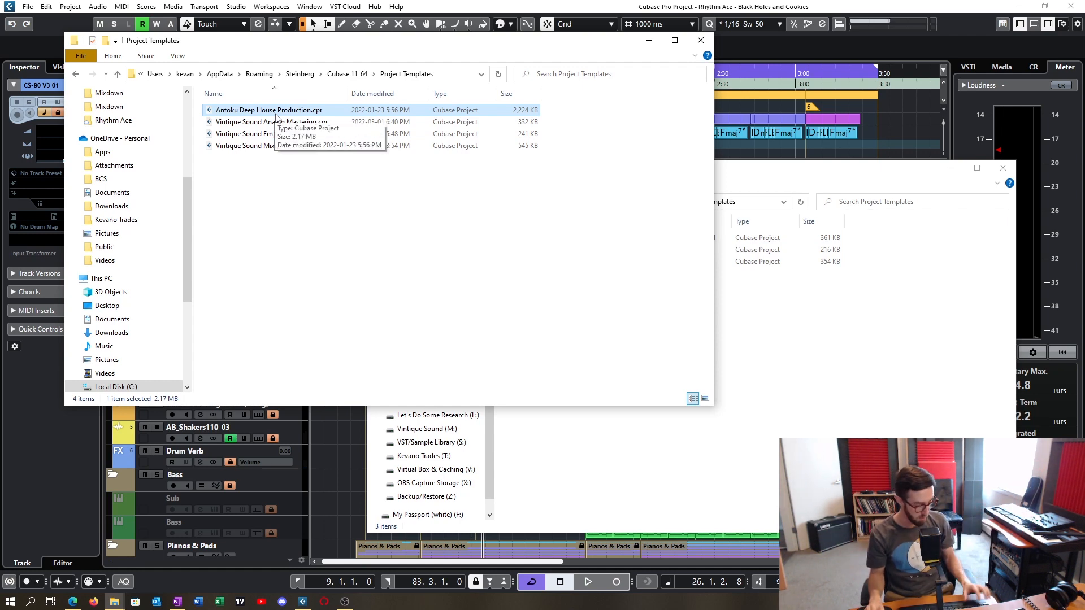
pyautogui.moveTo(812, 432)
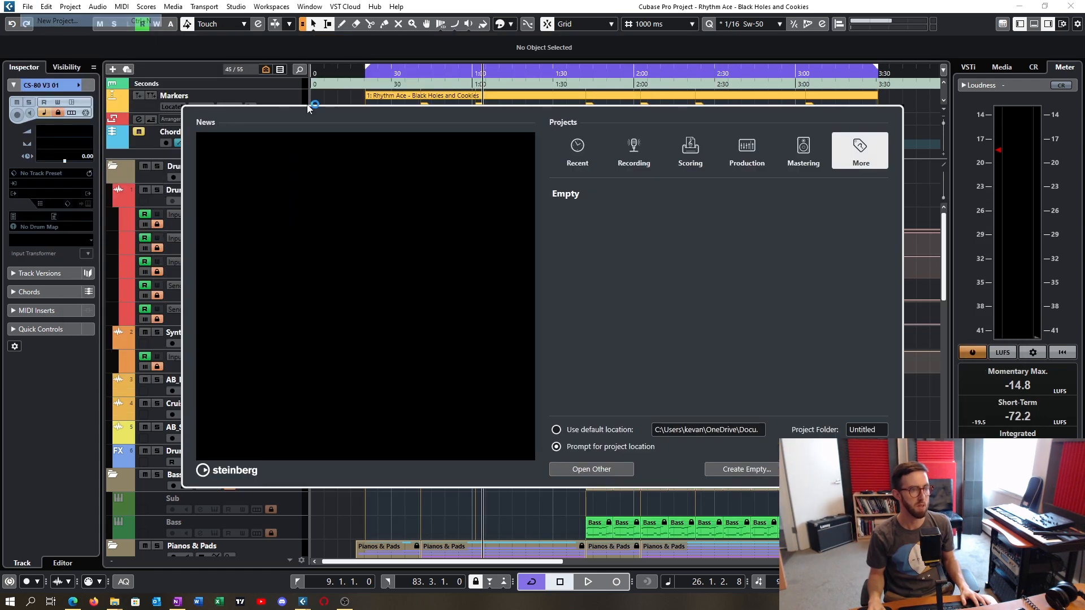
# - List the Production templates in the project hub, with Antoku Deep House Production at the top
pyautogui.click(746, 151)
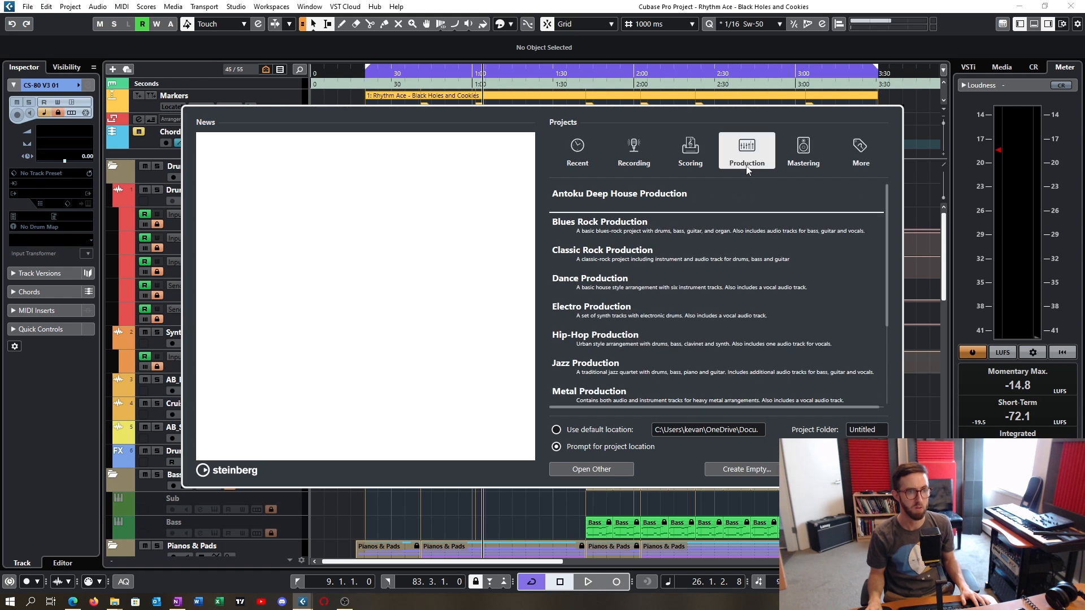
pyautogui.moveTo(642, 206)
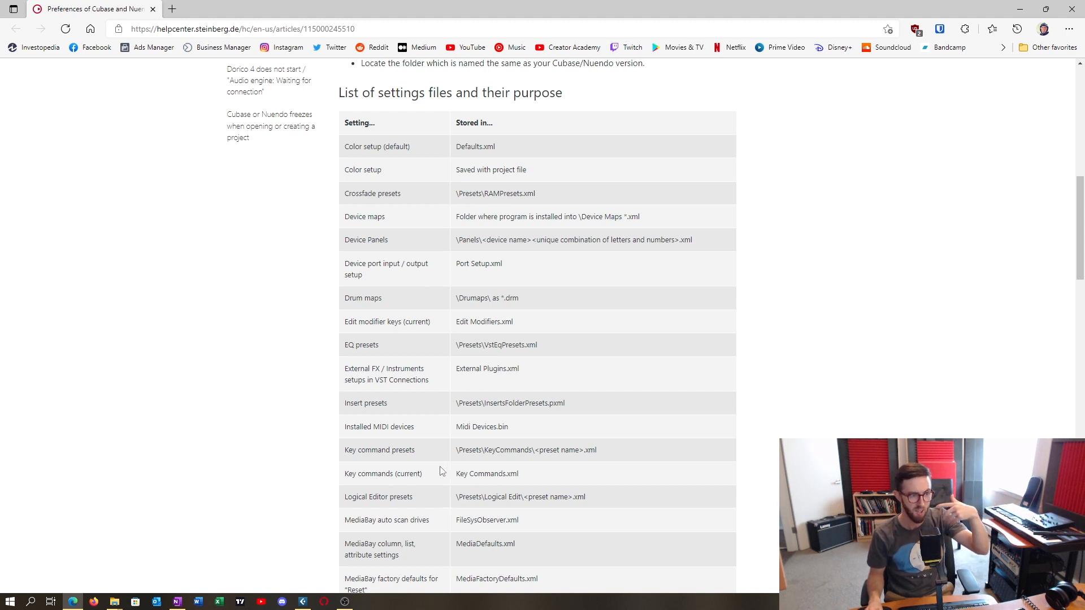
pyautogui.moveTo(432, 462)
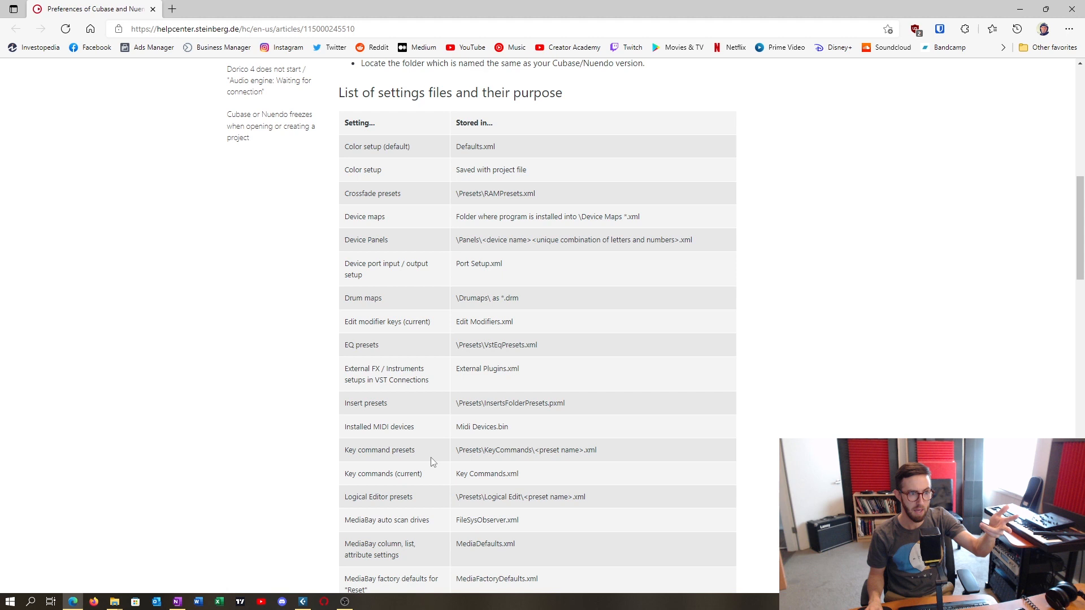
# - Read the settings-file table noting Key Commands.xml, then return to the Cubase project
pyautogui.doubleClick(383, 474)
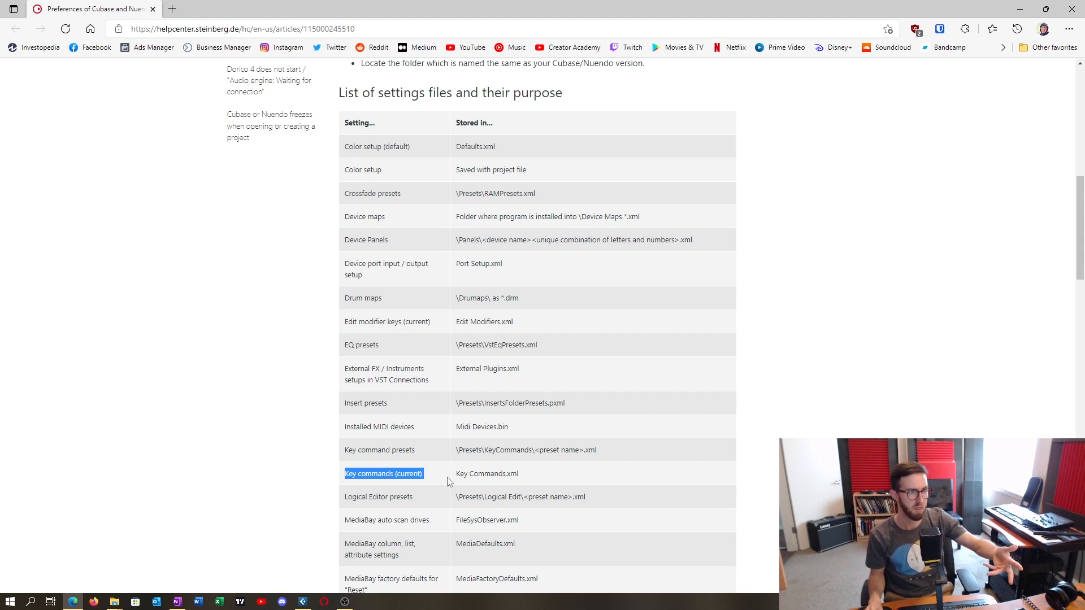
pyautogui.moveTo(440, 364)
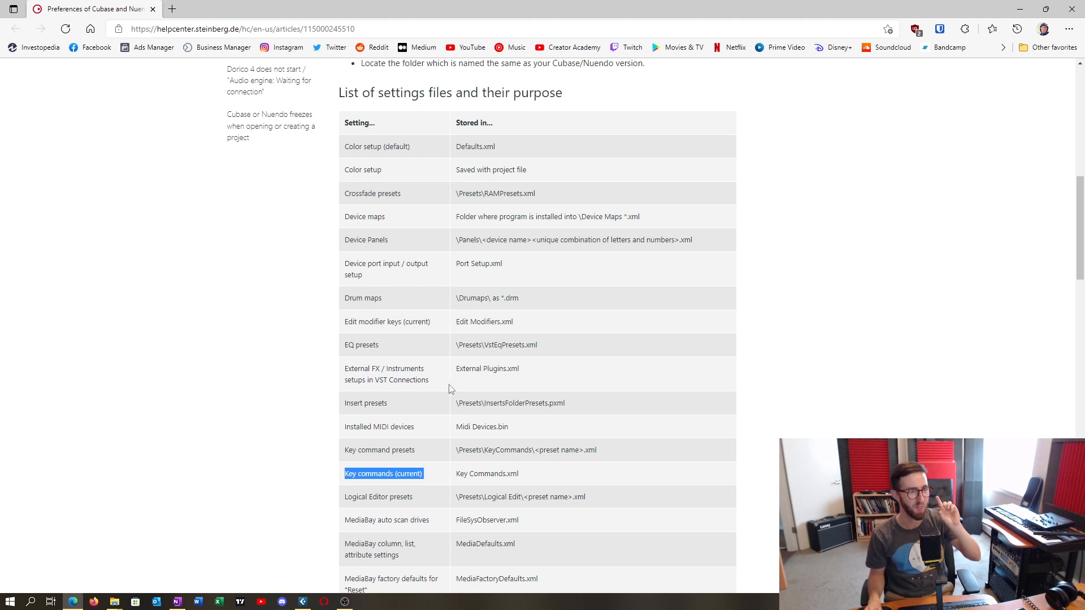
pyautogui.moveTo(445, 386)
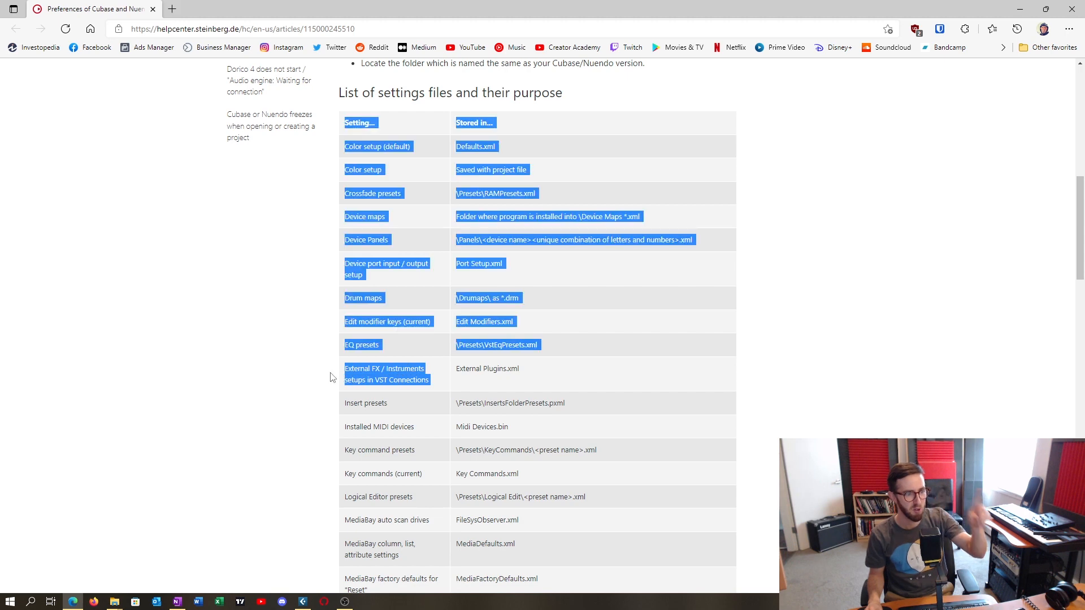
pyautogui.click(330, 377)
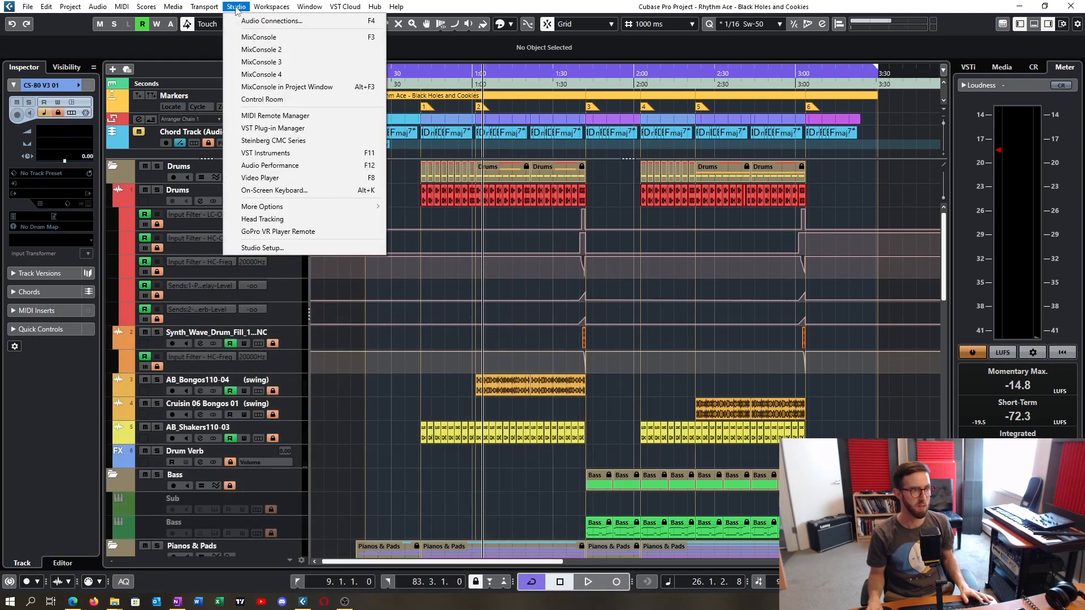
# - Review the Inputs presets and External Instruments connections, then return to External FX
pyautogui.click(271, 21)
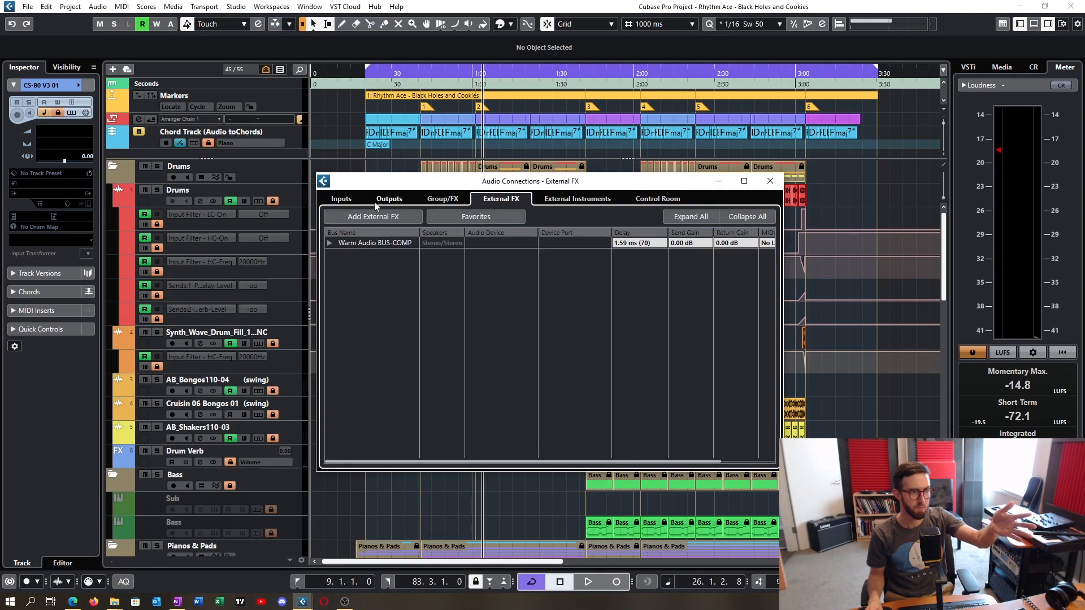
pyautogui.click(340, 198)
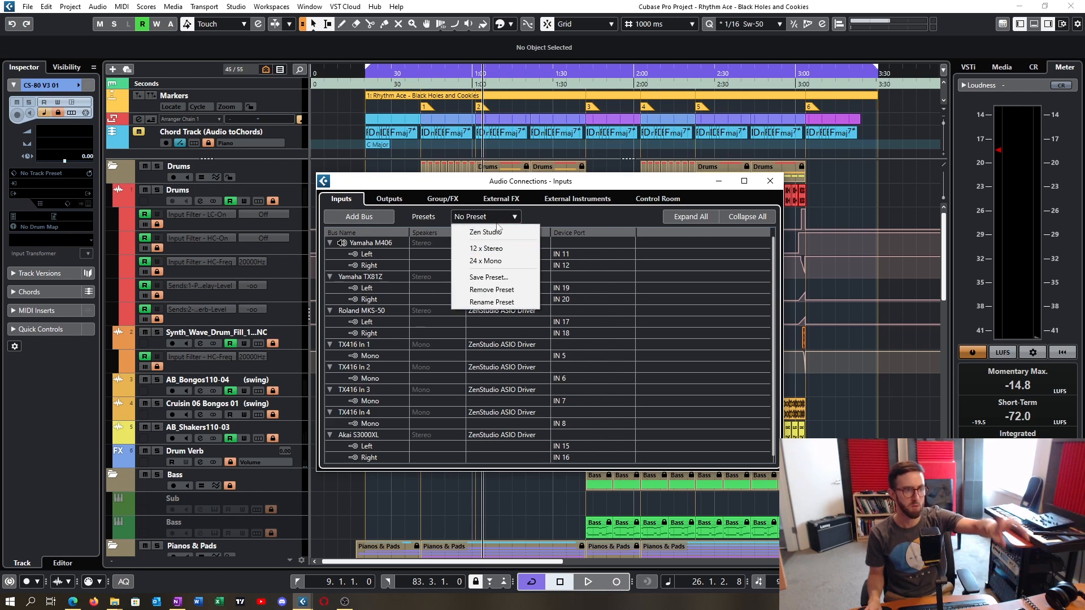
pyautogui.click(577, 198)
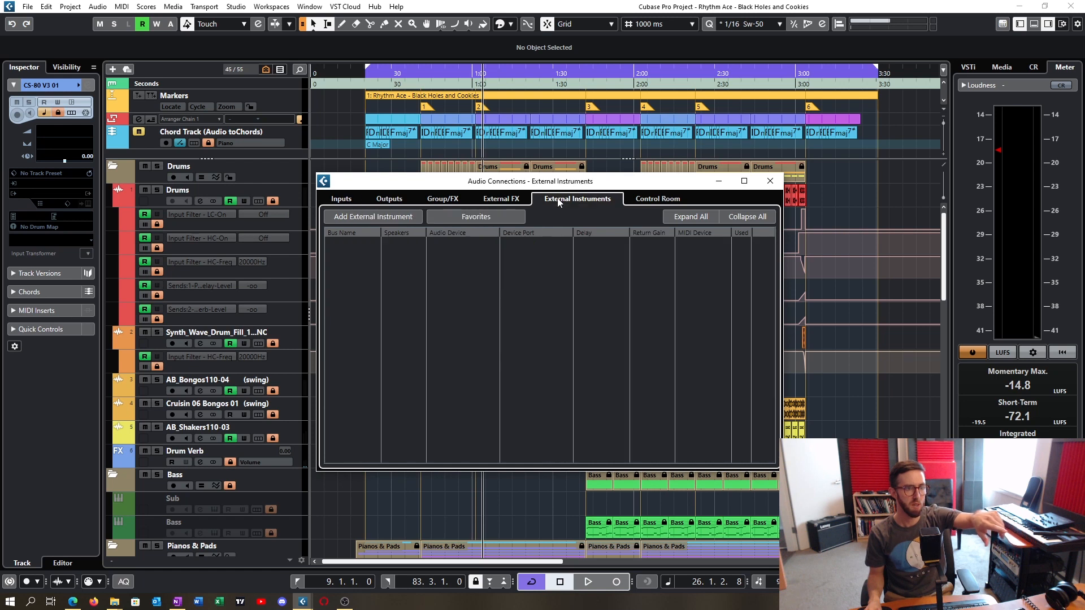
pyautogui.click(500, 199)
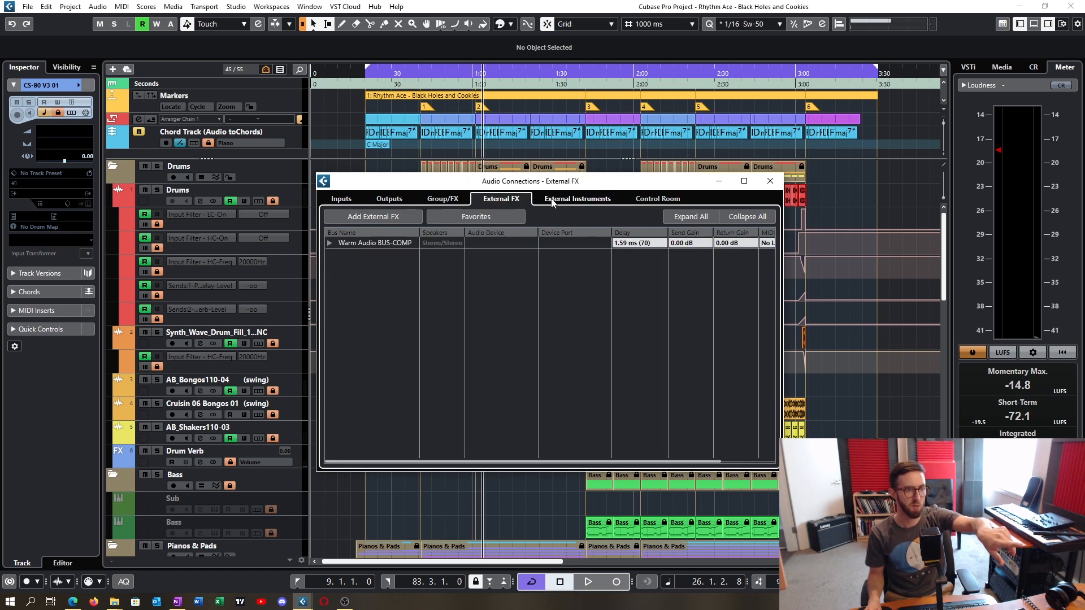
pyautogui.moveTo(553, 203)
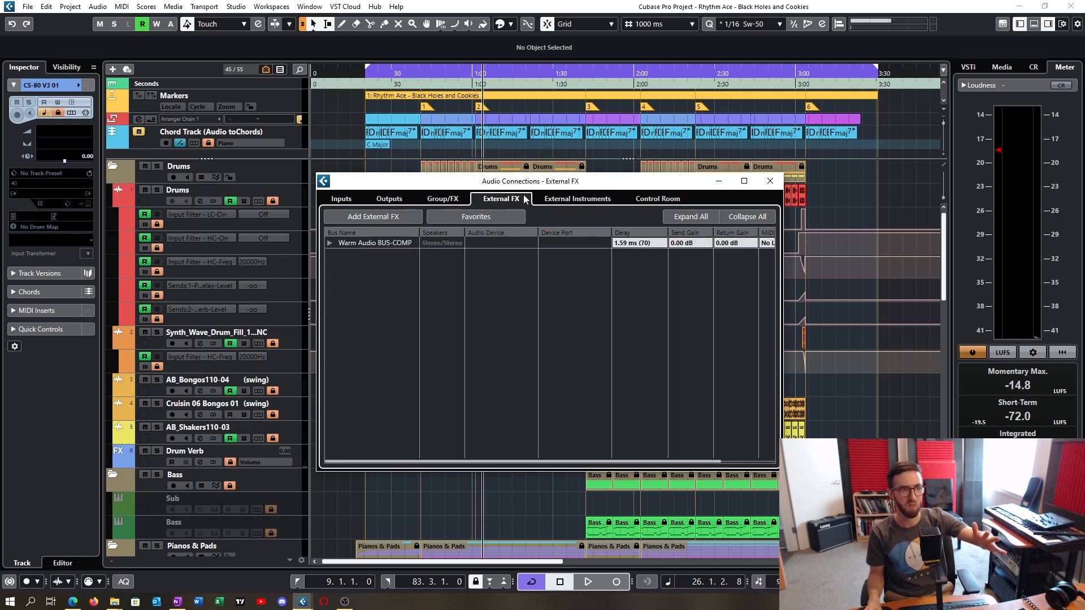
# - Expand Warm Audio BUS-COMP to show send ports OUT 15/16 and return ports IN 13/14
pyautogui.click(330, 243)
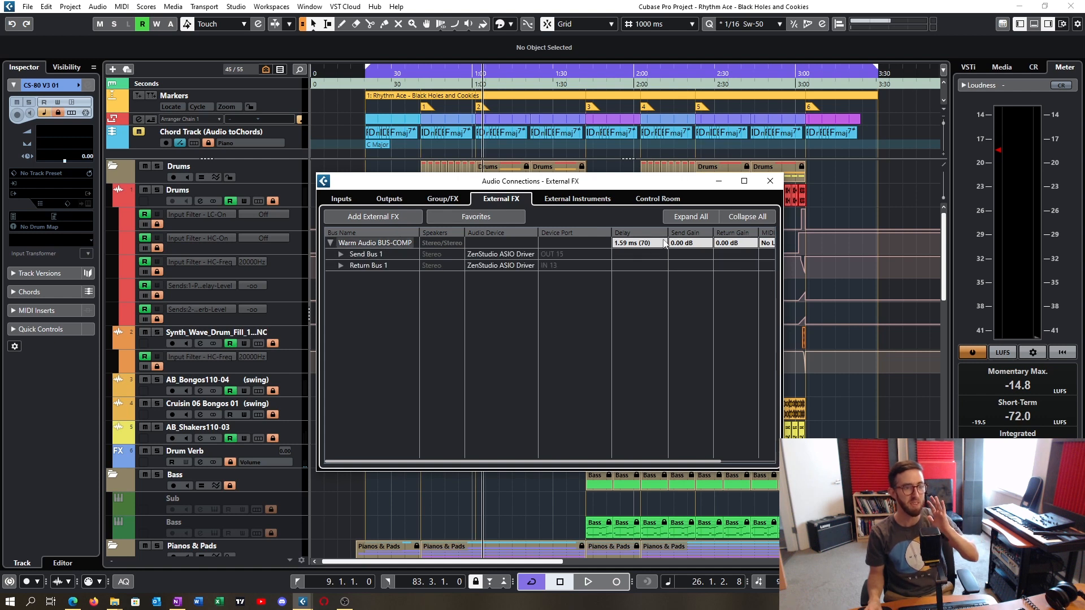
pyautogui.click(340, 254)
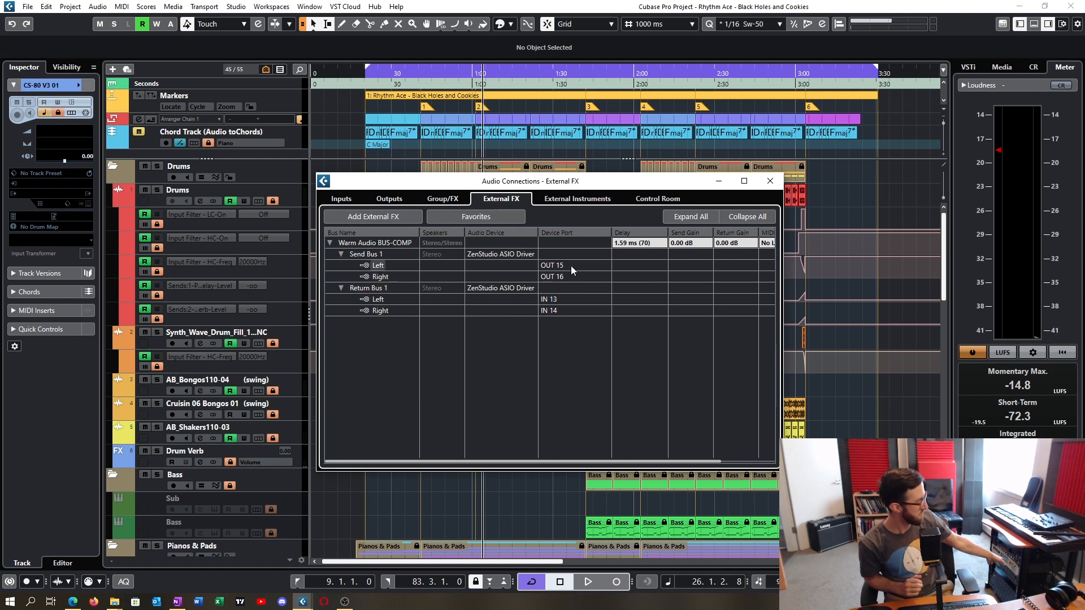
pyautogui.click(552, 265)
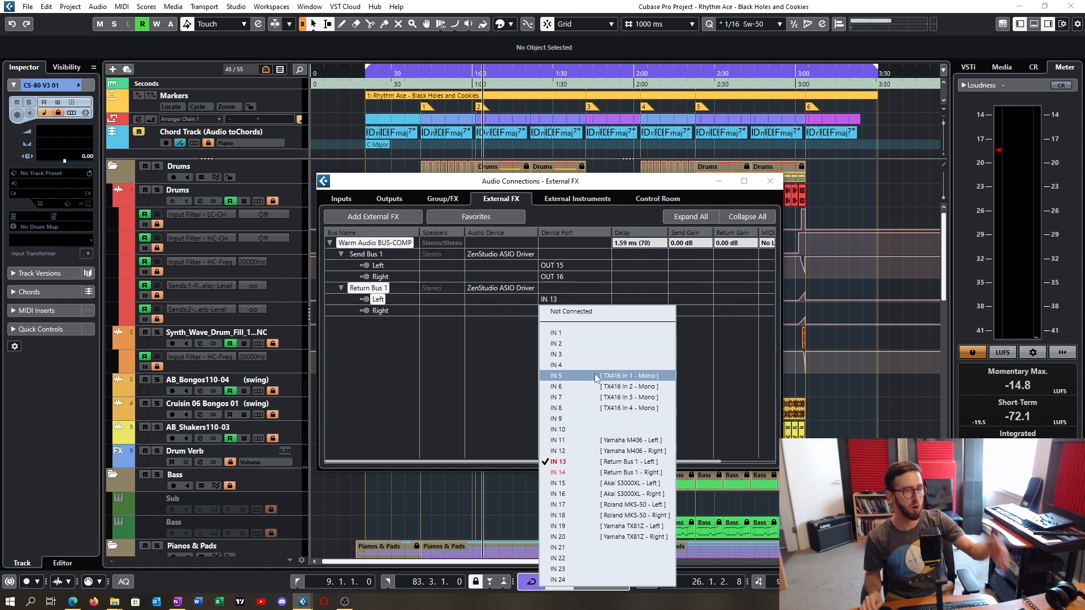
pyautogui.moveTo(613, 450)
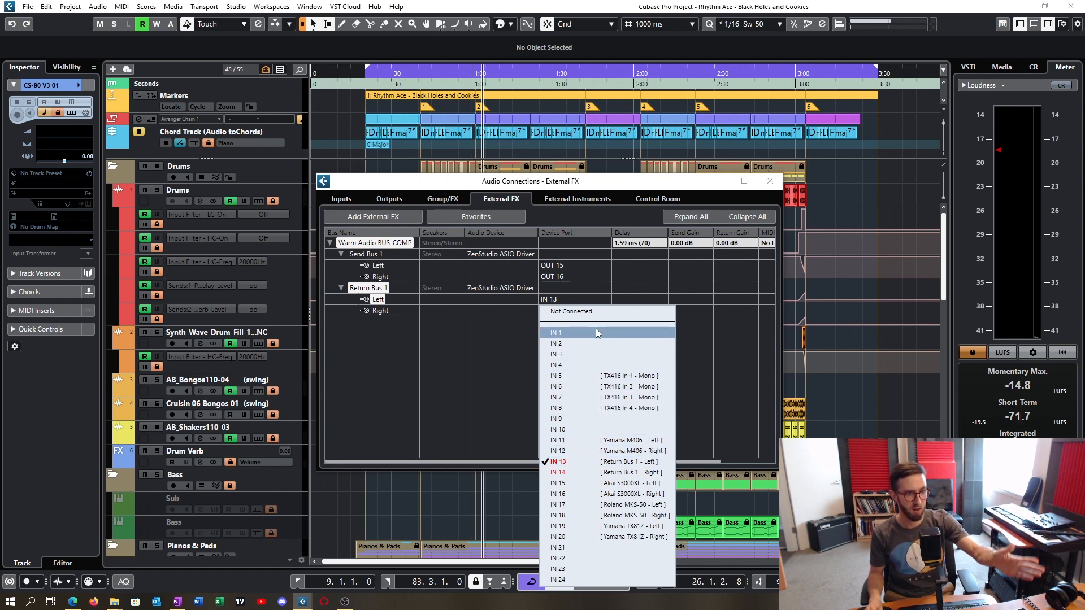
pyautogui.moveTo(589, 364)
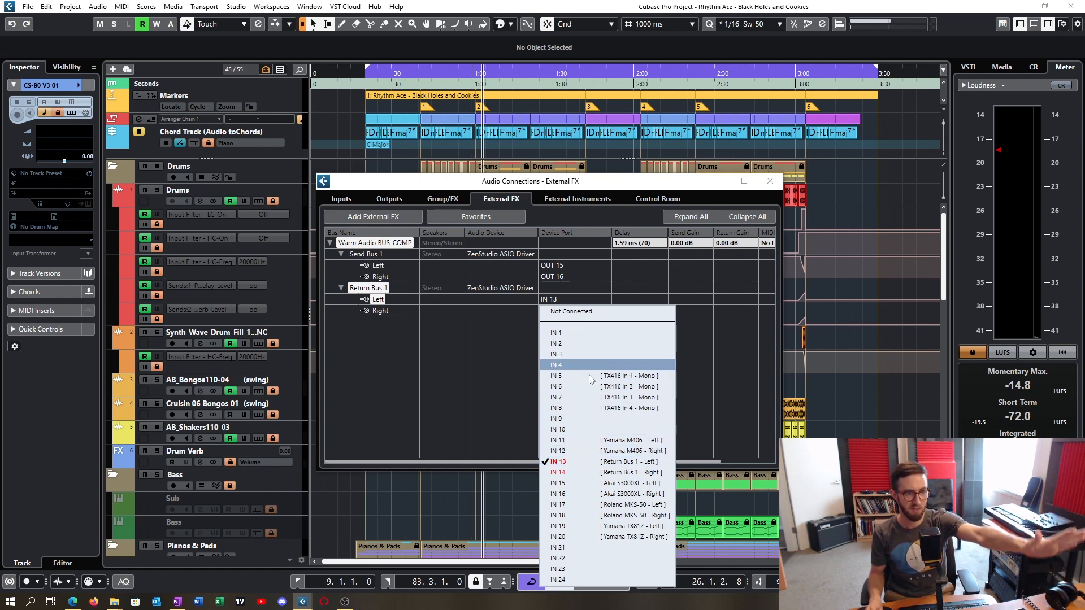
pyautogui.moveTo(588, 408)
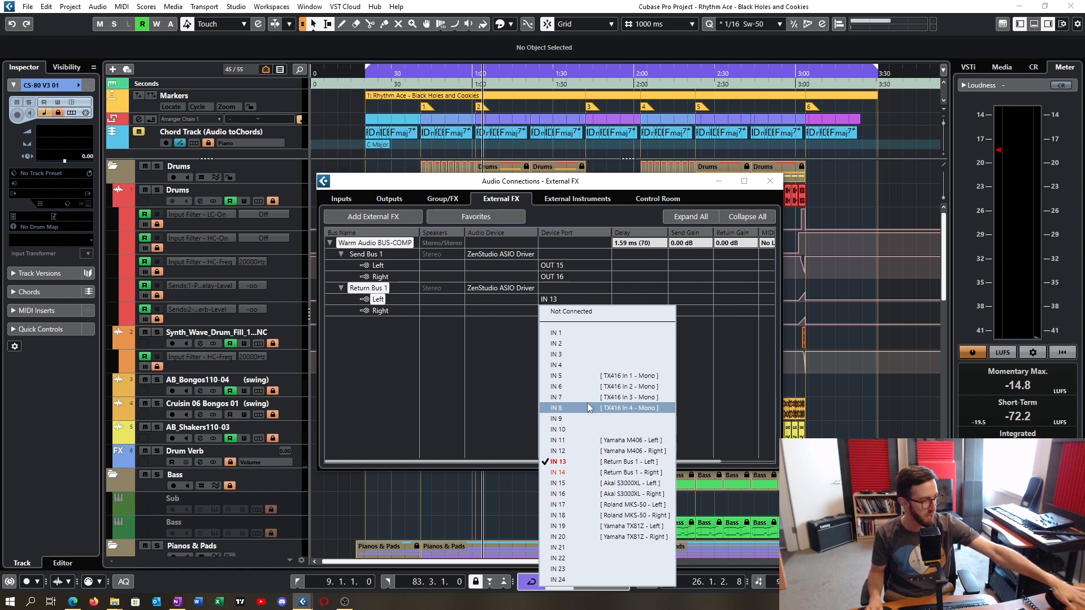
pyautogui.moveTo(599, 418)
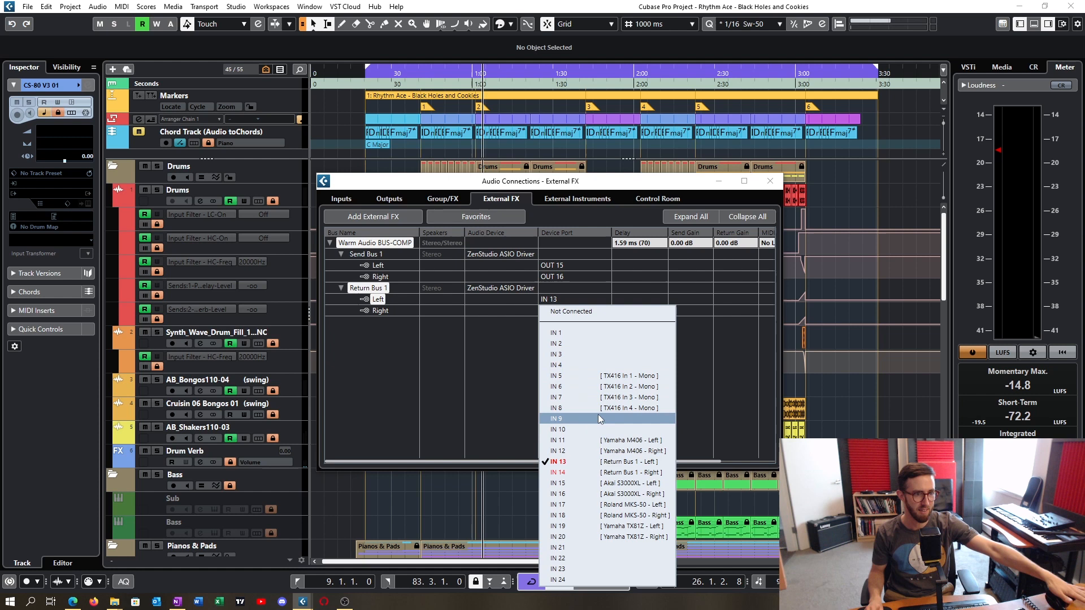
pyautogui.moveTo(605, 408)
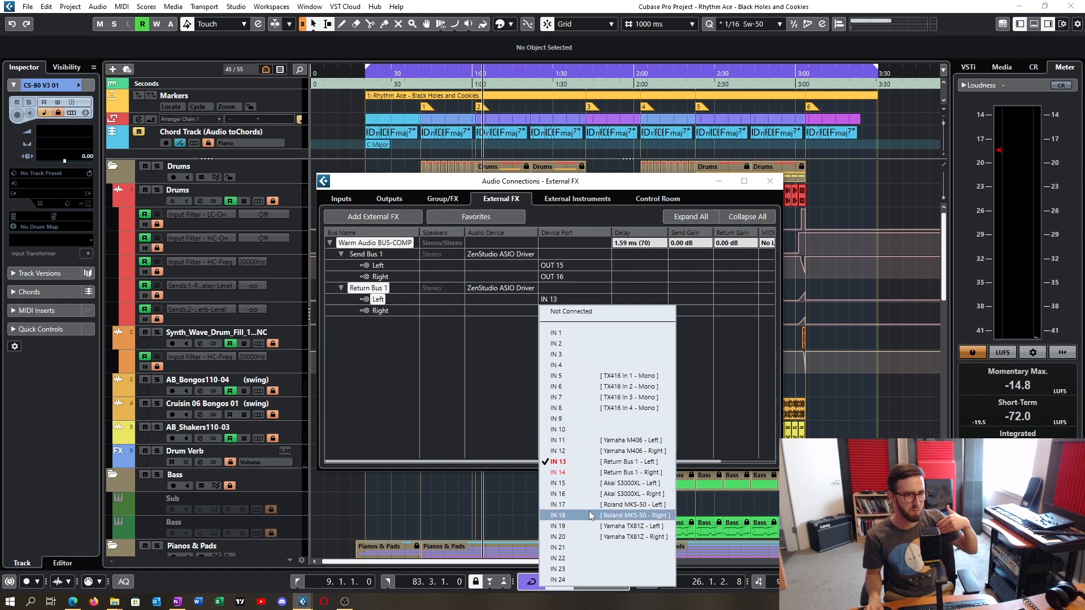
pyautogui.moveTo(588, 493)
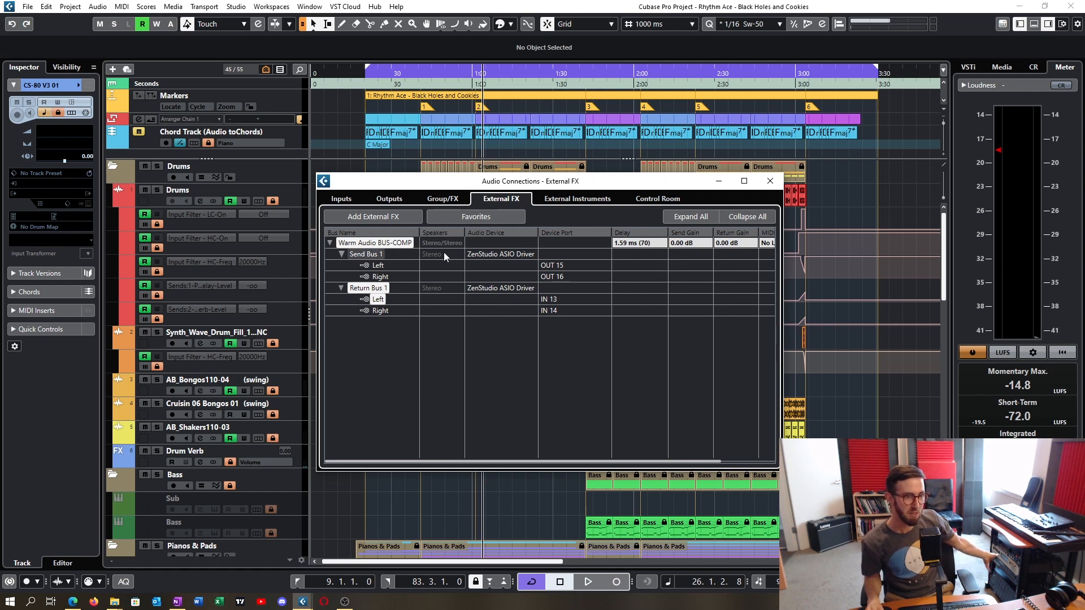
pyautogui.moveTo(575, 274)
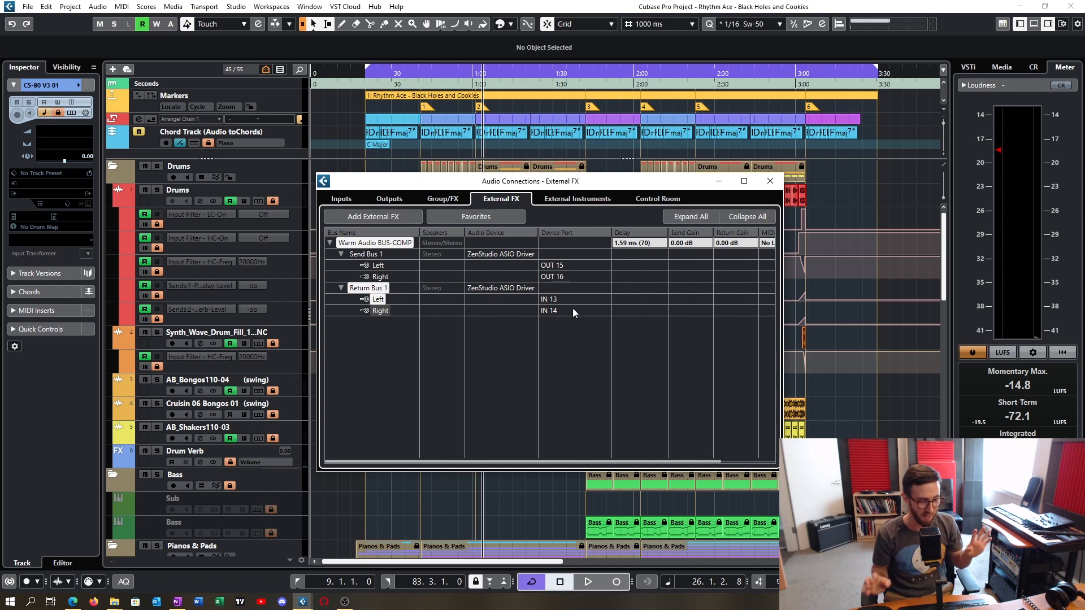
pyautogui.moveTo(597, 271)
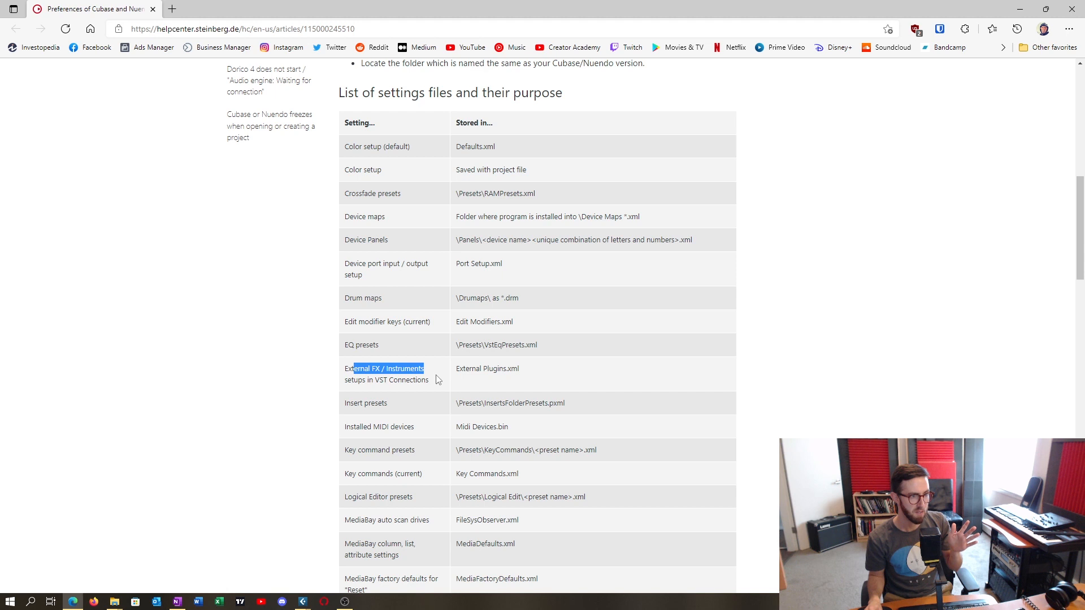
# - Mark the External FX setting row and compare External Plugins.xml in the Cubase 11_64 and 12_64 folders
pyautogui.moveTo(436, 379); pyautogui.dragTo(453, 398)
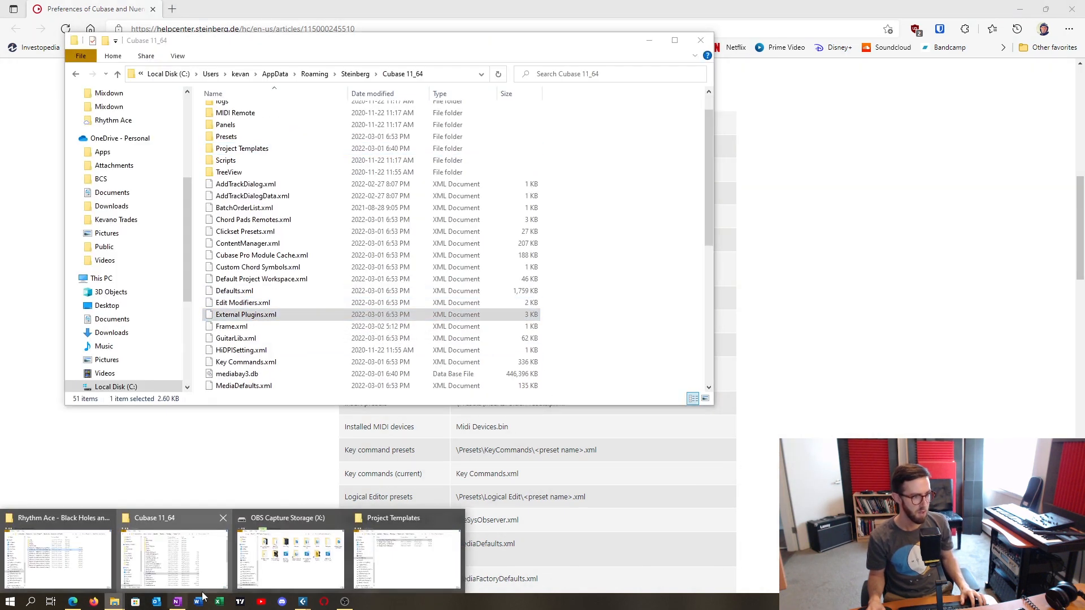
pyautogui.click(394, 518)
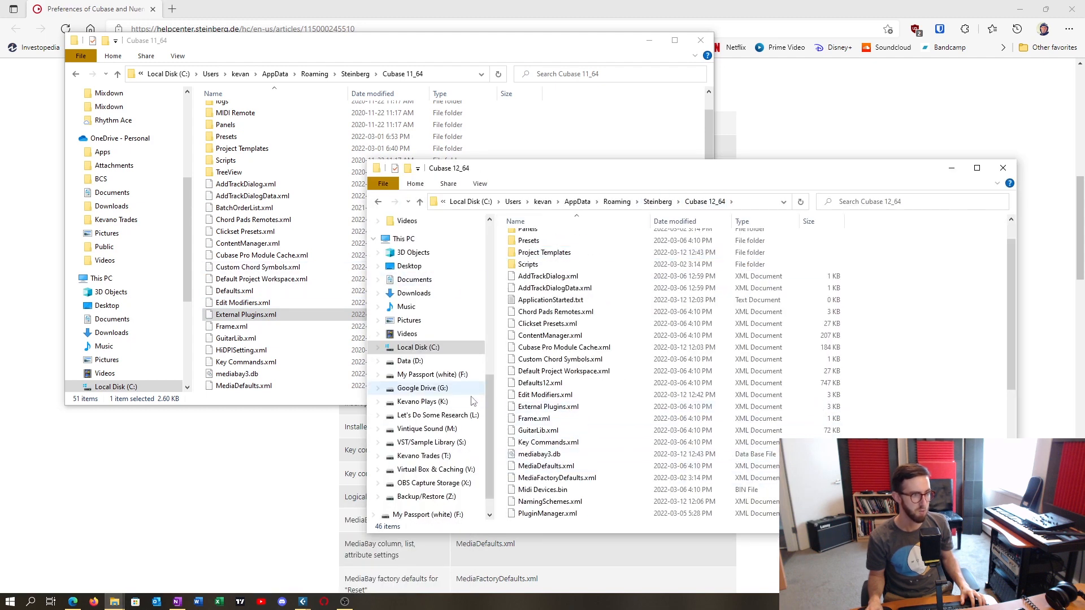
pyautogui.click(546, 395)
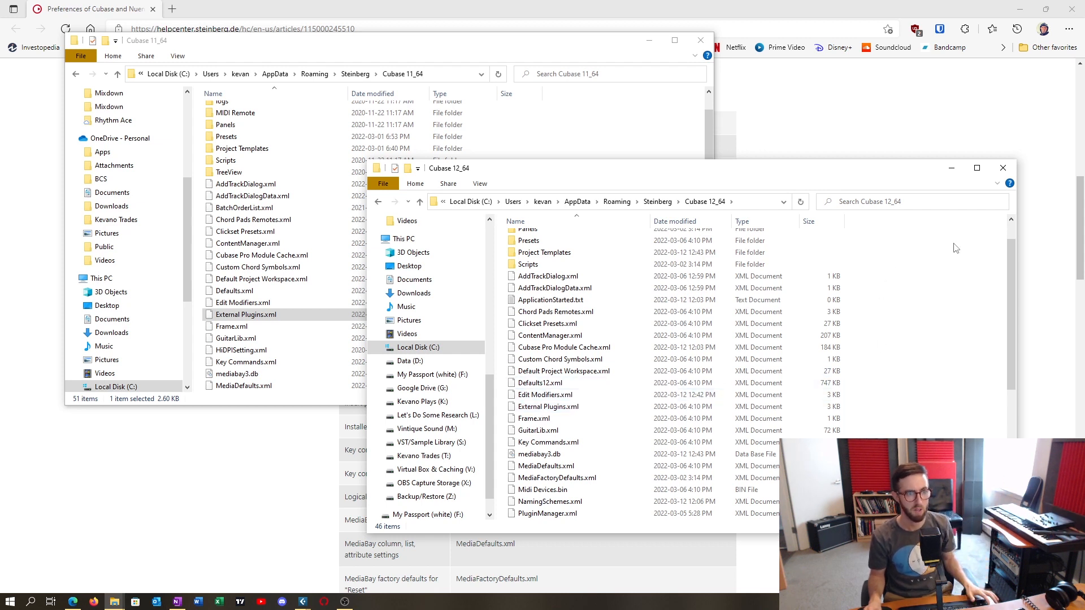
pyautogui.moveTo(943, 182)
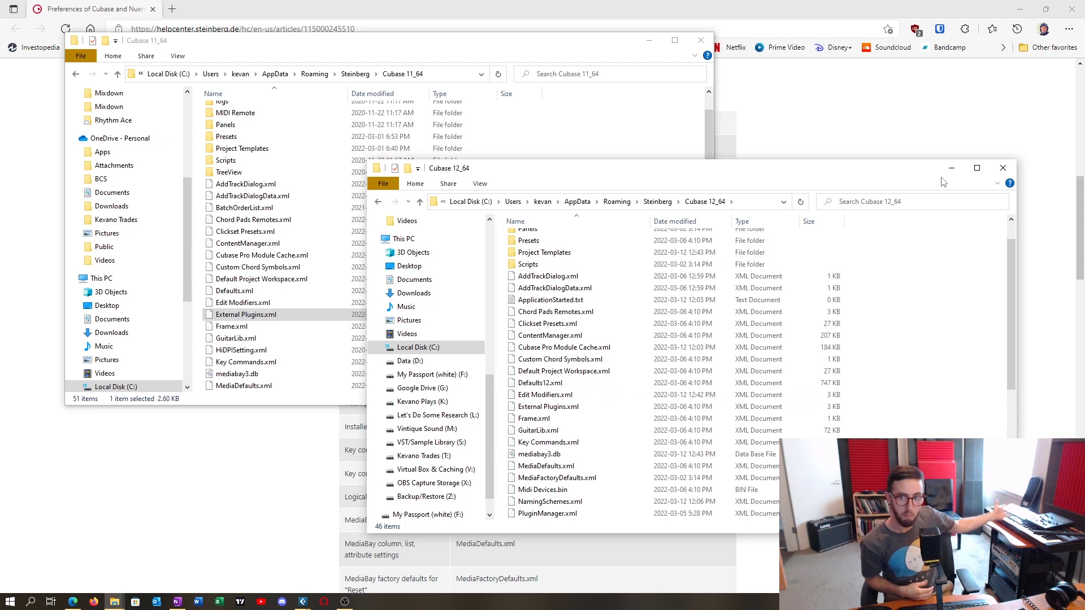
pyautogui.click(547, 324)
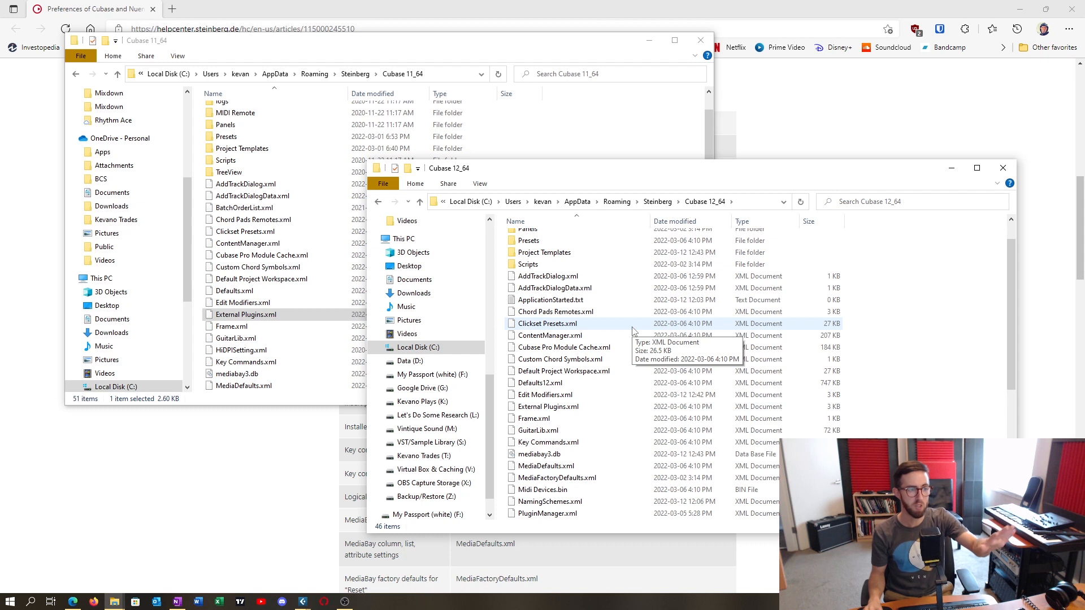
pyautogui.moveTo(340, 514)
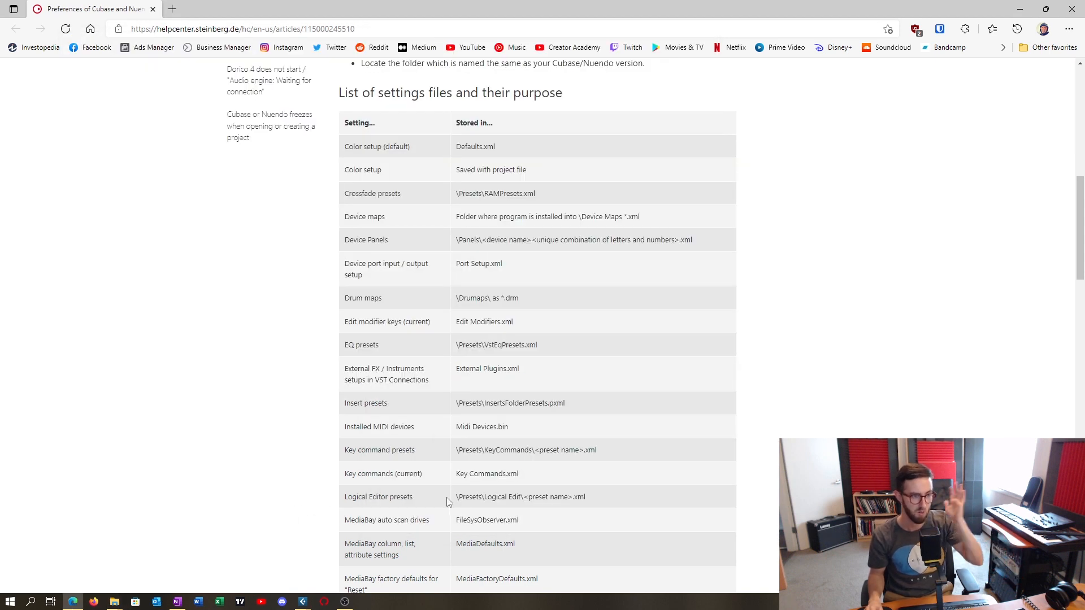
pyautogui.moveTo(550, 379)
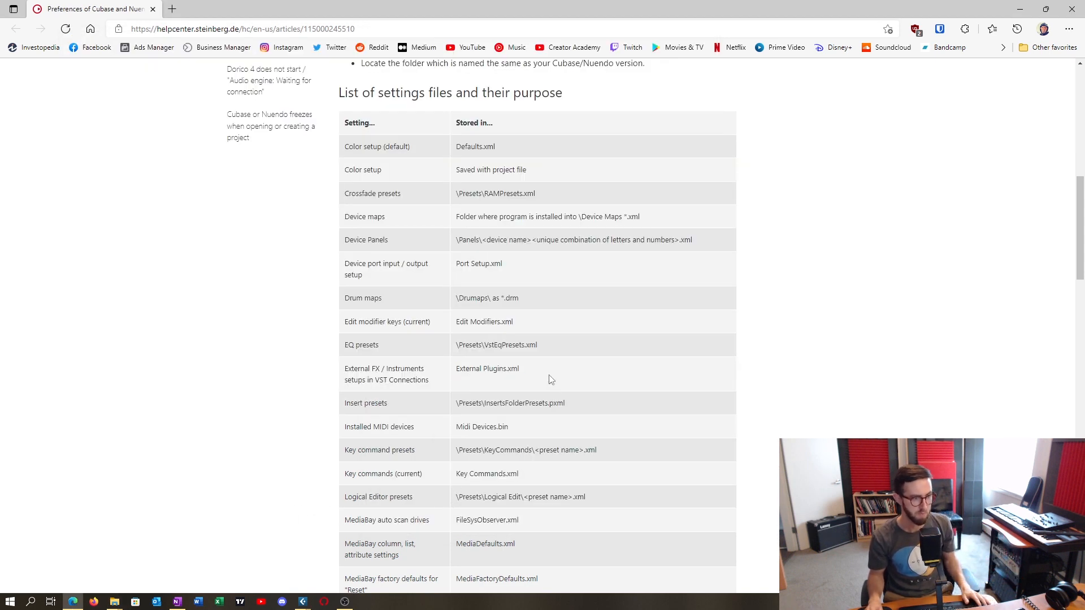
# - Scroll the settings table down to the MediaBay entries including mediabay3.bin
pyautogui.scroll(-3)
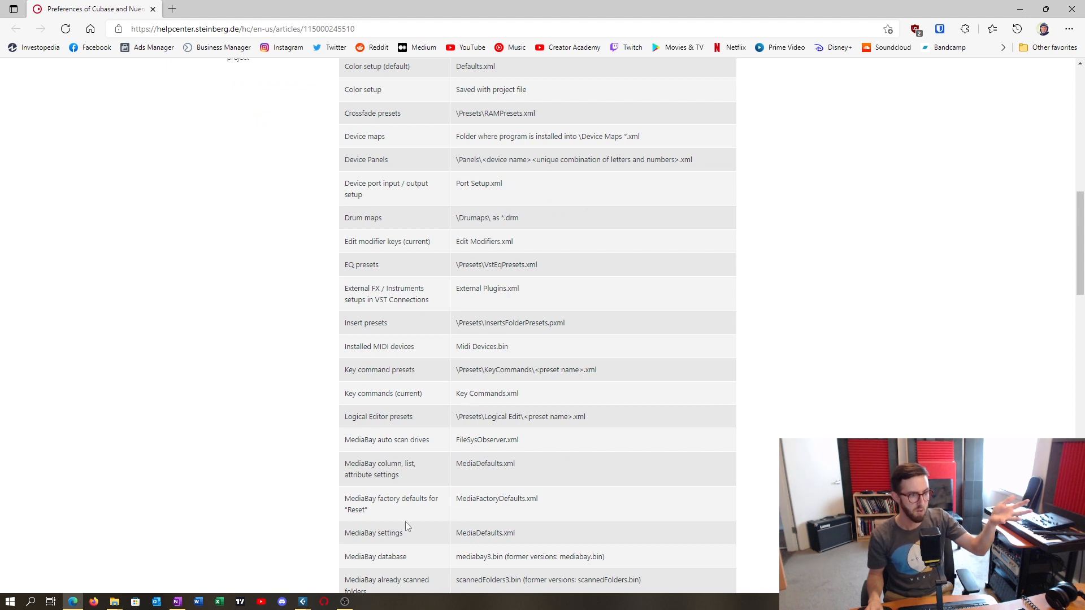
pyautogui.moveTo(413, 536)
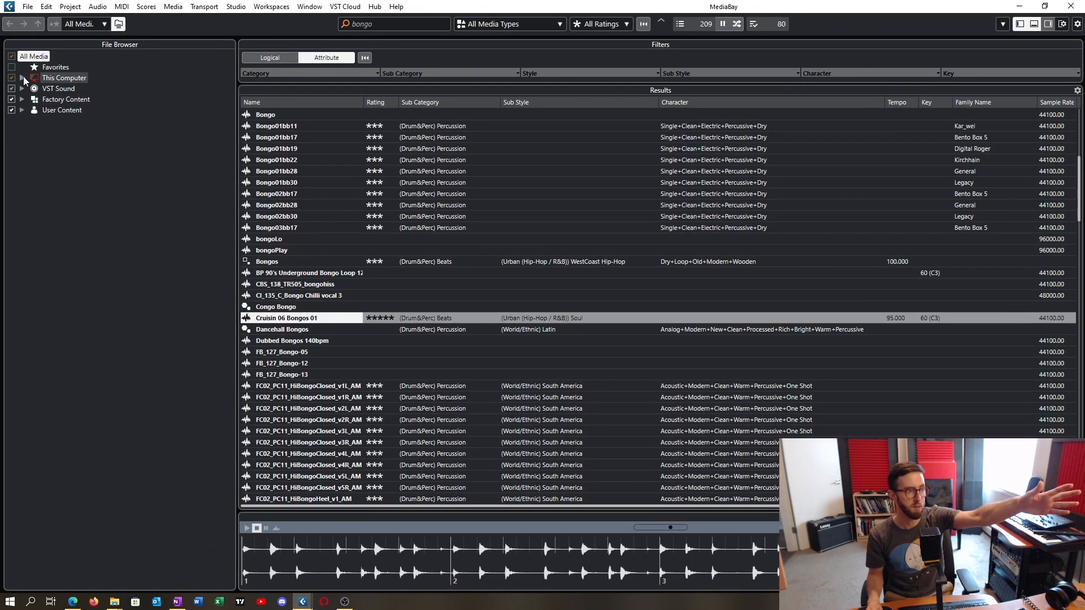
# - Expand This Computer in MediaBay to show the S: sample library drive checked for scanning
pyautogui.click(22, 77)
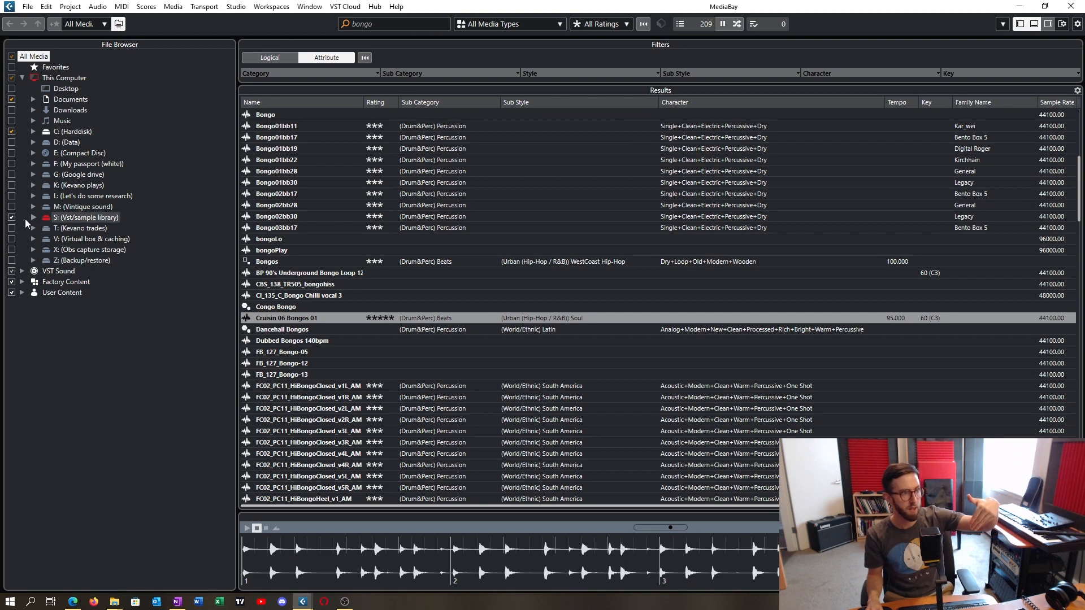
pyautogui.click(33, 218)
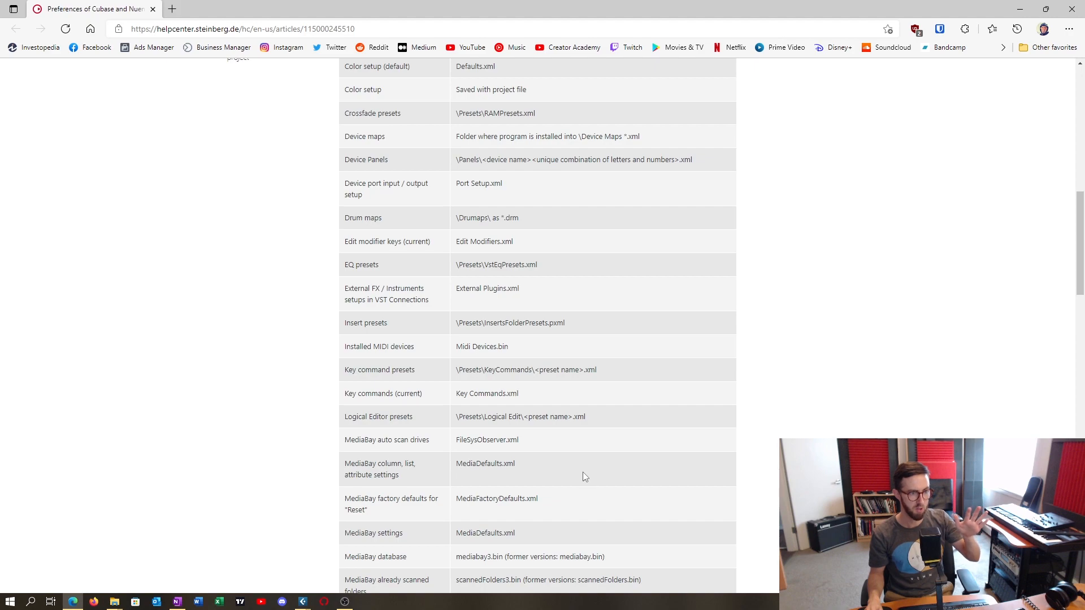
# - Scroll the article to the top and back down past the MediaBay, MIDI and preferences entries
pyautogui.scroll(-3)
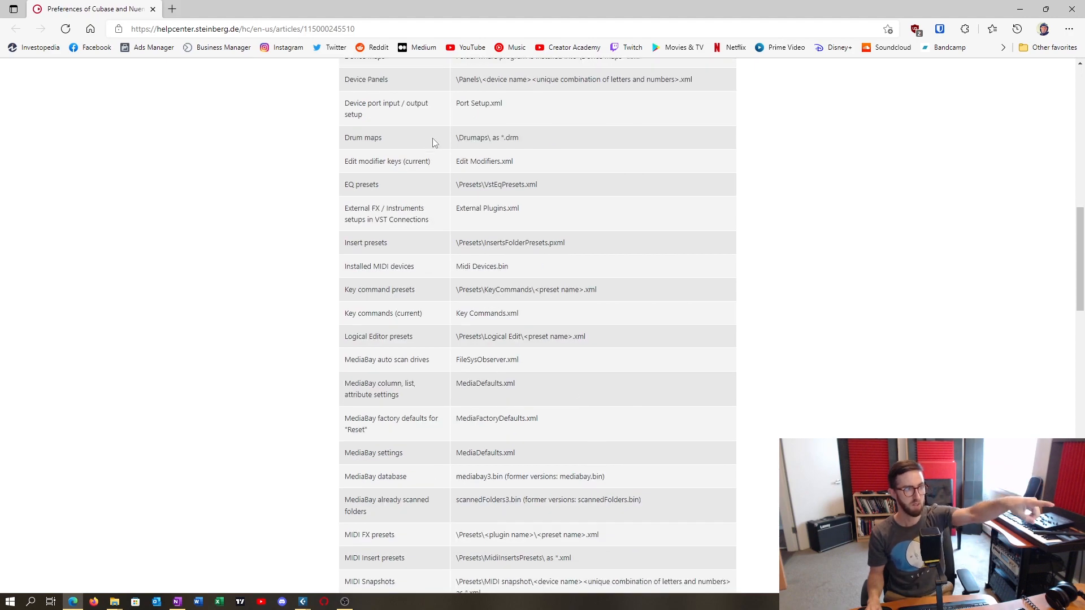
pyautogui.scroll(3)
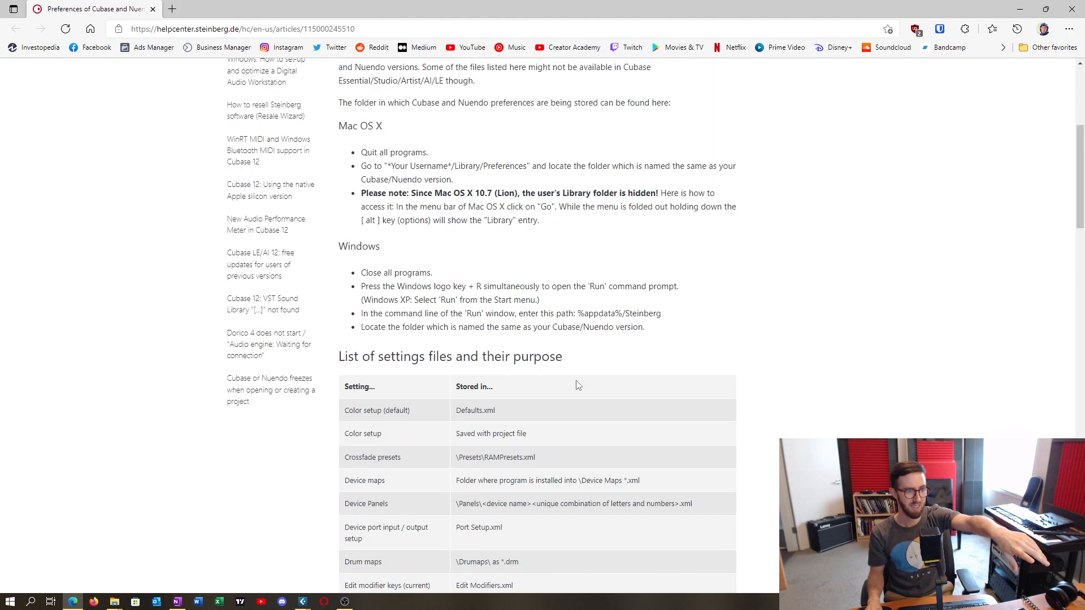
pyautogui.scroll(3)
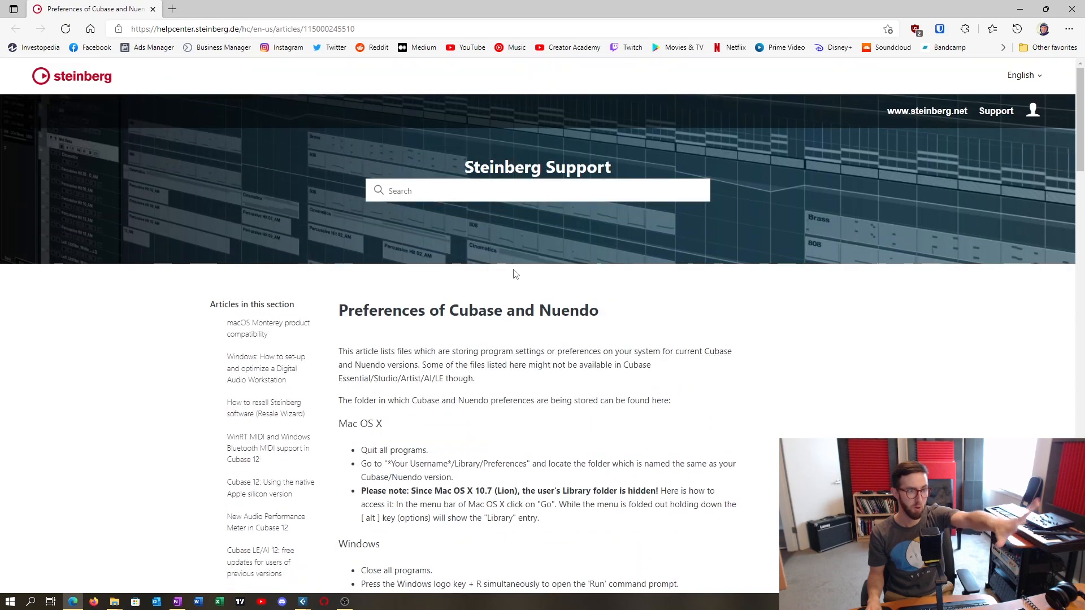
pyautogui.scroll(-3)
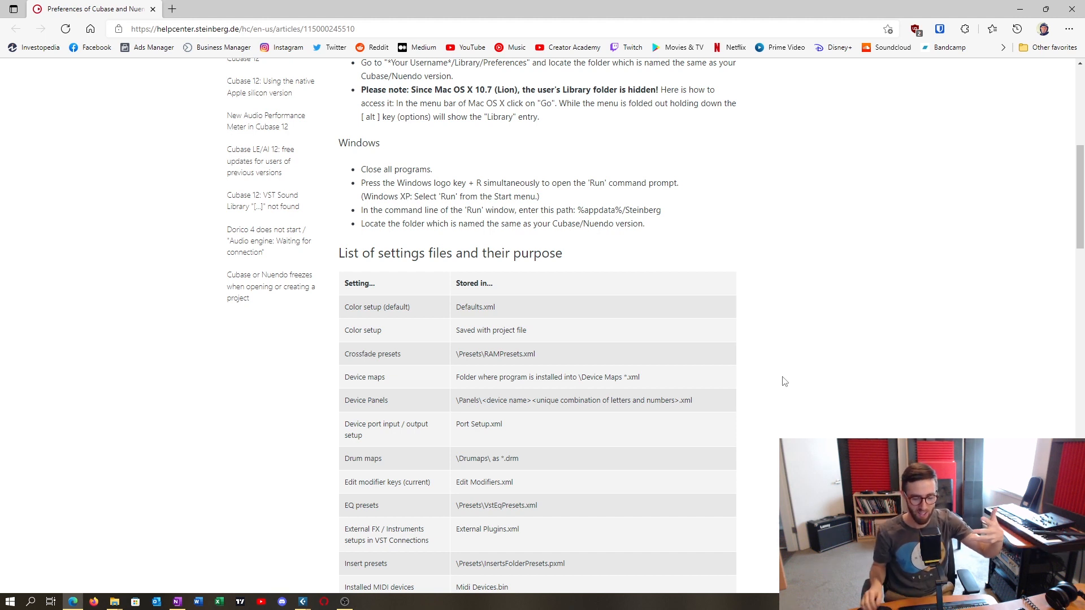
pyautogui.moveTo(806, 406)
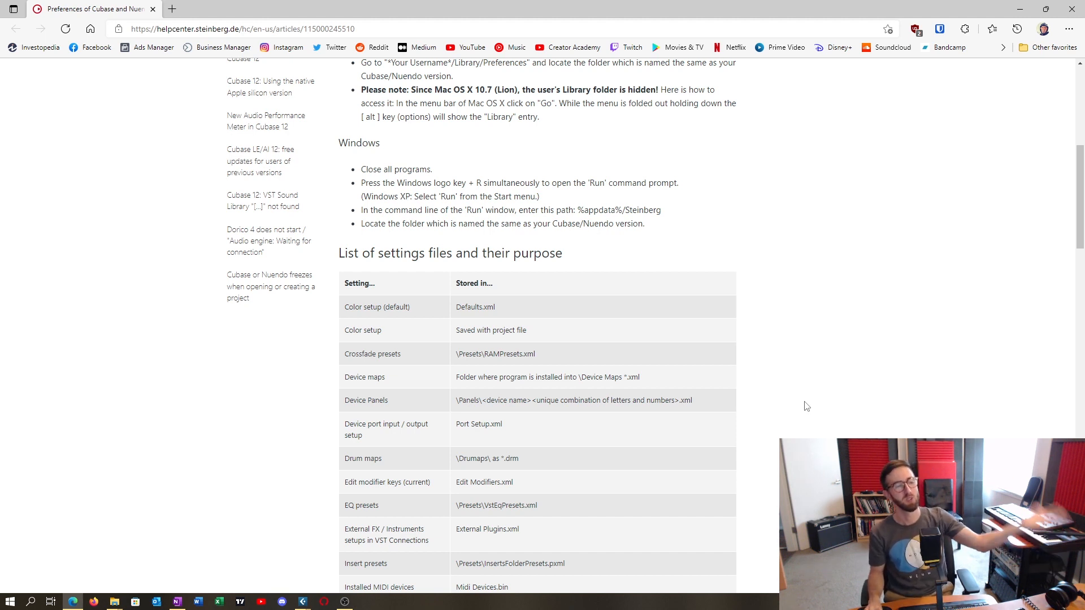
pyautogui.scroll(-3)
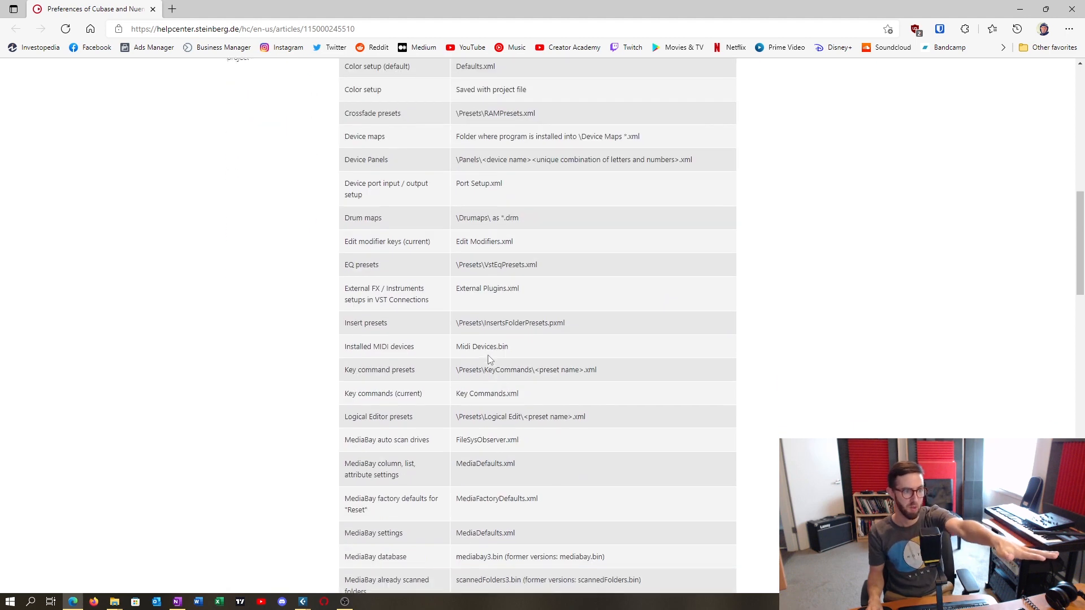
pyautogui.scroll(-3)
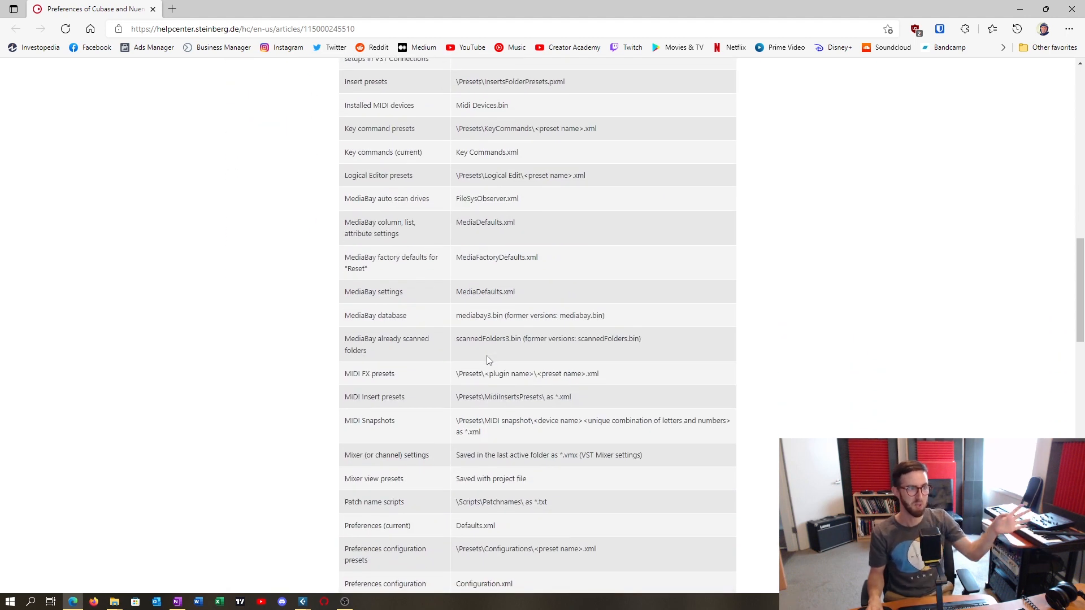
pyautogui.scroll(-3)
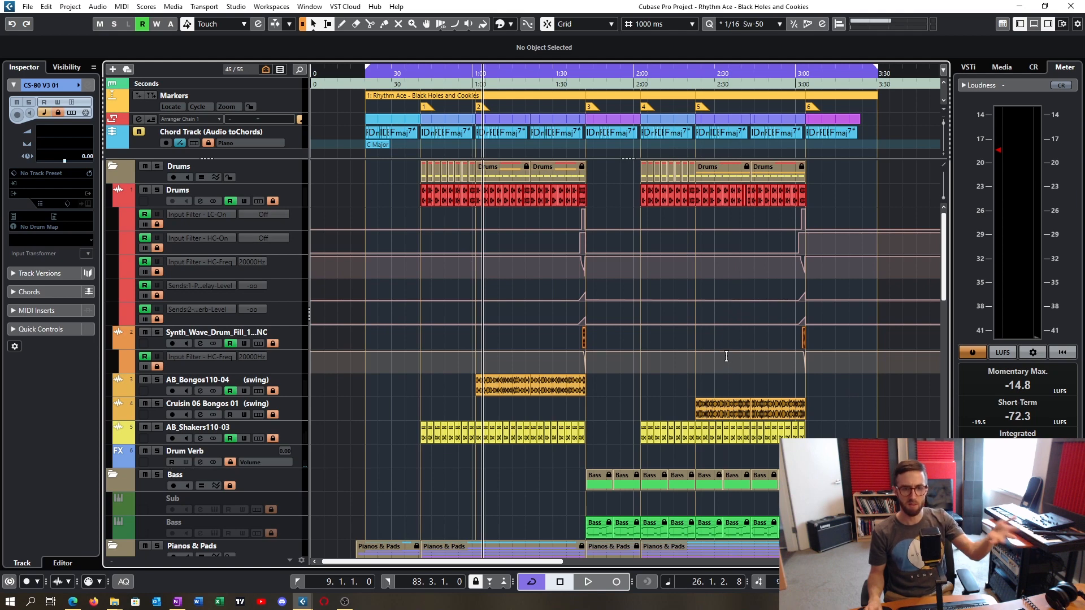
pyautogui.moveTo(727, 359)
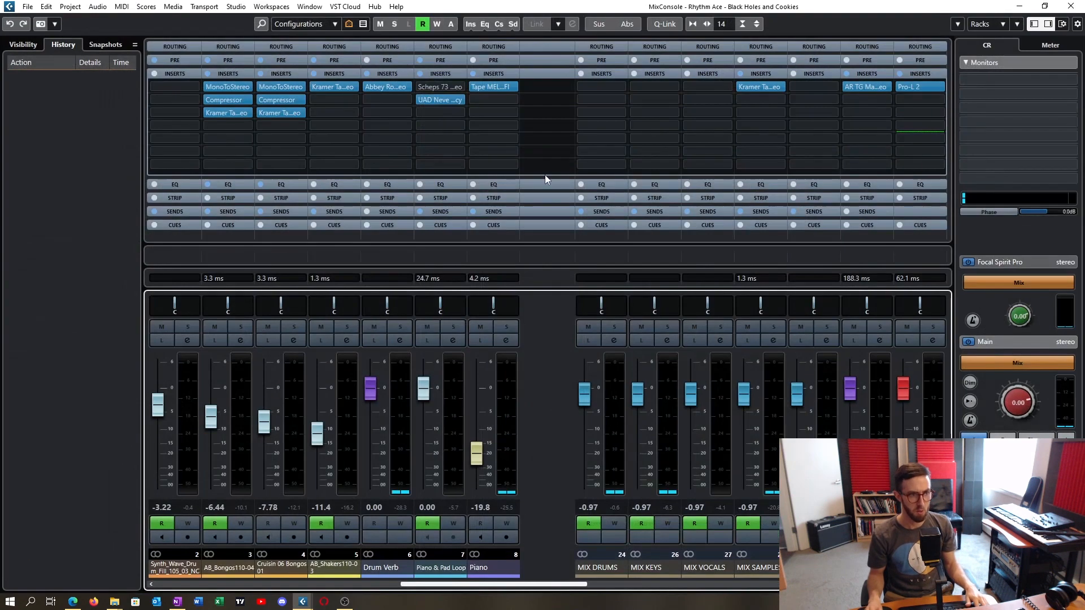
pyautogui.moveTo(620, 74)
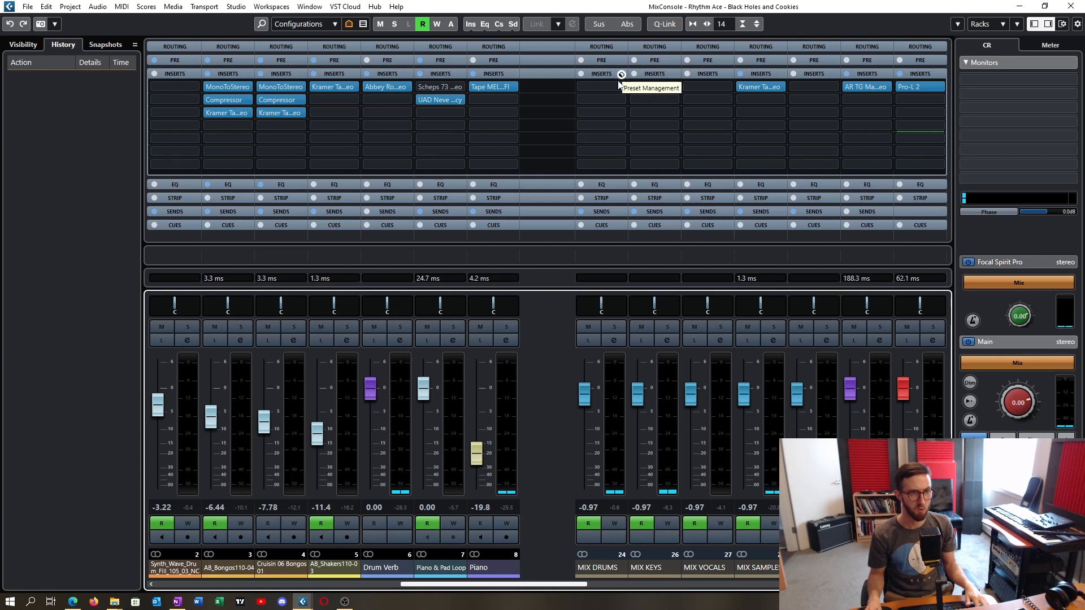
pyautogui.click(620, 74)
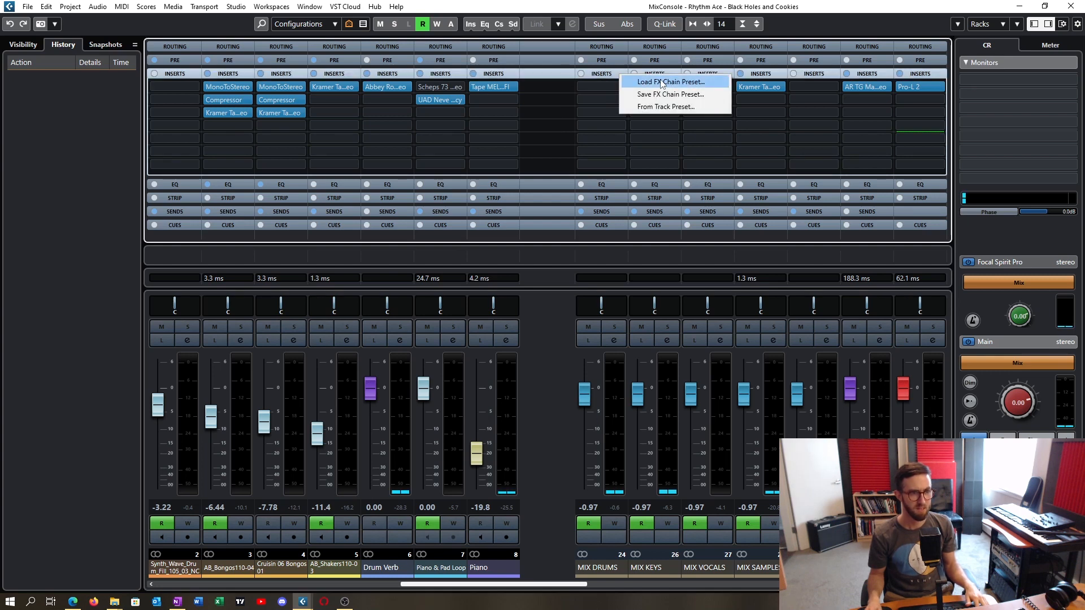
pyautogui.click(668, 81)
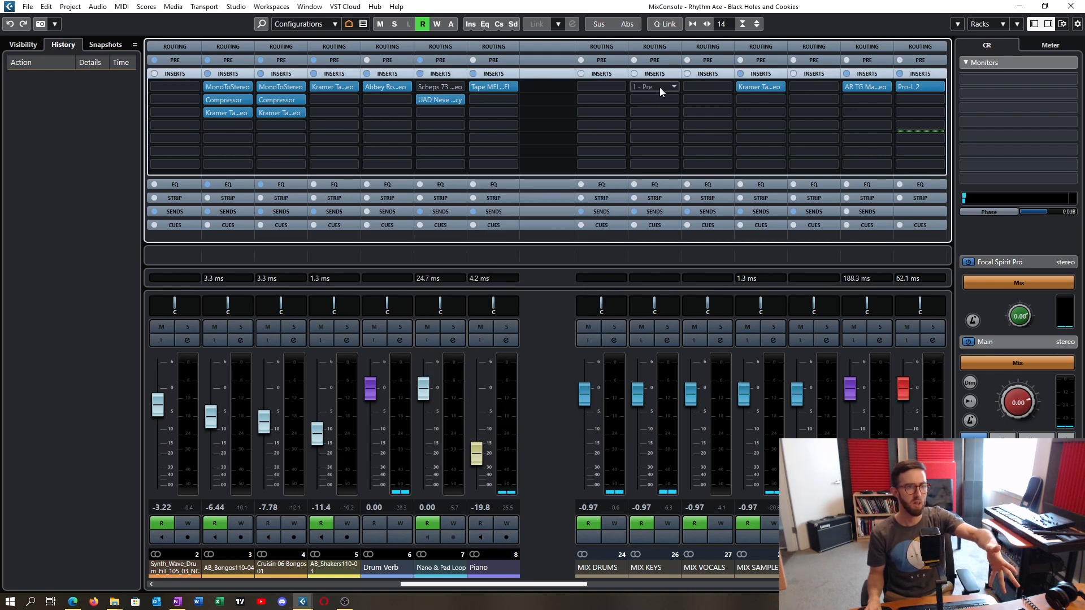
pyautogui.click(651, 86)
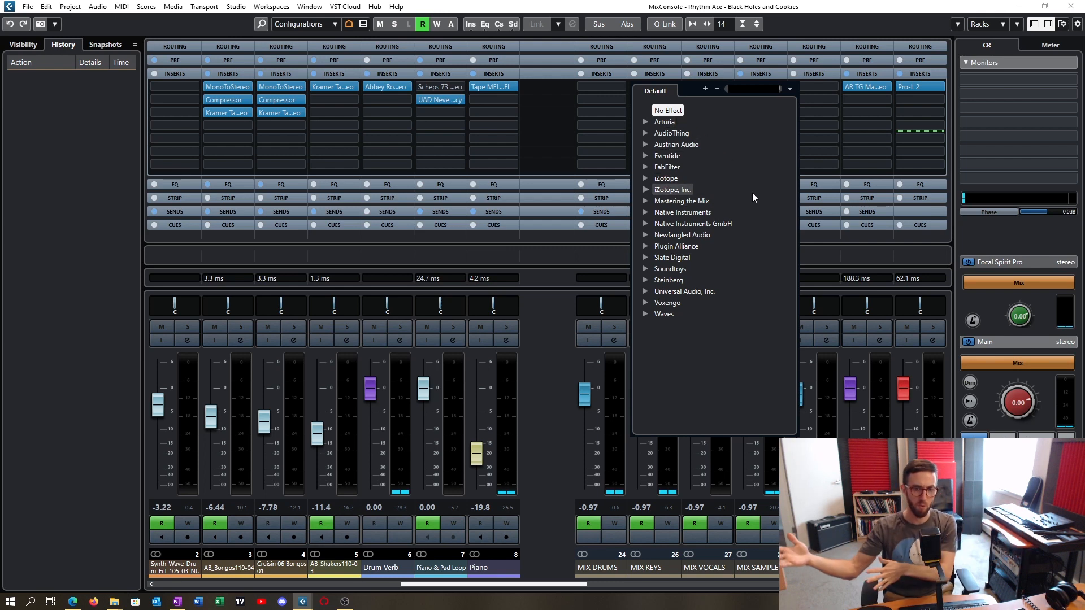
pyautogui.moveTo(959, 283)
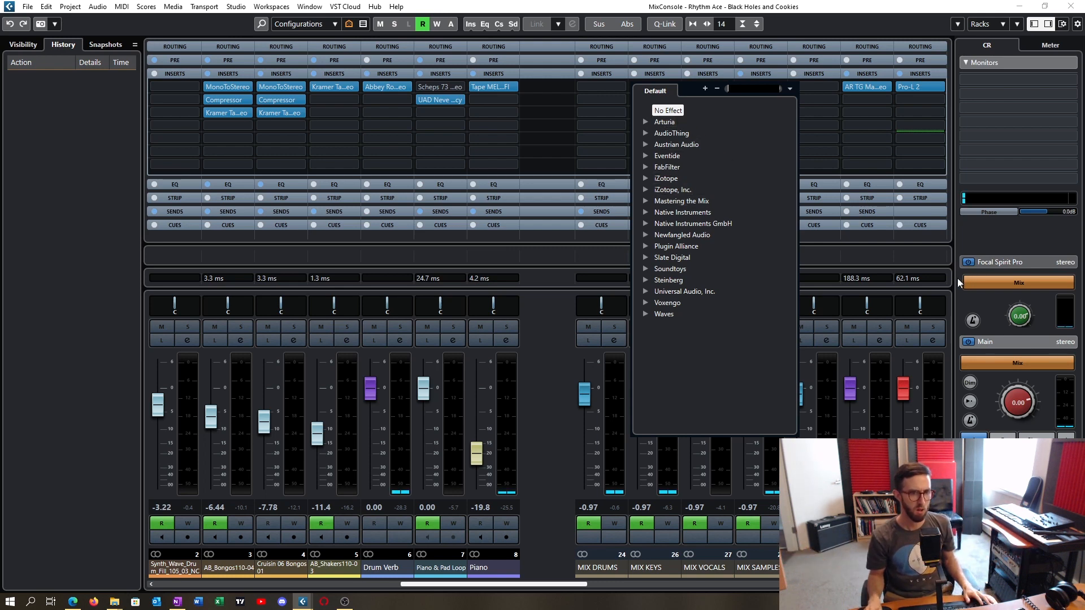
pyautogui.moveTo(878, 14)
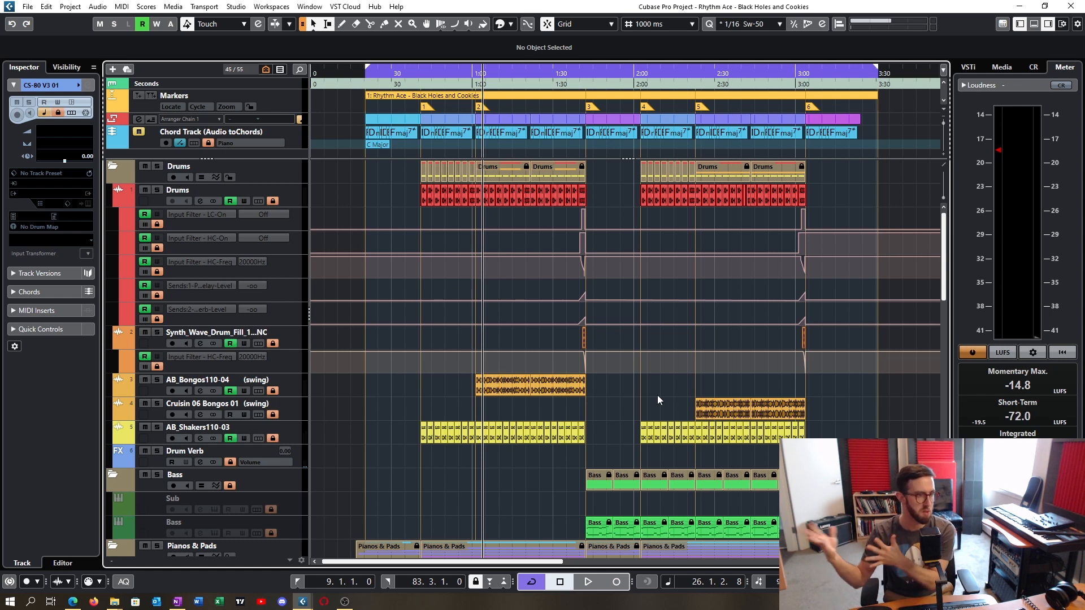
pyautogui.moveTo(727, 400)
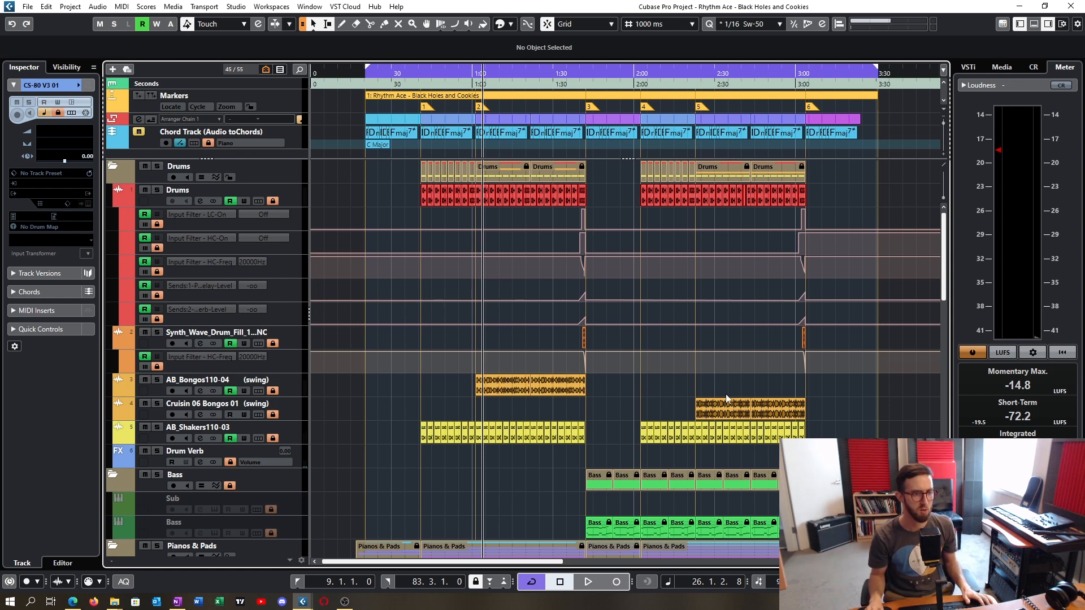
pyautogui.moveTo(623, 419)
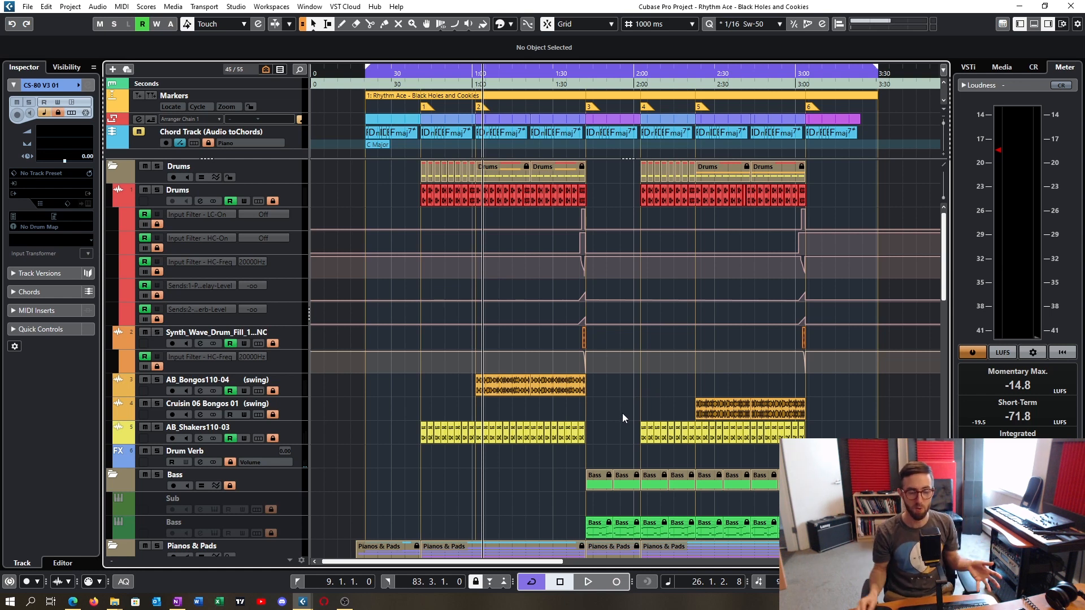
pyautogui.moveTo(633, 420)
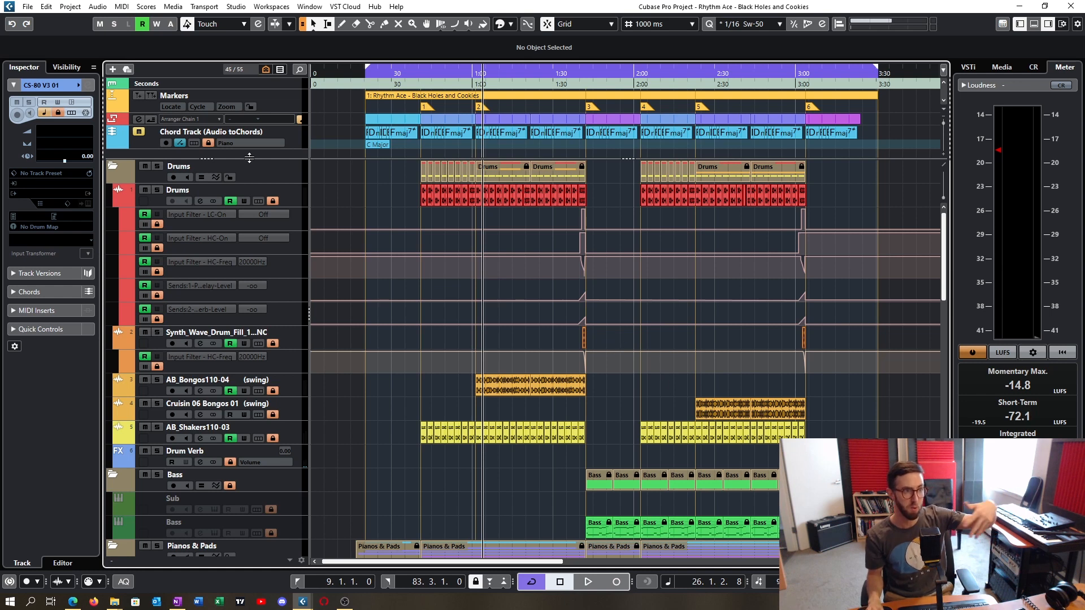
pyautogui.moveTo(322, 249)
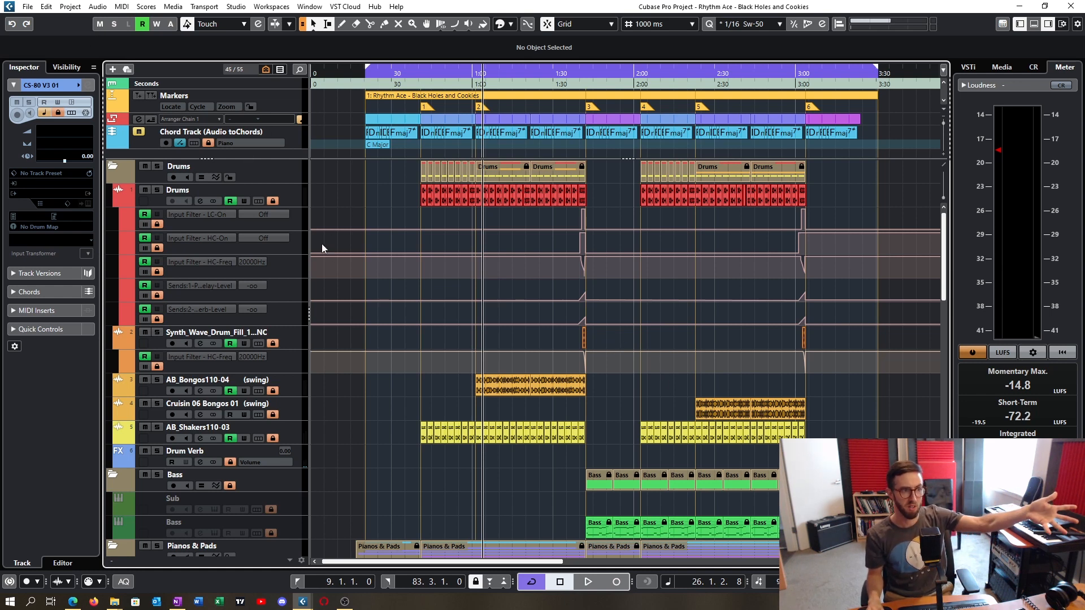
# - Show the External FX connections with Warm Audio BUS-COMP on OUT 15/16 and IN 13/14
pyautogui.click(505, 23)
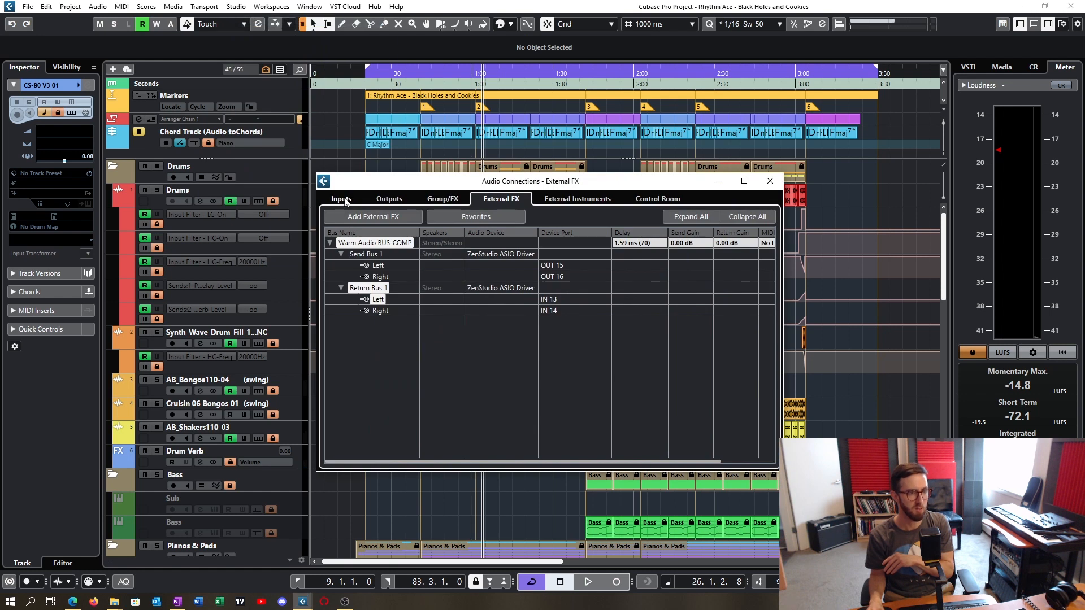
# - Review input bus routings such as Yamaha M406 on IN 11/12, then return to the project window
pyautogui.click(340, 198)
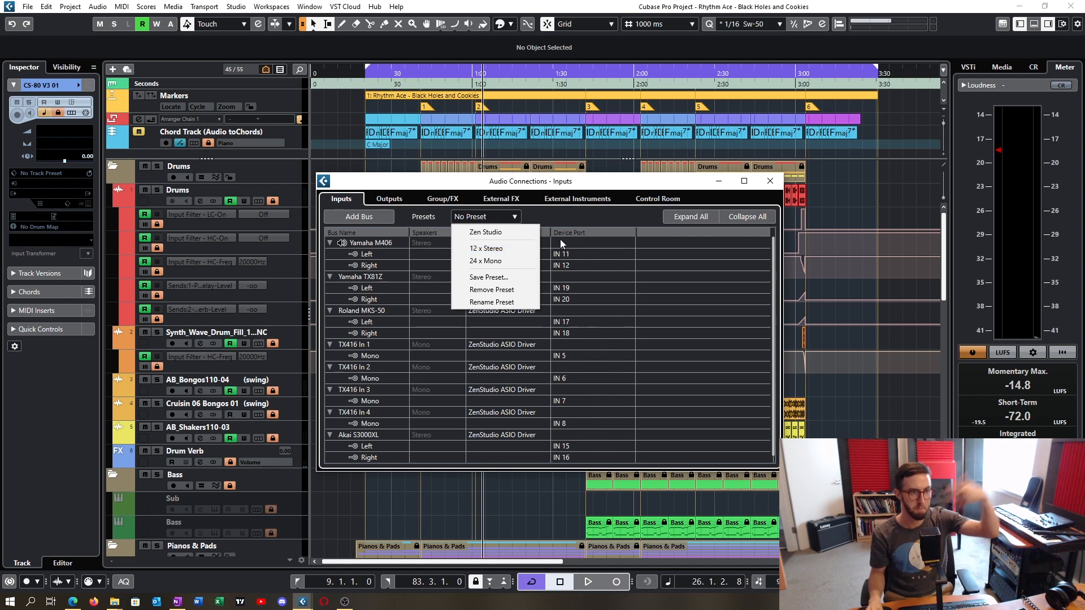
pyautogui.click(769, 181)
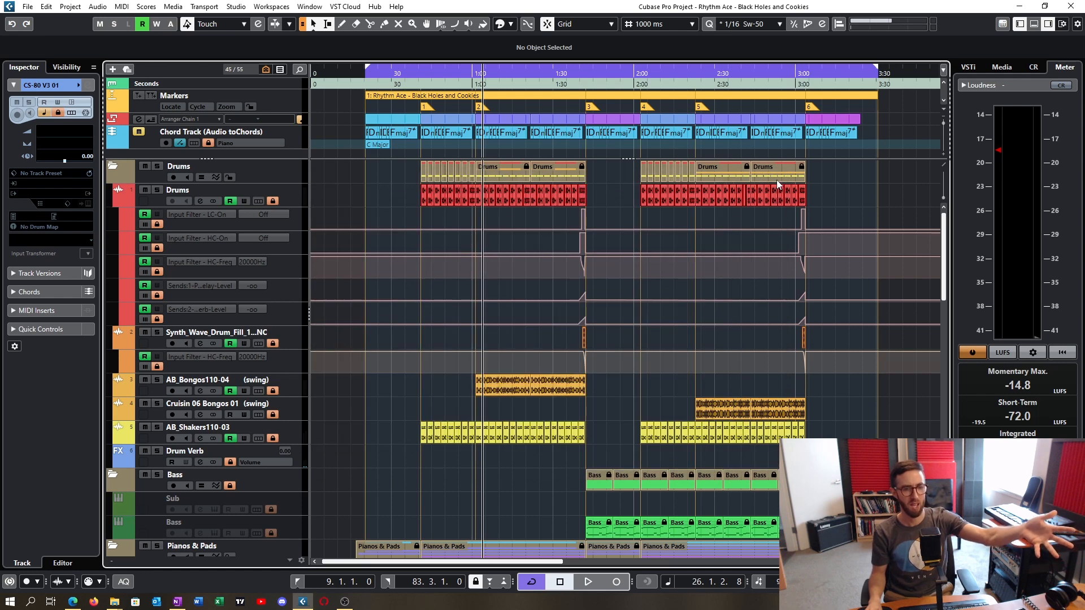